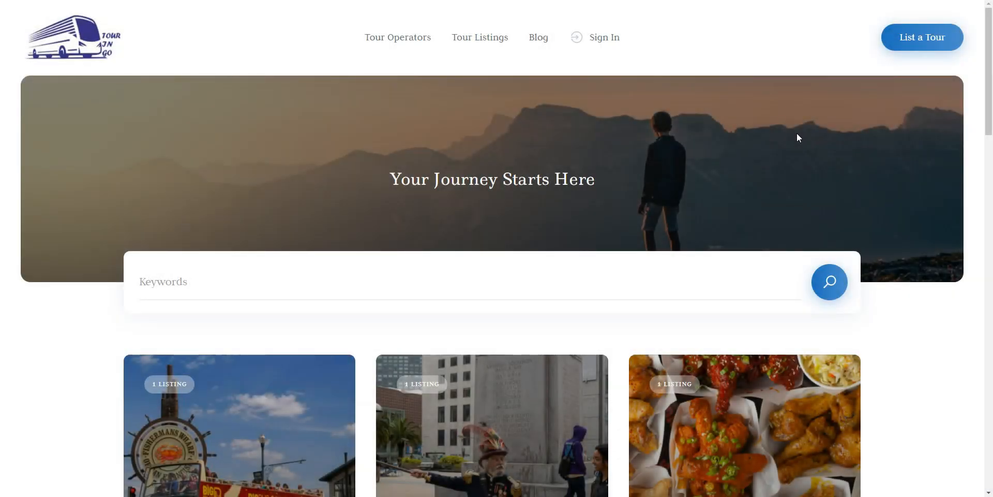
Step: Scroll through the tour site's home page and open the San Francisco City Tour listing
scroll(down, 3)
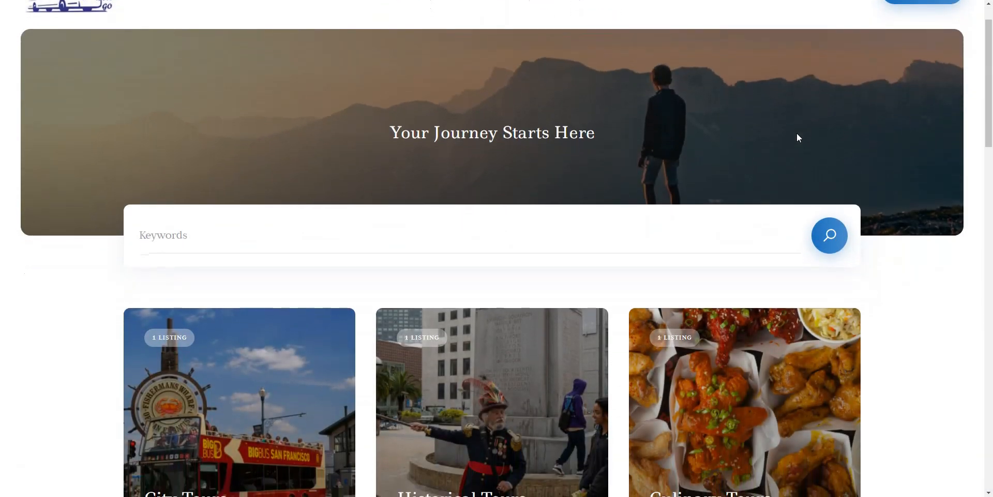
scroll(down, 3)
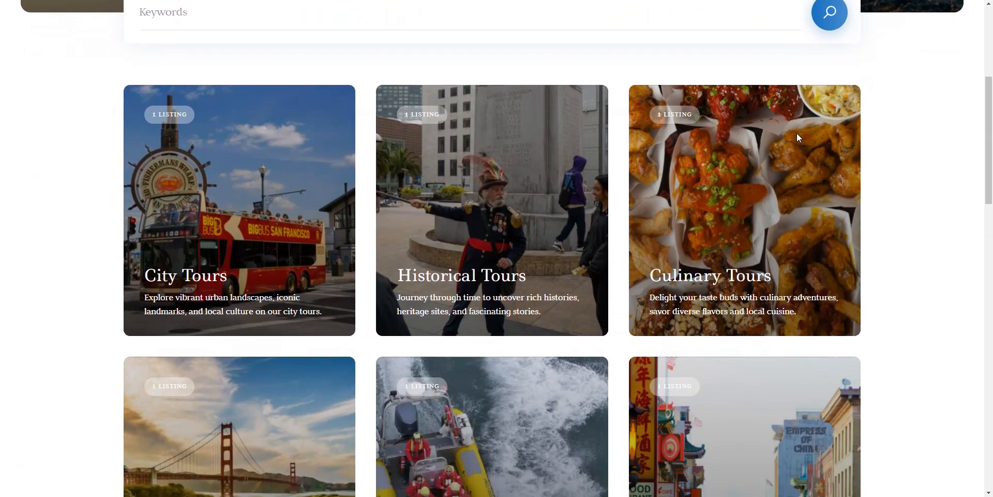
scroll(down, 3)
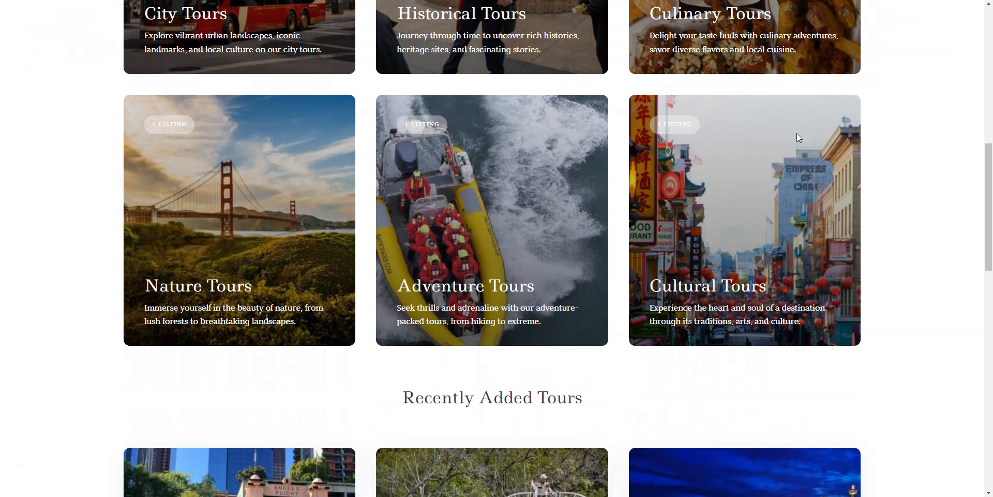
scroll(down, 3)
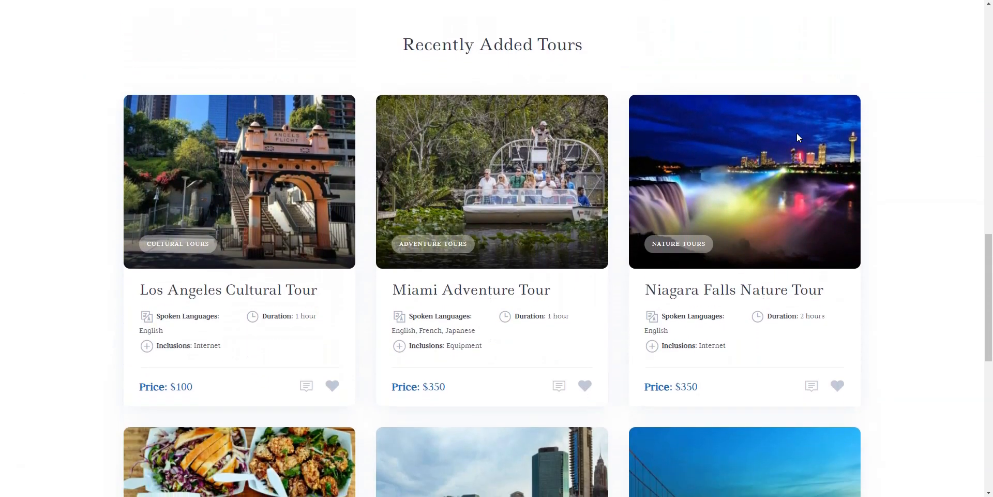
scroll(down, 3)
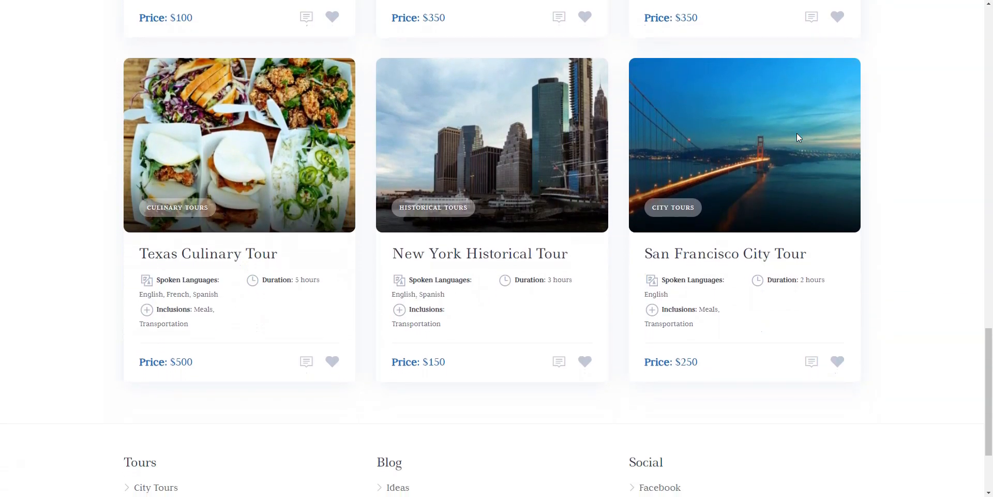
scroll(down, 3)
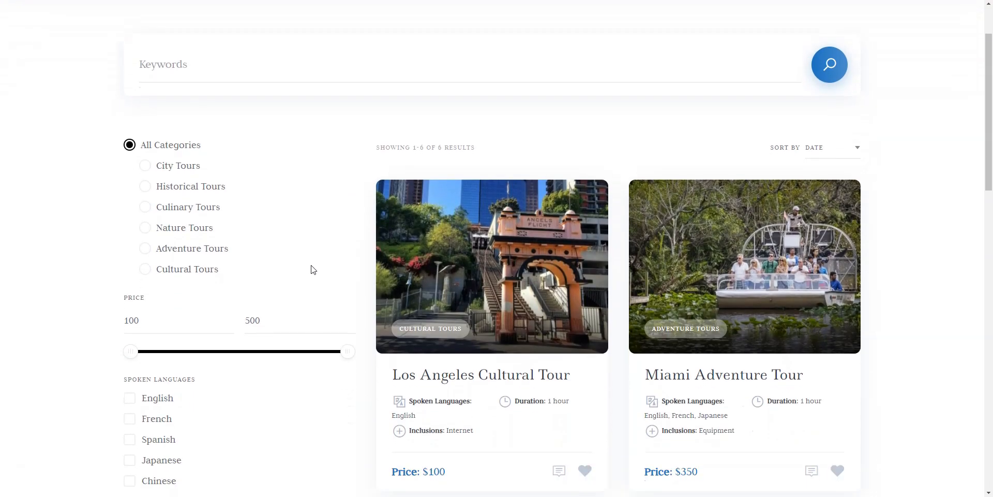
scroll(down, 3)
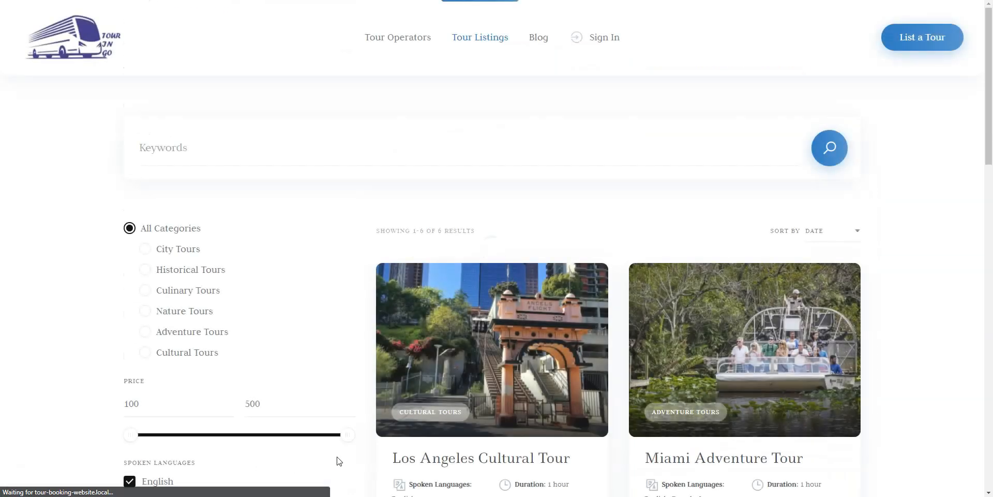
scroll(down, 3)
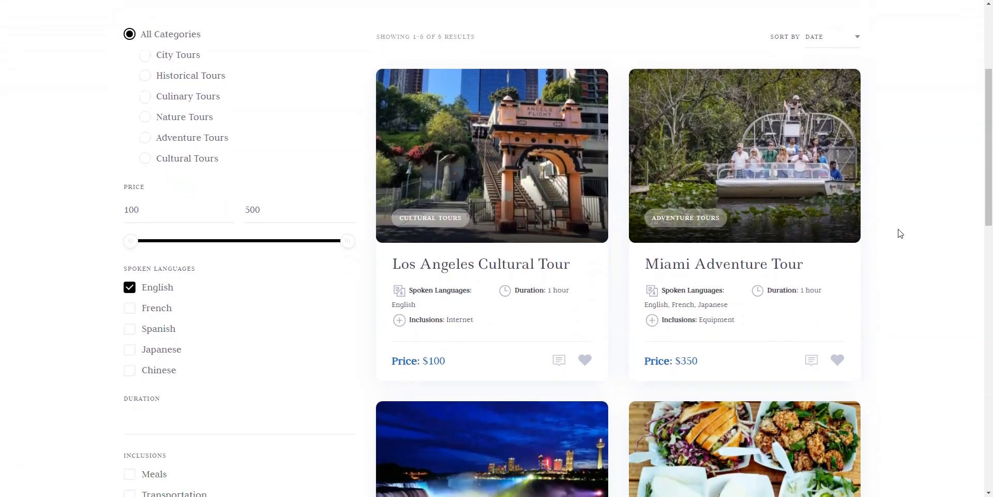
scroll(down, 3)
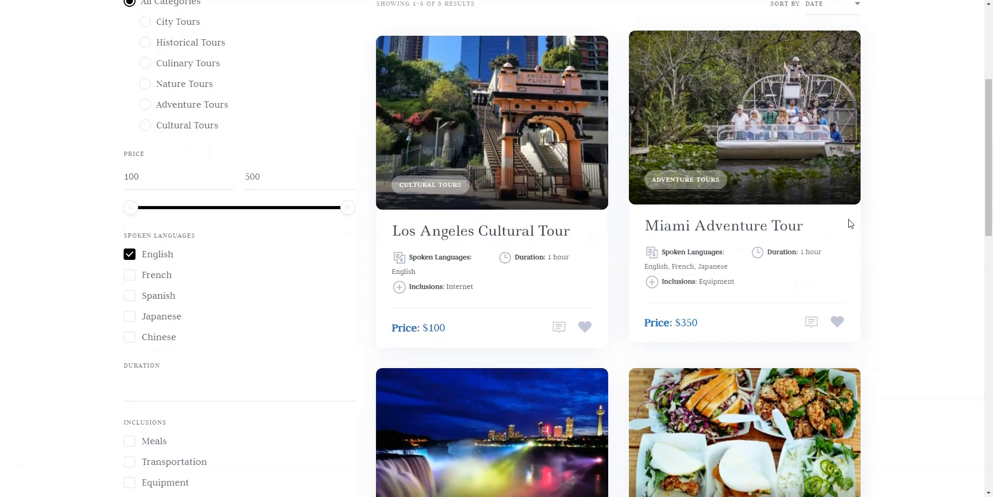
scroll(down, 3)
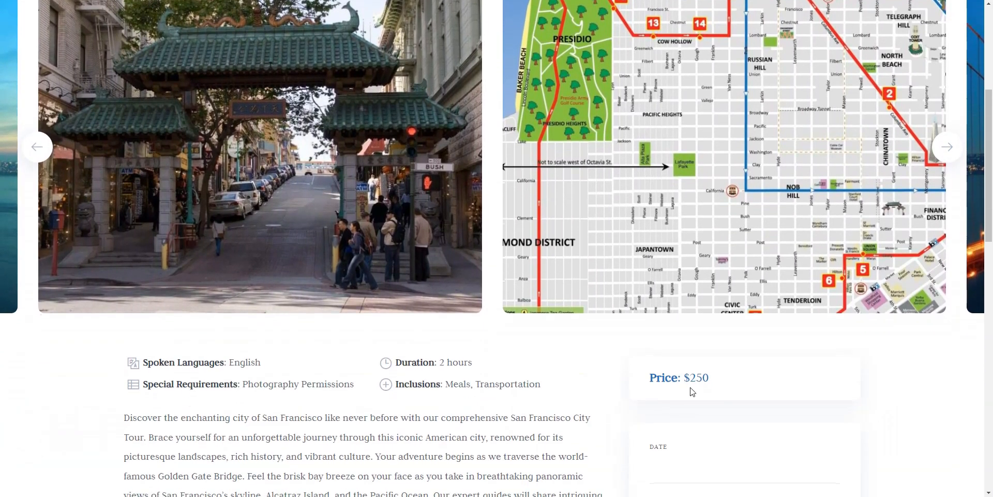
scroll(down, 3)
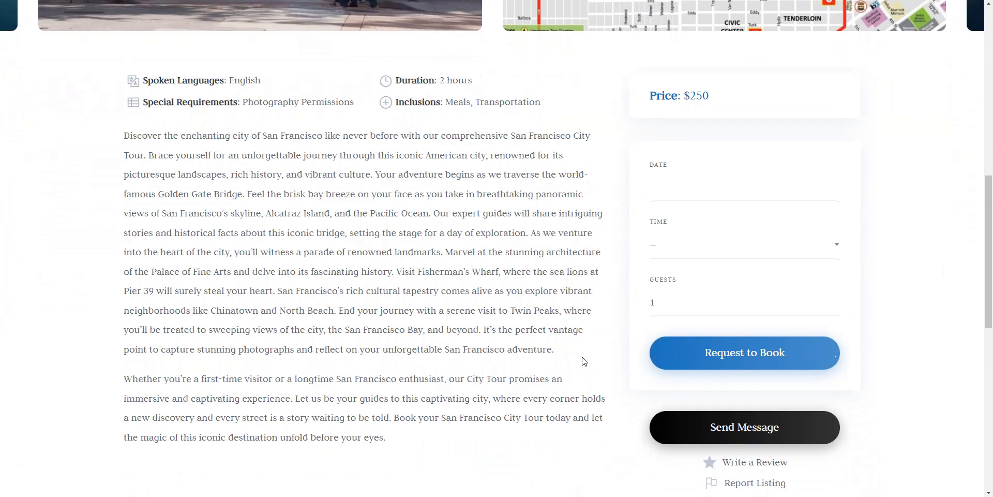
click(743, 190)
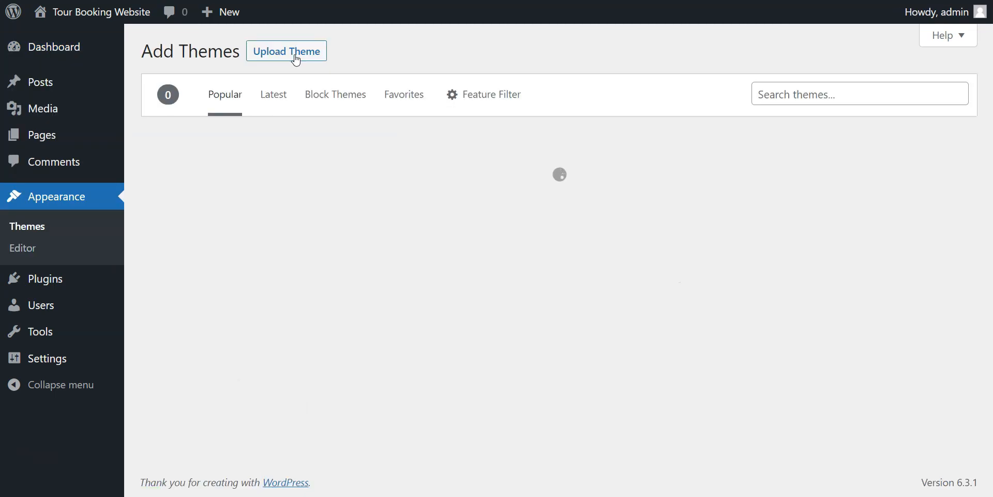
Step: Upload rentalhive.zip, install the RentalHive theme and activate it
click(285, 51)
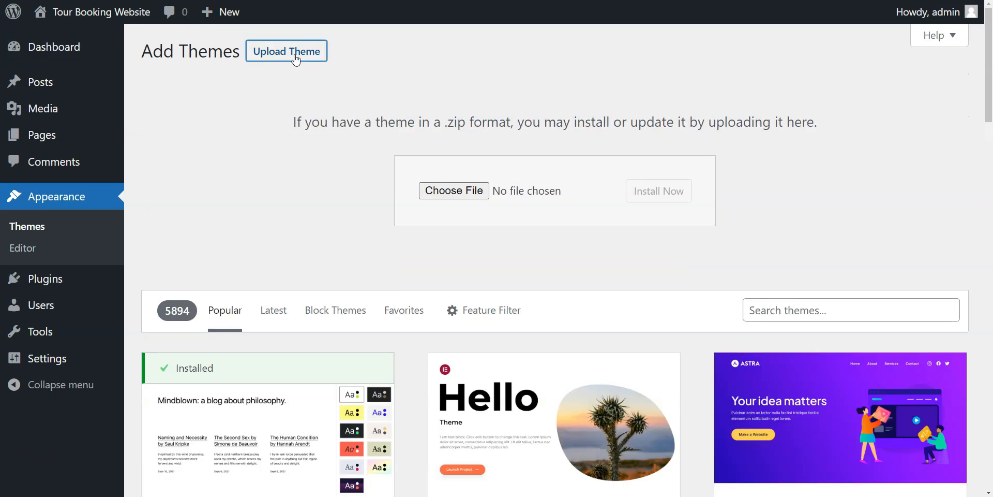
click(453, 190)
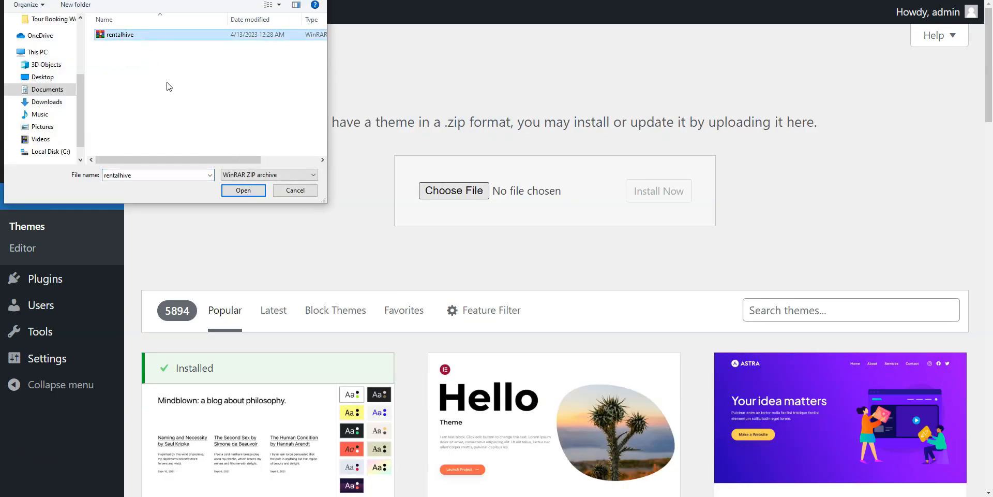
click(242, 191)
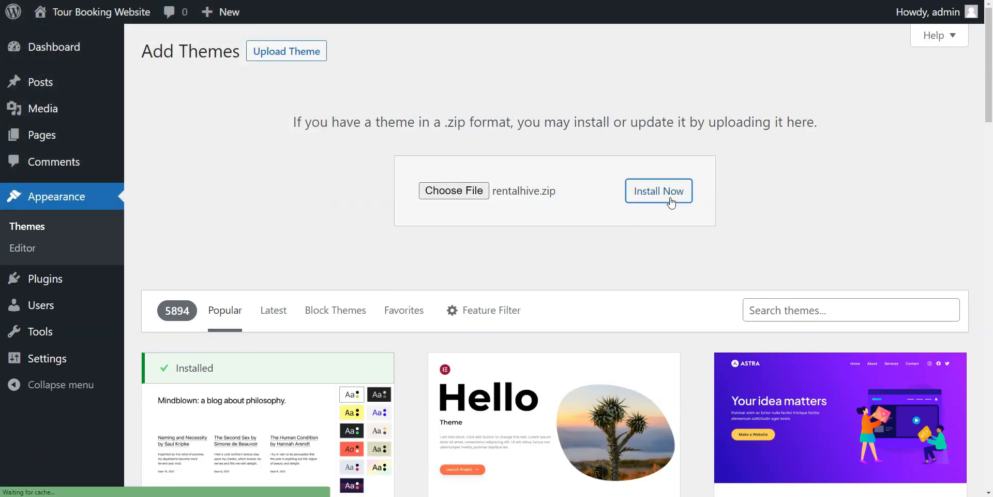
click(658, 190)
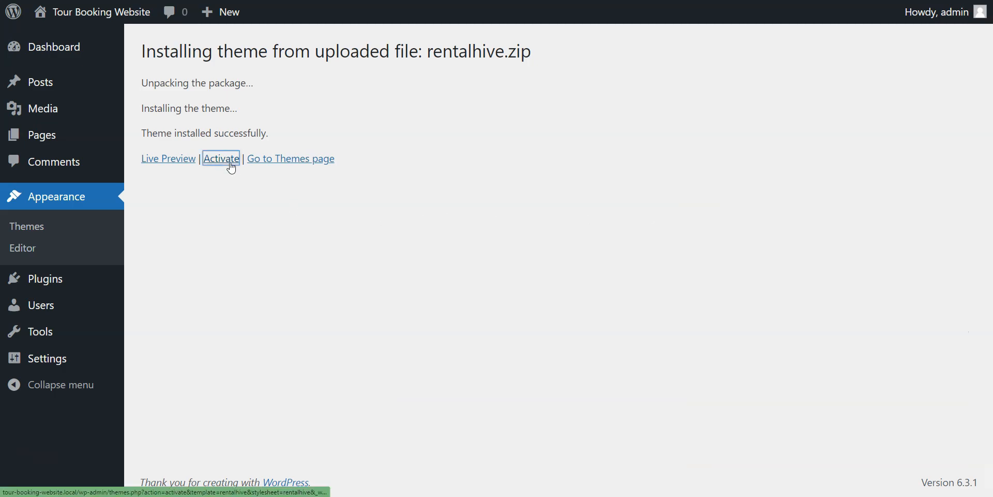
click(220, 158)
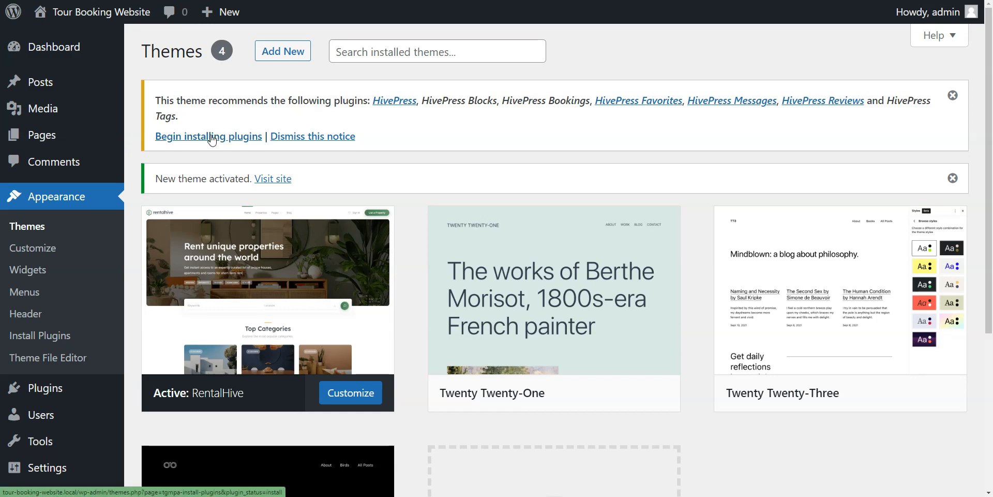
Step: Bulk-install and activate all seven recommended HivePress plugins, then dismiss the demo-content notice
click(208, 137)
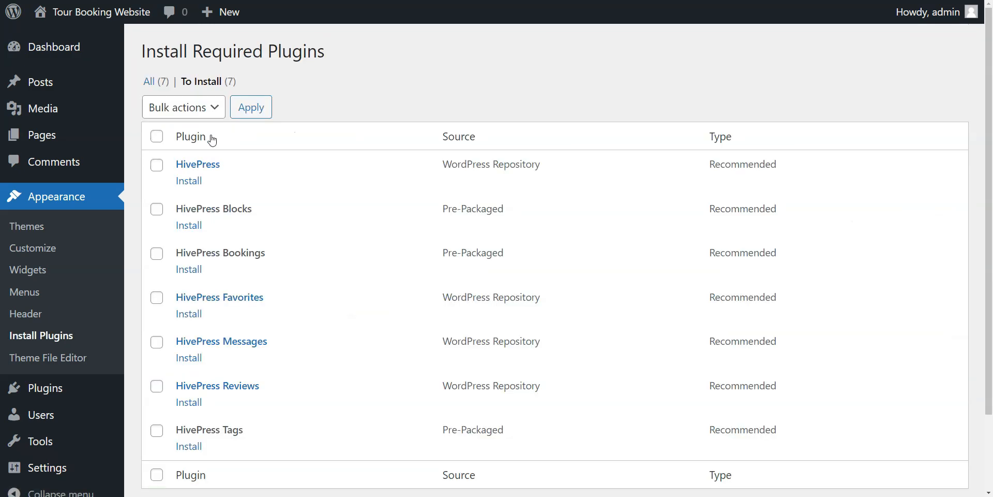
click(158, 137)
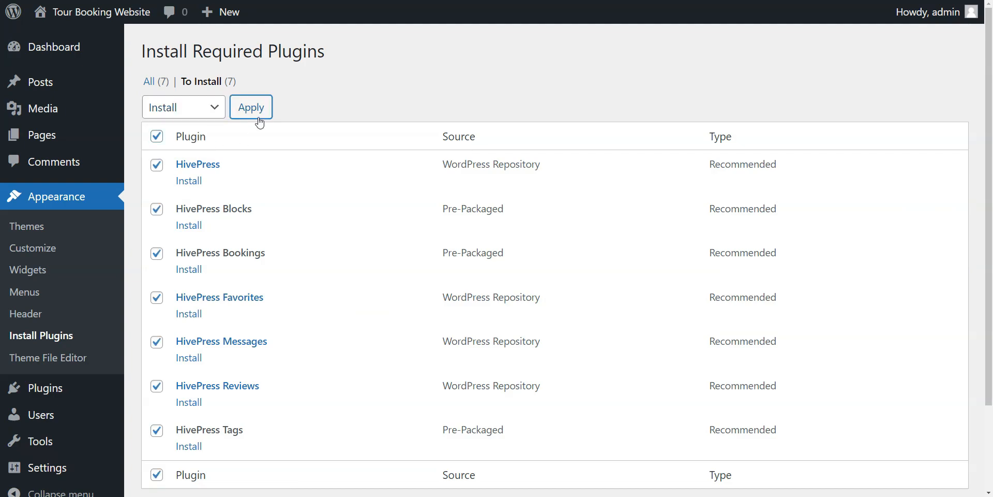
click(251, 106)
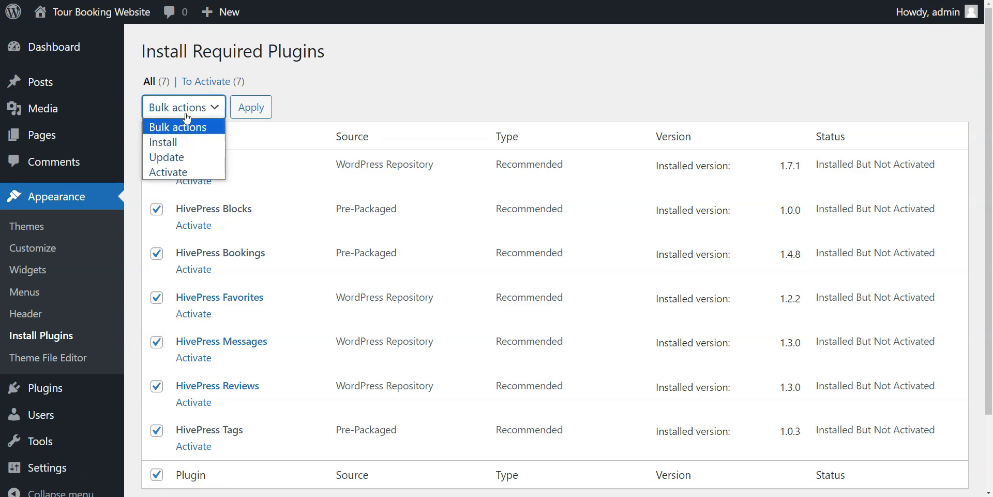
click(250, 107)
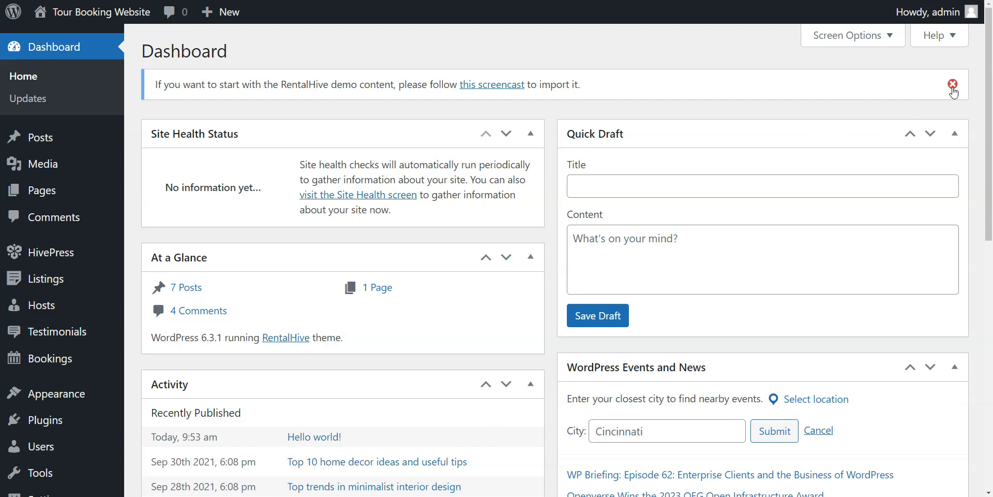
click(952, 84)
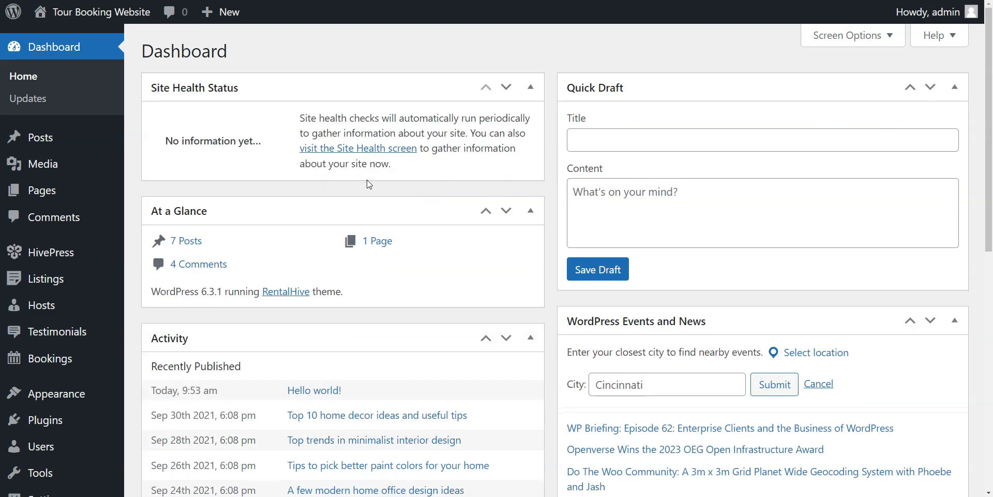
mouse_move(196, 277)
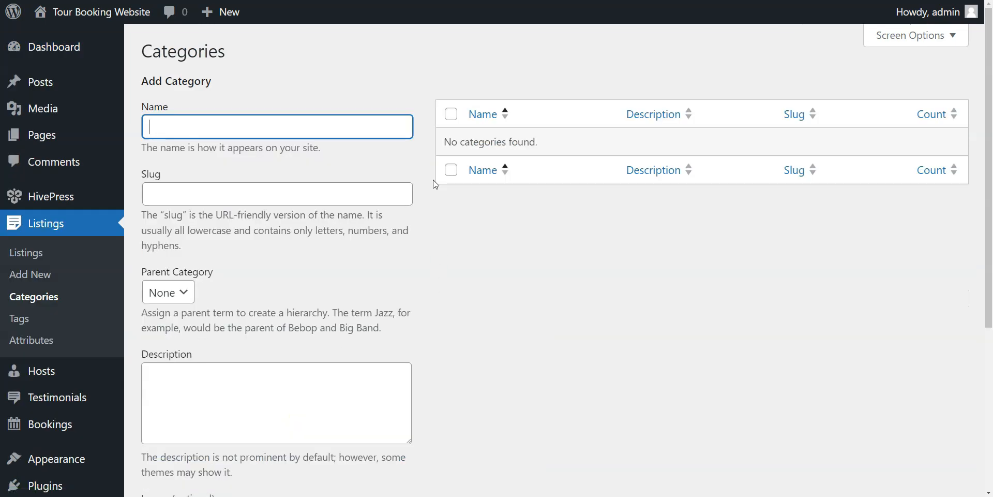
Step: Enter the City Tours name, city-tours slug and urban landscapes description
text(City Tours)
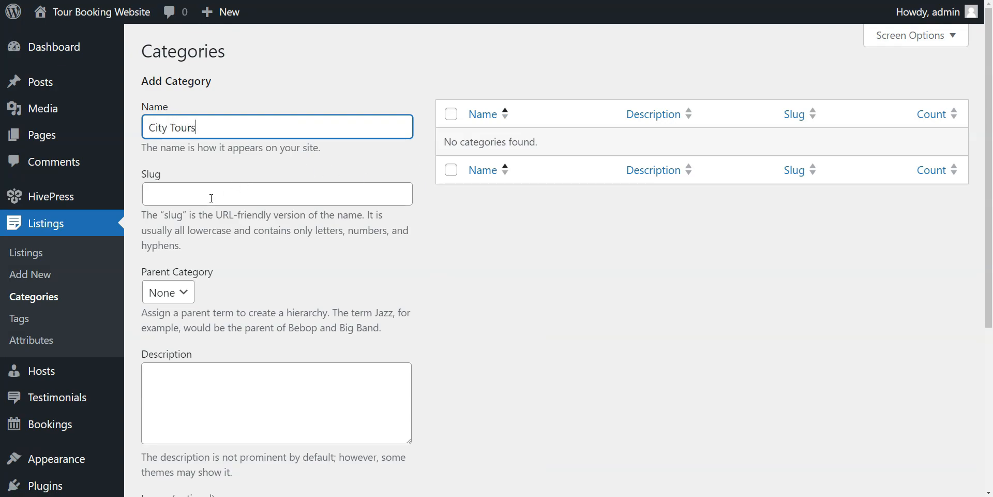
text(city-tours)
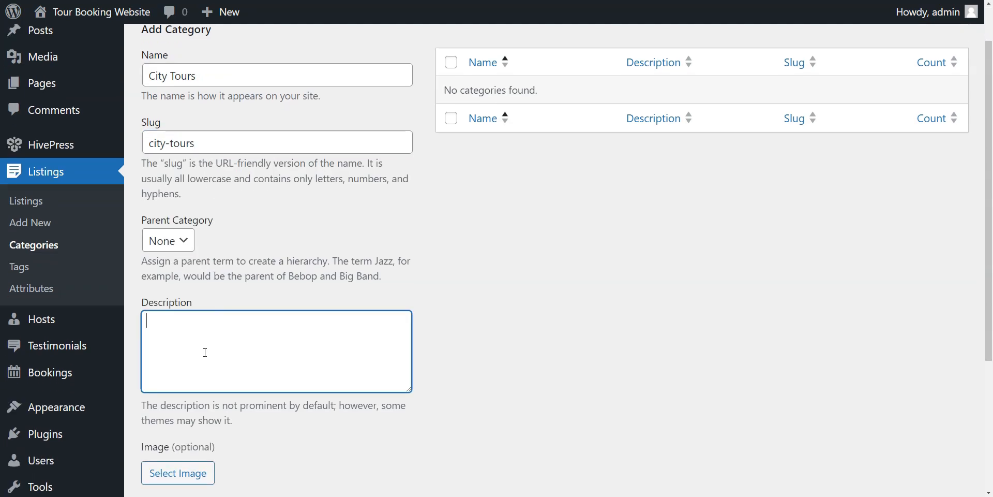
text(Explore vibrant urban landscapes, iconic landmarks, and local culture on our guided city tours.)
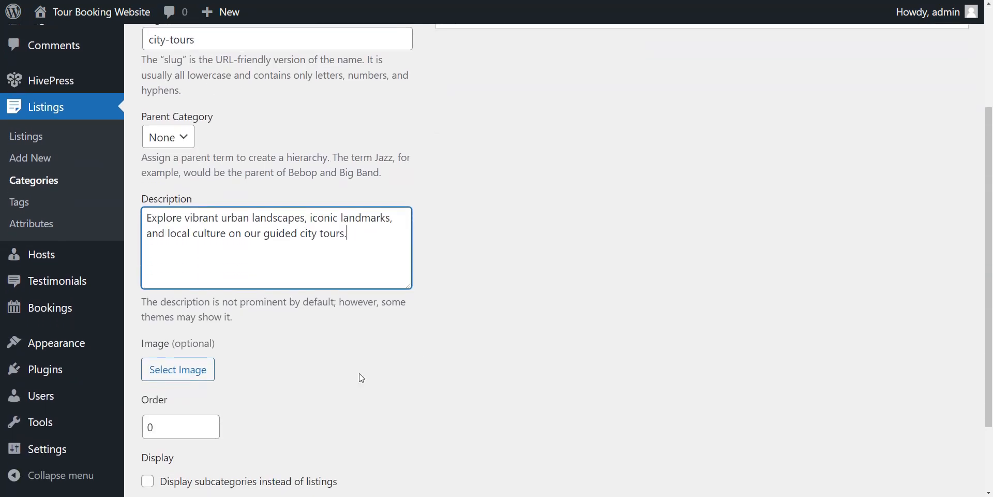
Step: Attach the city tours bus photo, set order 1 and create the City Tours category
click(178, 369)
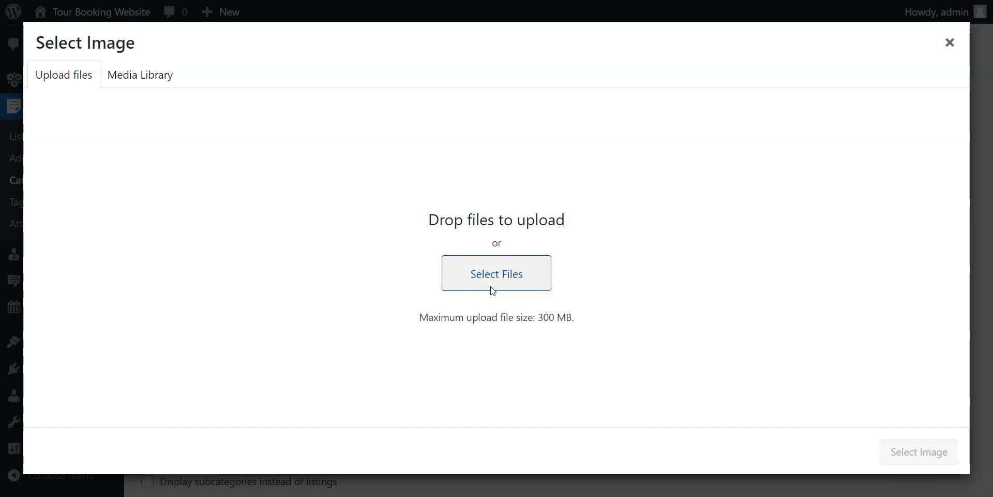
click(496, 273)
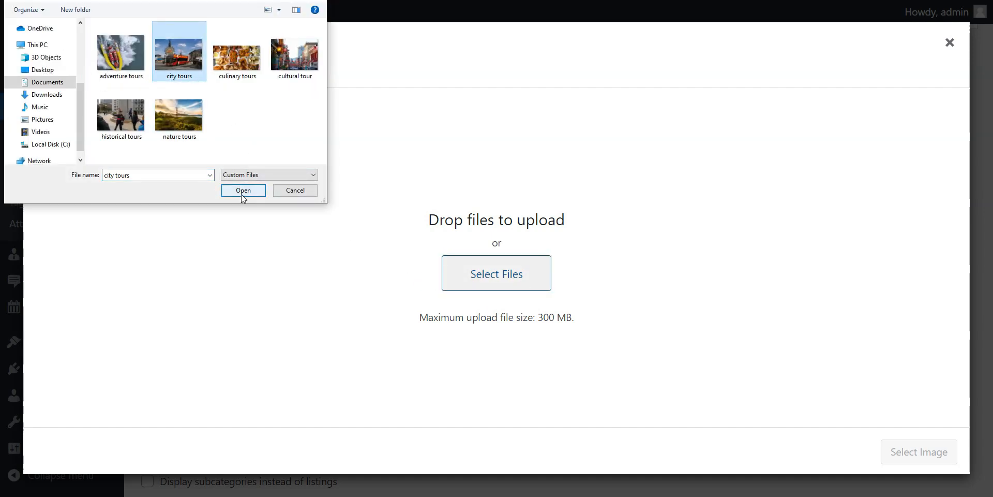
click(243, 190)
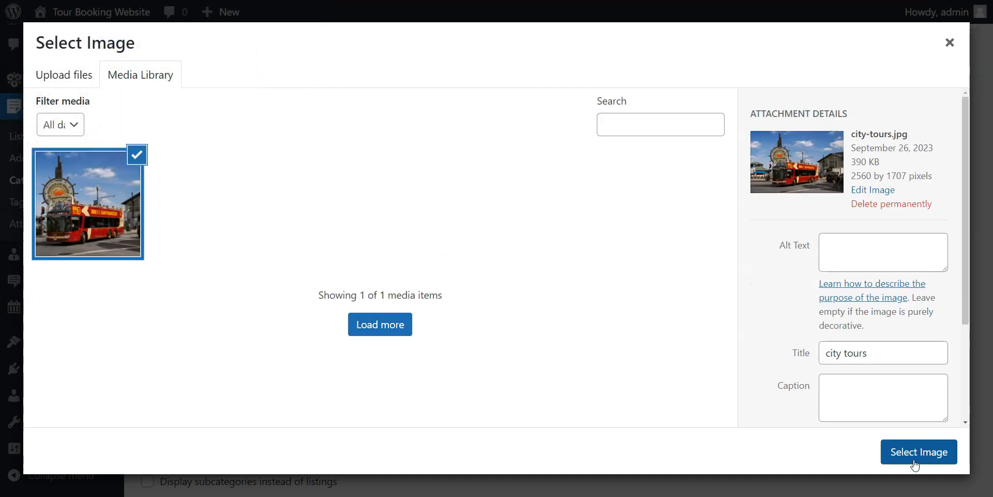
click(919, 452)
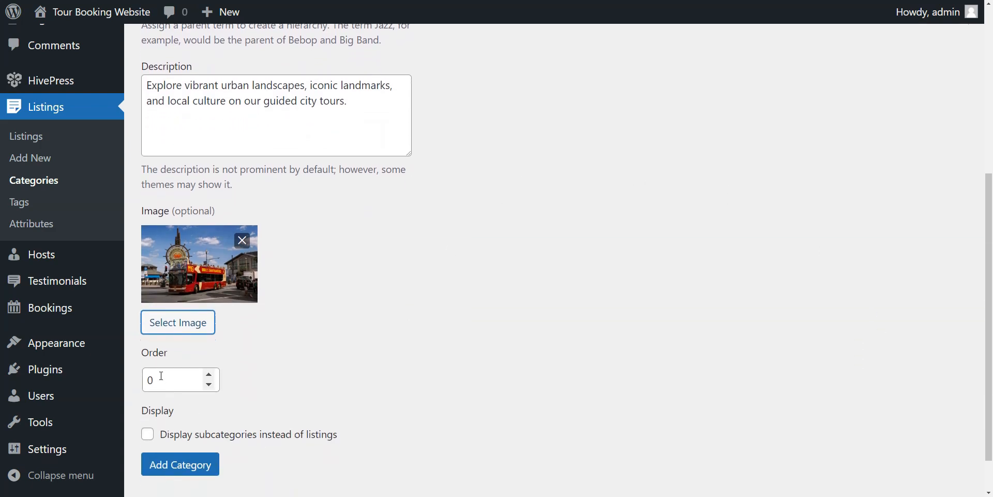
text(1)
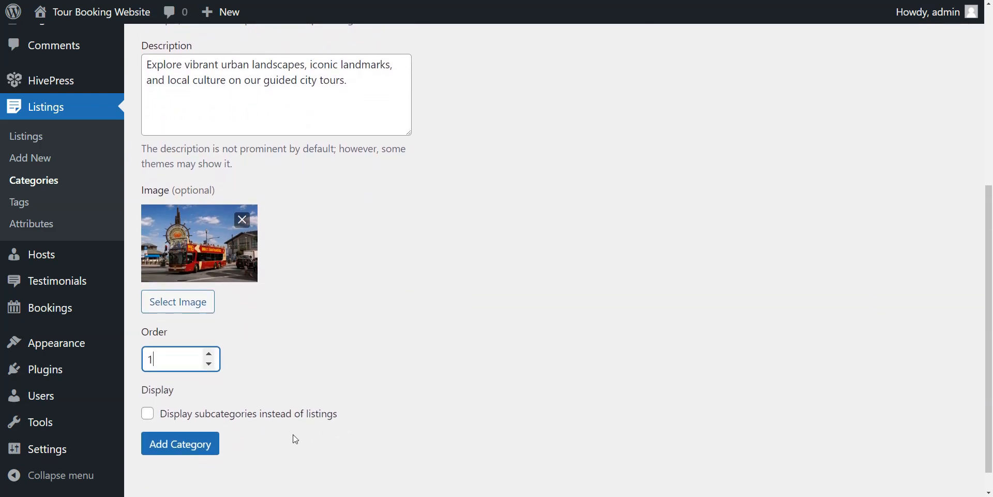
click(180, 443)
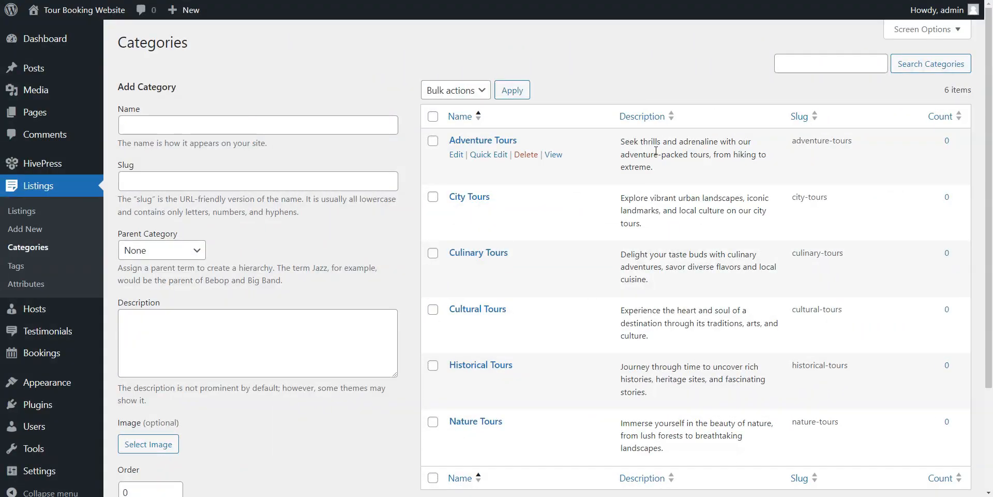
scroll(down, 3)
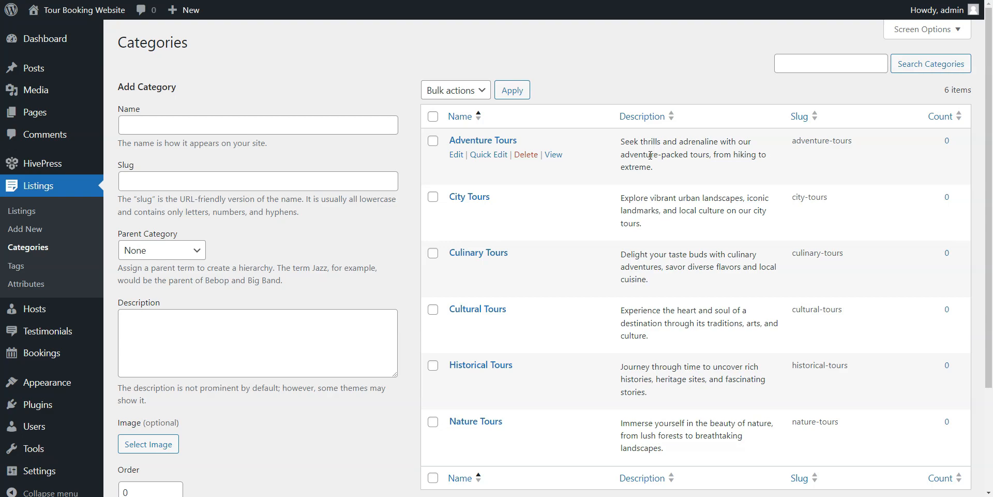
mouse_move(582, 199)
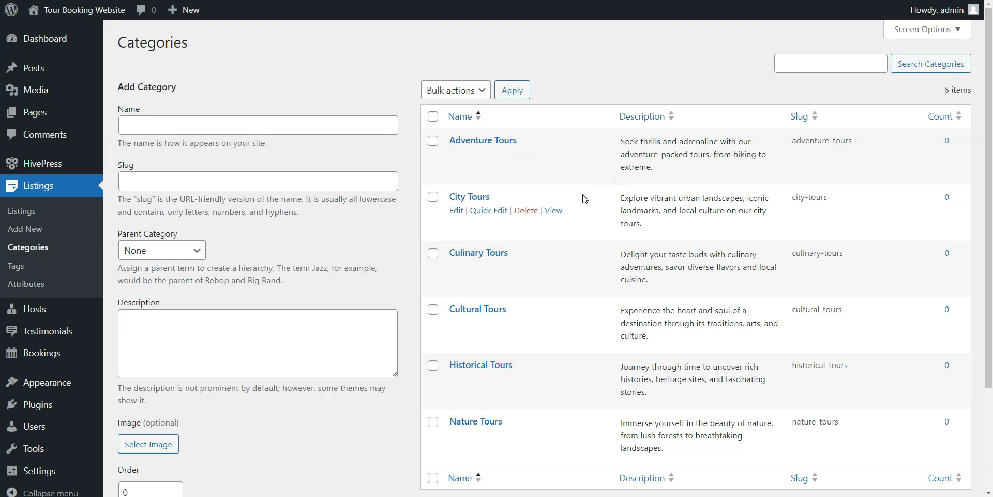
mouse_move(192, 301)
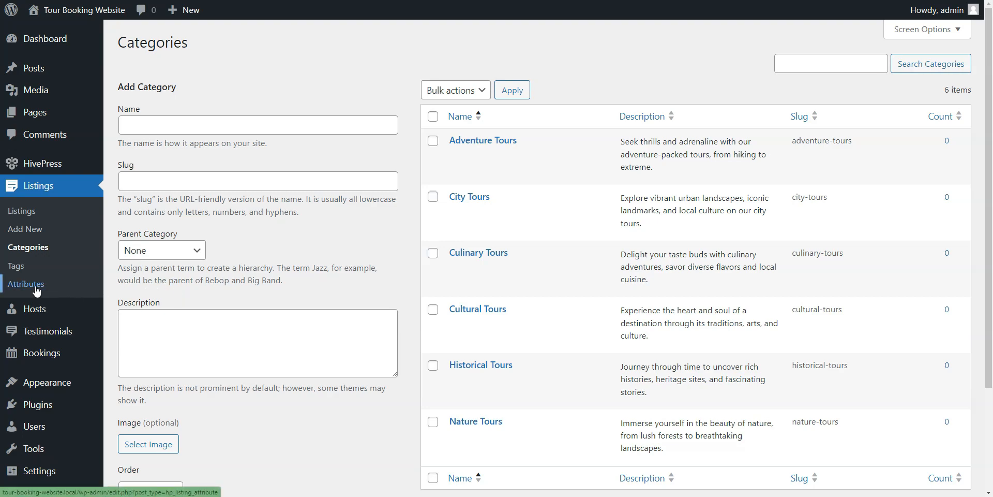
Step: Create a Price attribute: editable, required, field name price, Number type
click(26, 283)
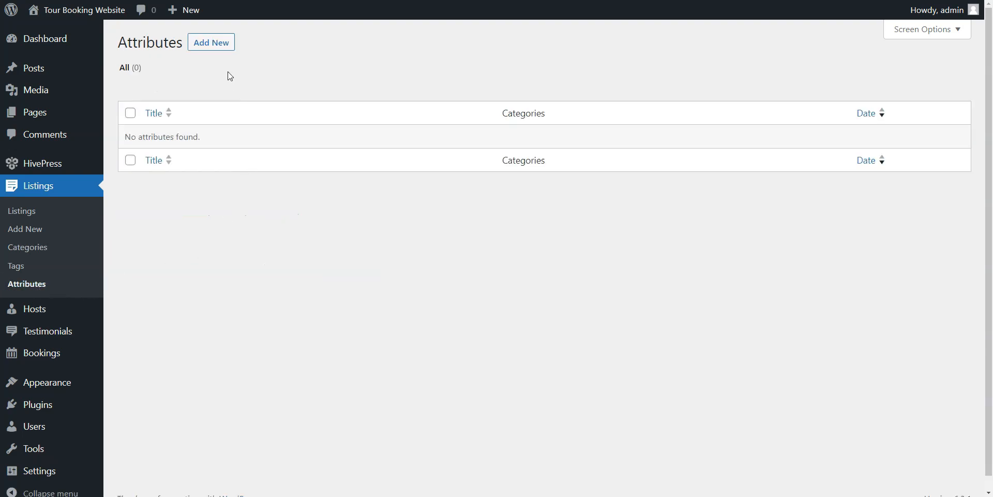
click(211, 42)
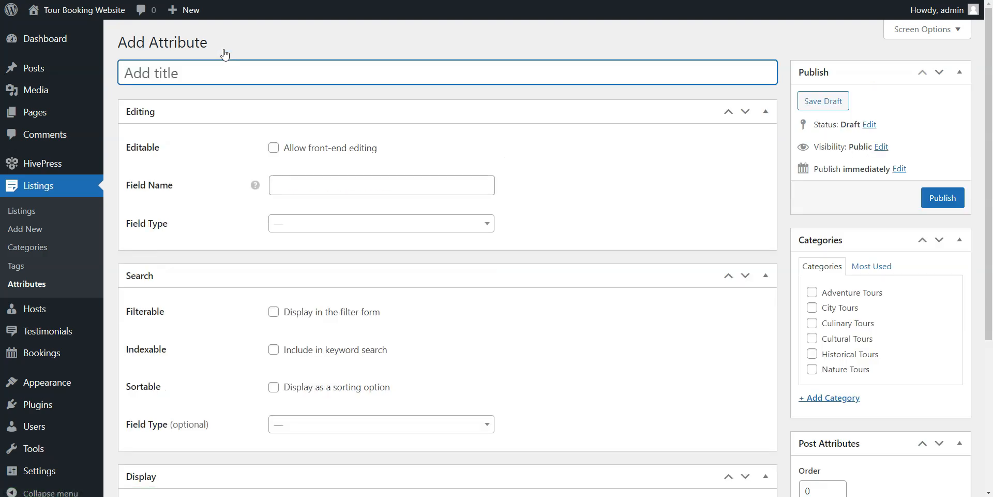
text(Price)
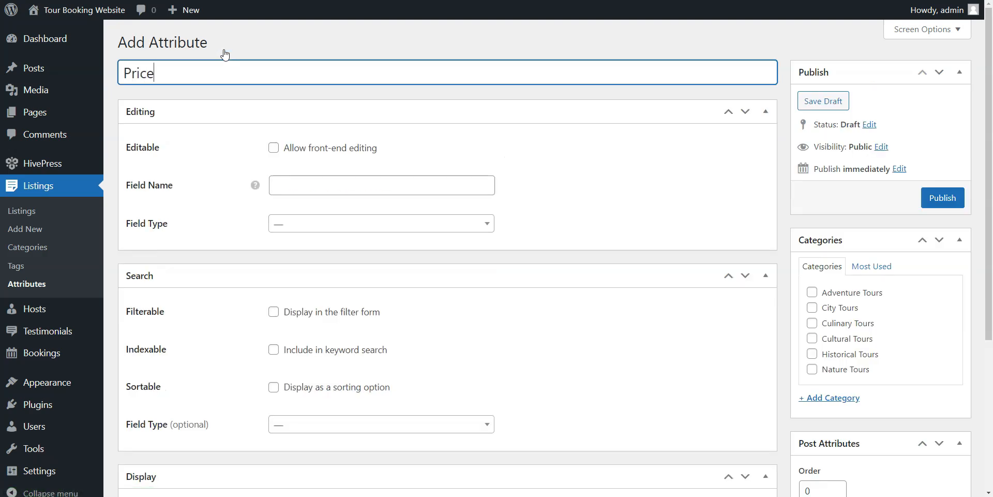
click(273, 148)
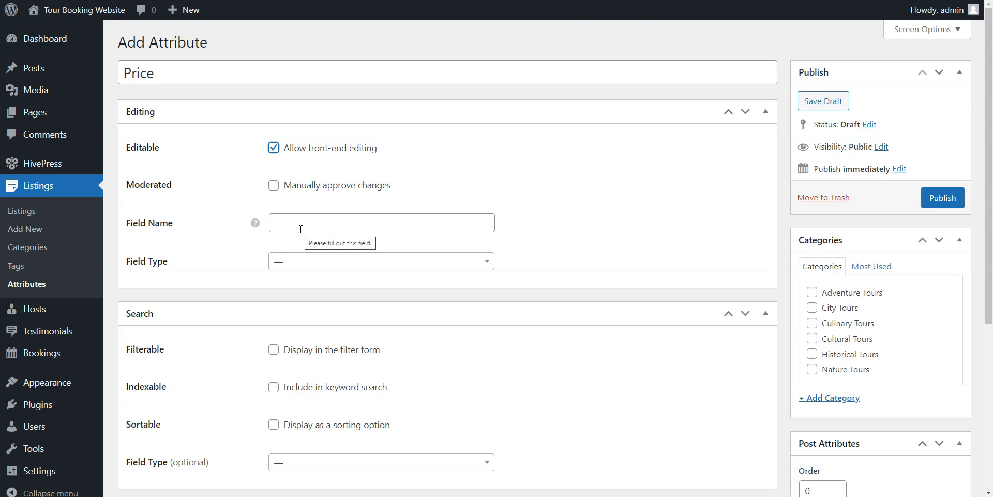
text(price)
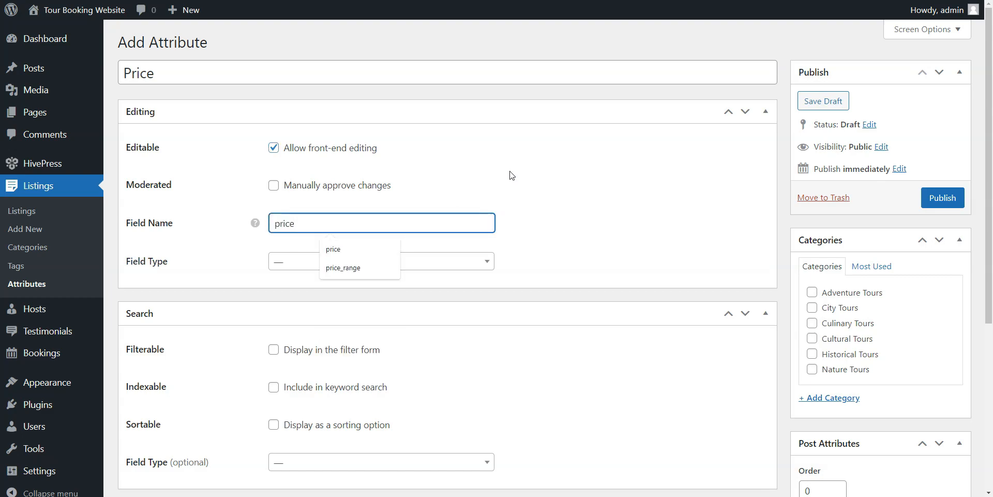
click(379, 261)
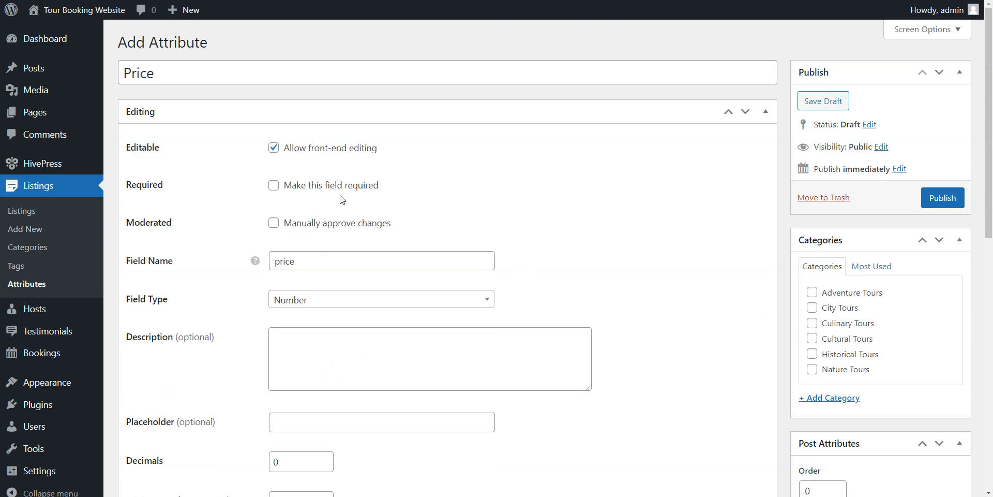
click(273, 185)
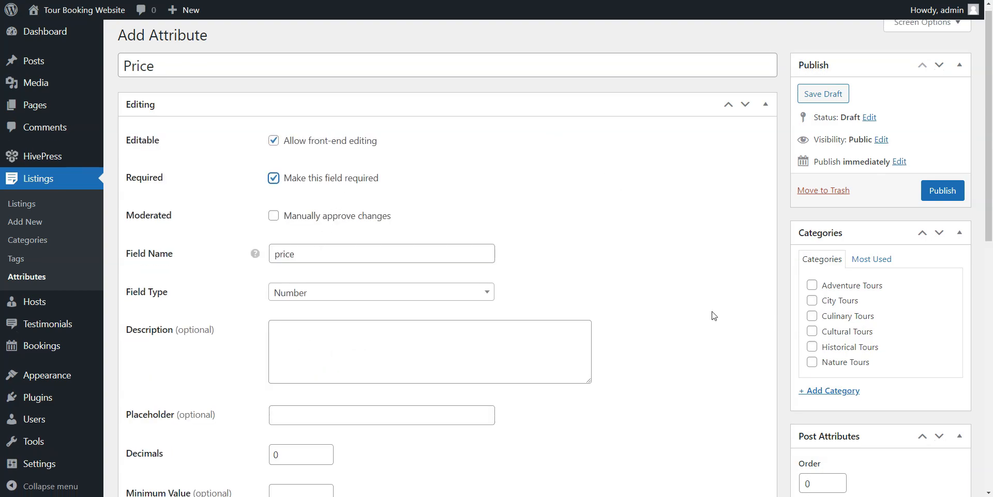
Step: Make Price filterable and sortable, searched as a Number Range
scroll(down, 3)
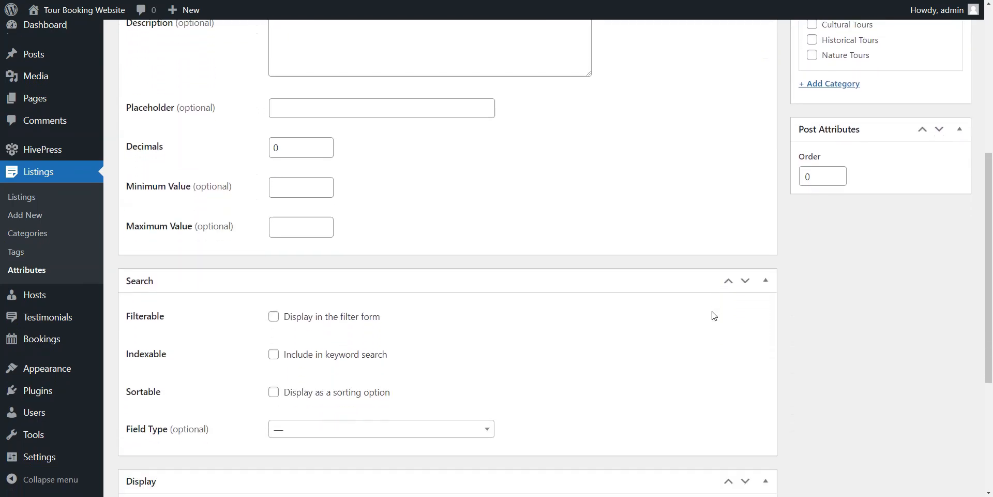
scroll(down, 3)
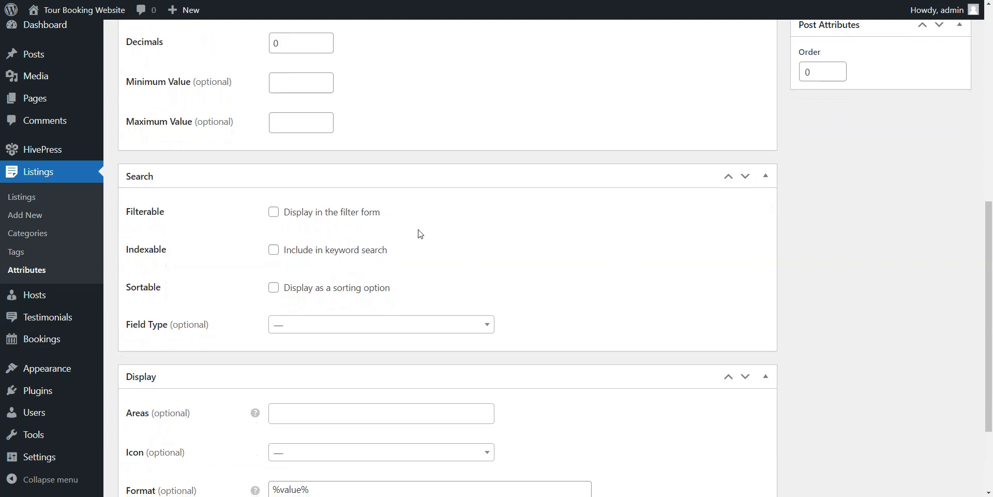
click(273, 282)
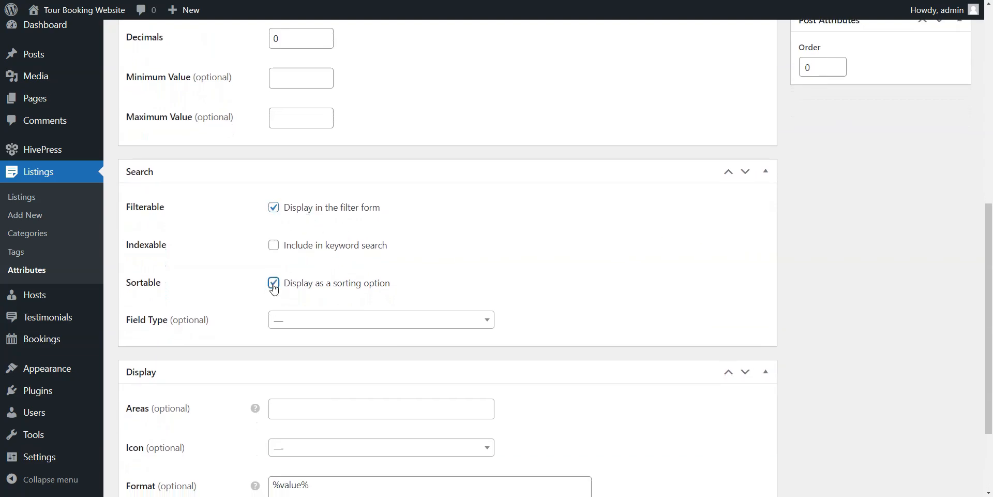
click(380, 319)
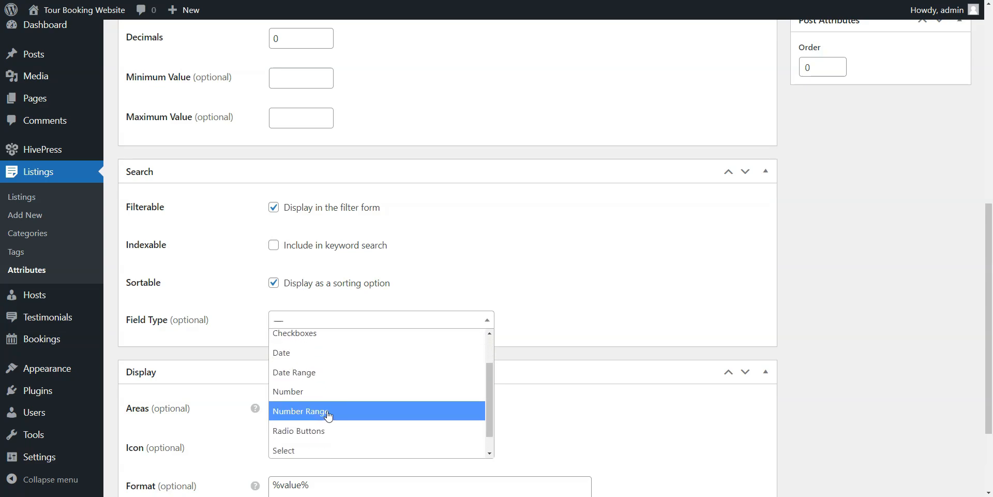
click(301, 410)
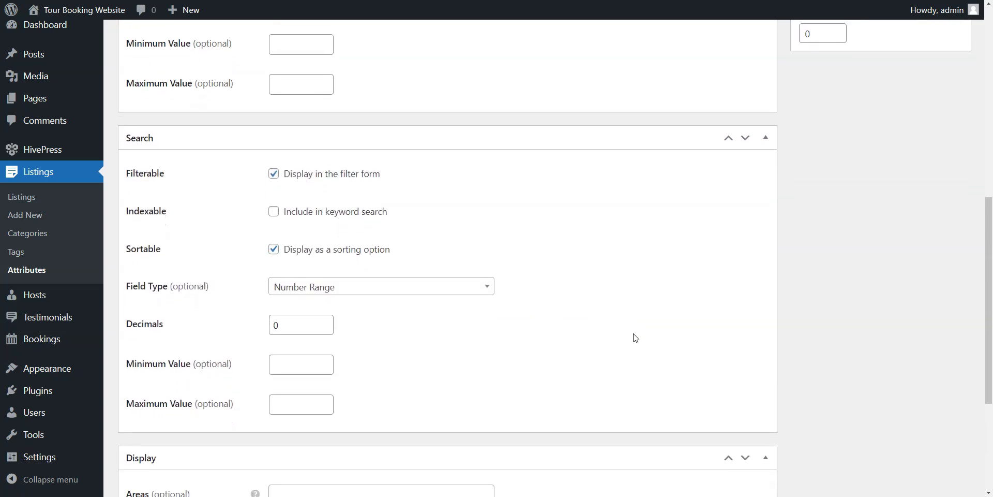
Step: Display Price in Block (primary) and Page (primary) areas with a %label%: dollar format
scroll(down, 3)
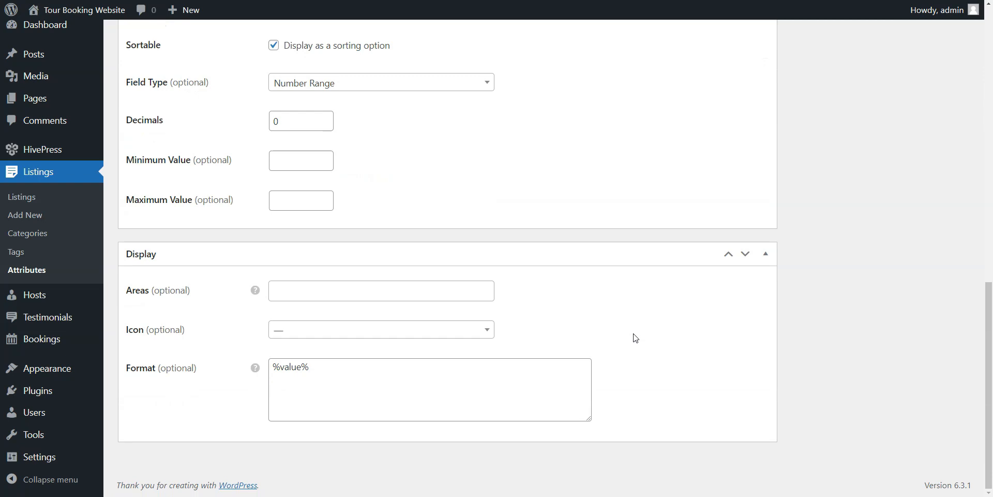
click(380, 290)
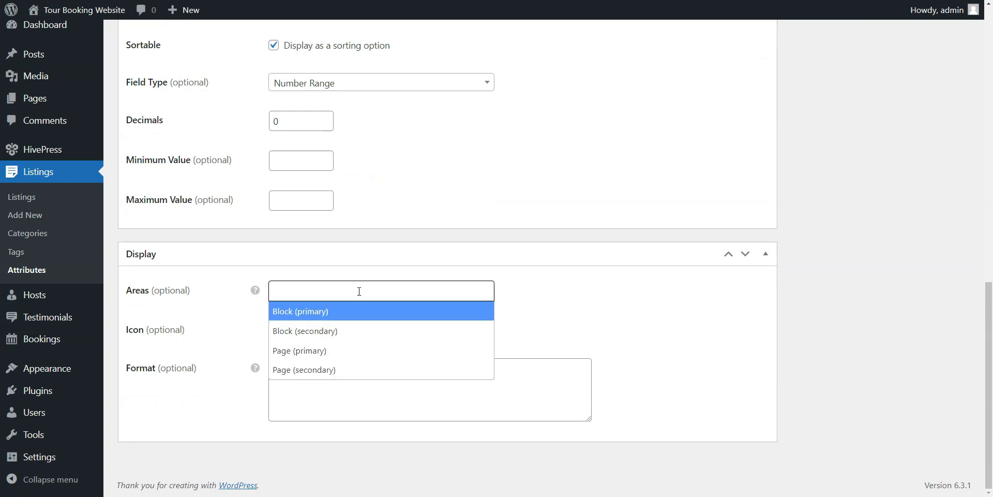
mouse_move(338, 321)
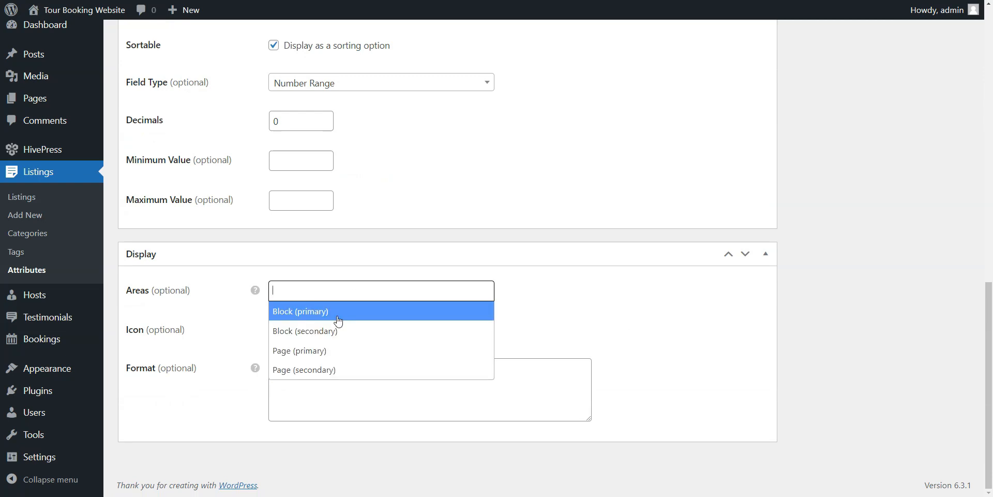
click(300, 310)
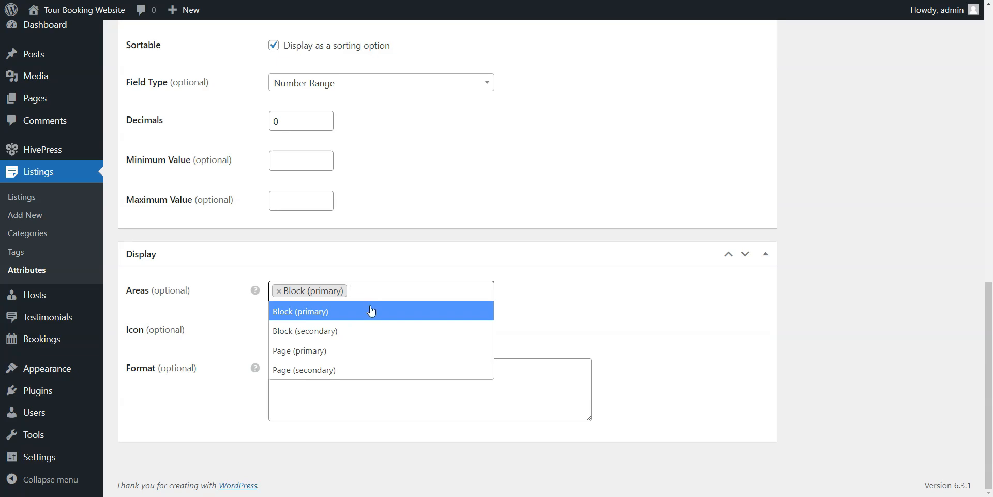
mouse_move(308, 351)
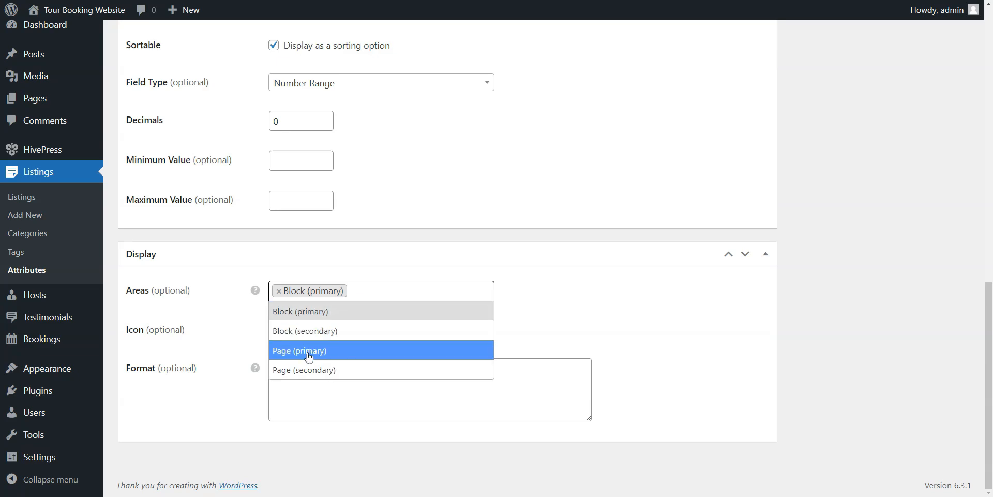
click(300, 350)
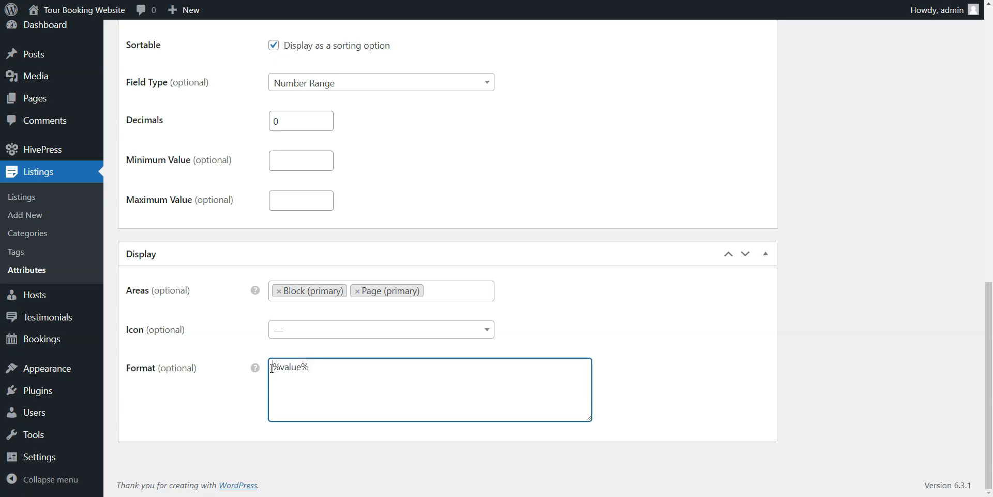
text(%label%: $)
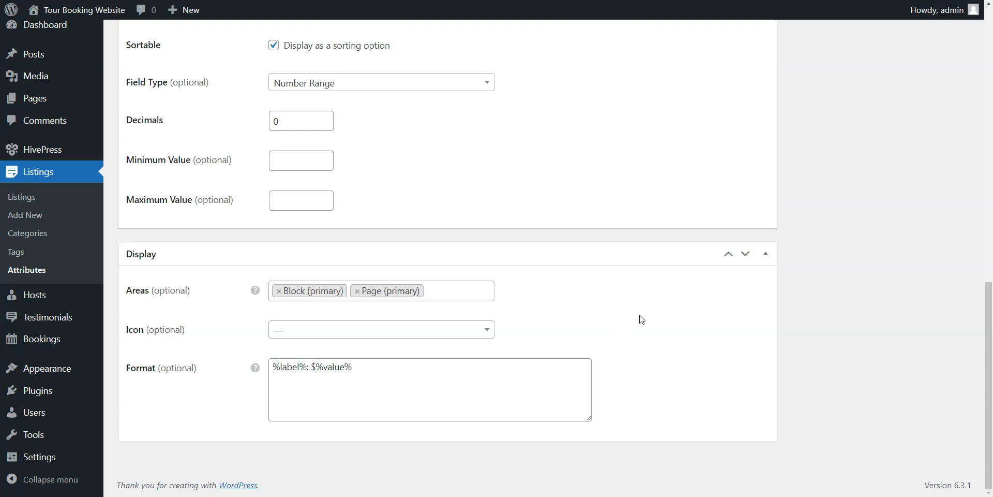
mouse_move(759, 321)
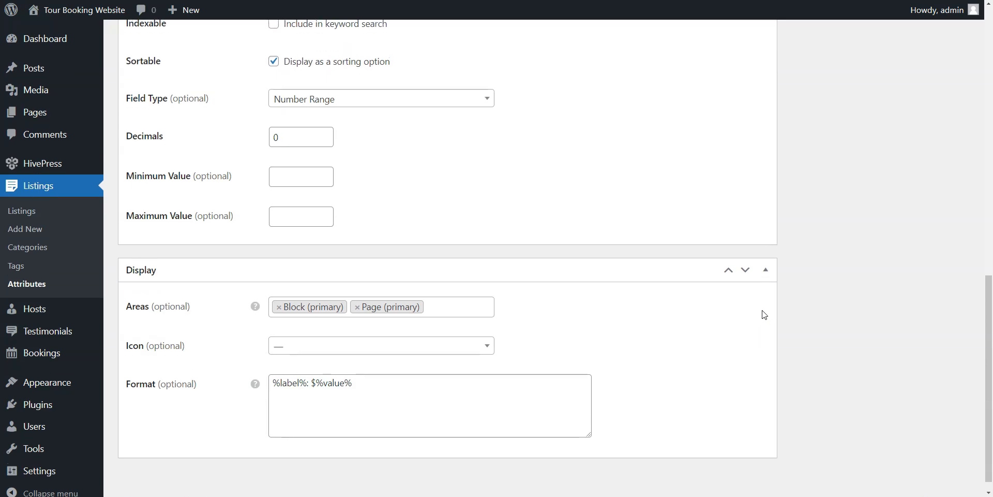
scroll(up, 3)
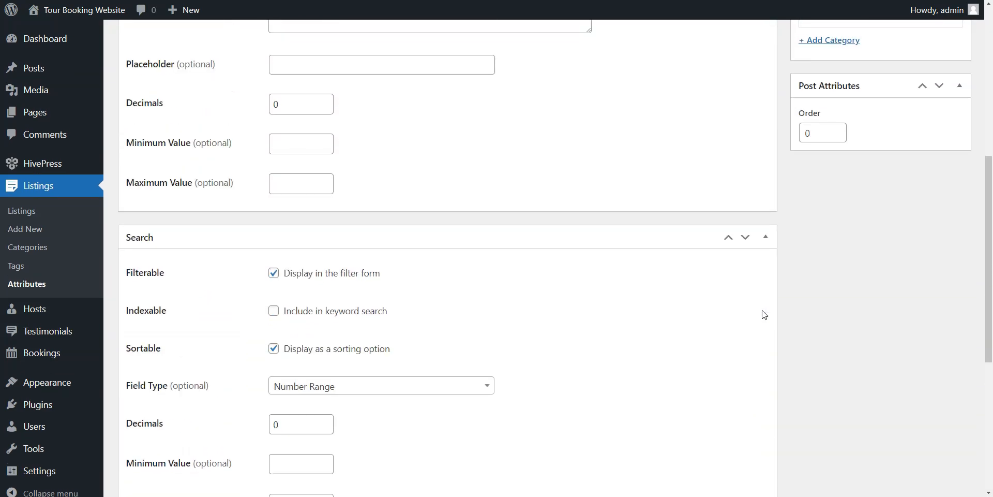
scroll(up, 3)
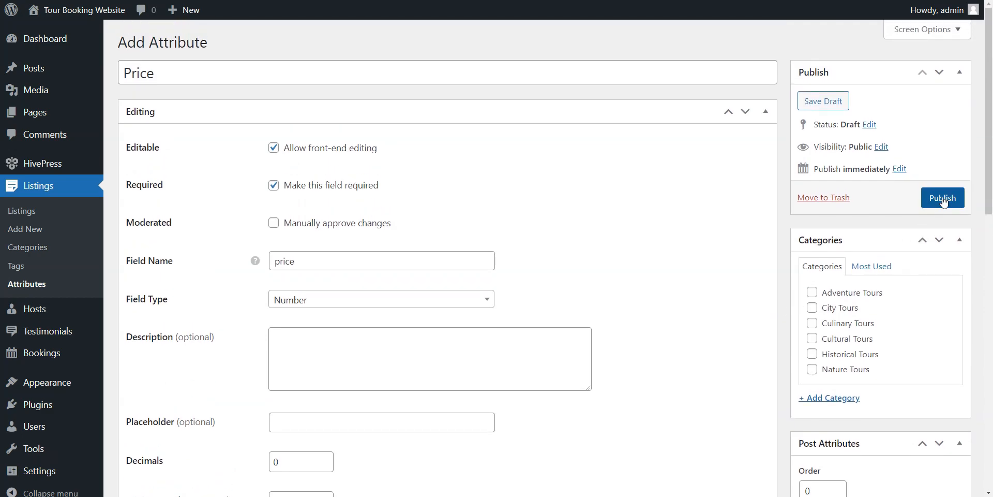
Step: Publish the Price attribute
click(941, 198)
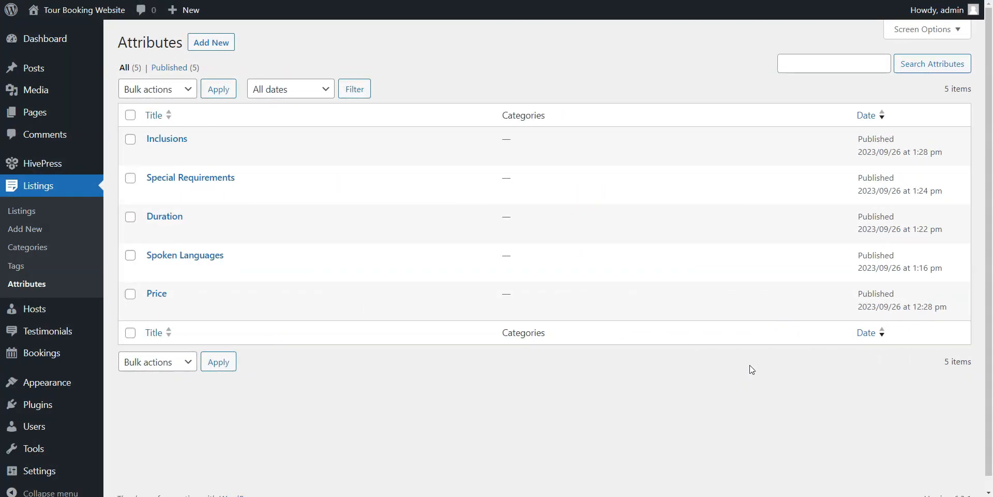
mouse_move(623, 390)
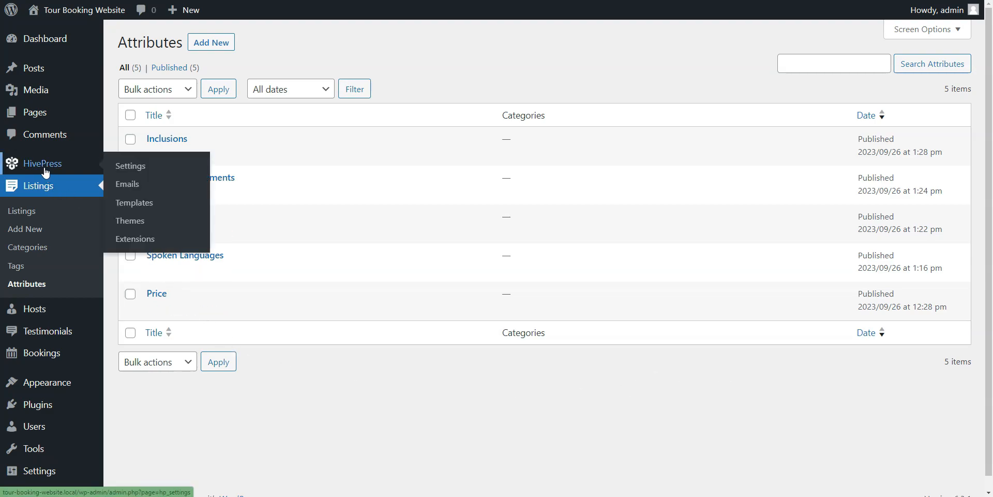
Step: Scroll the HivePress Listings settings down to the Bookings section
click(130, 165)
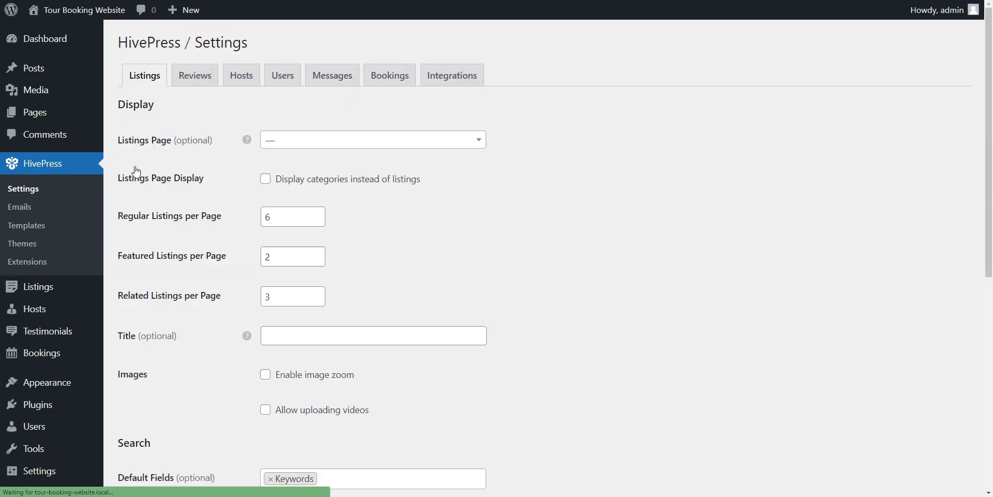
mouse_move(167, 172)
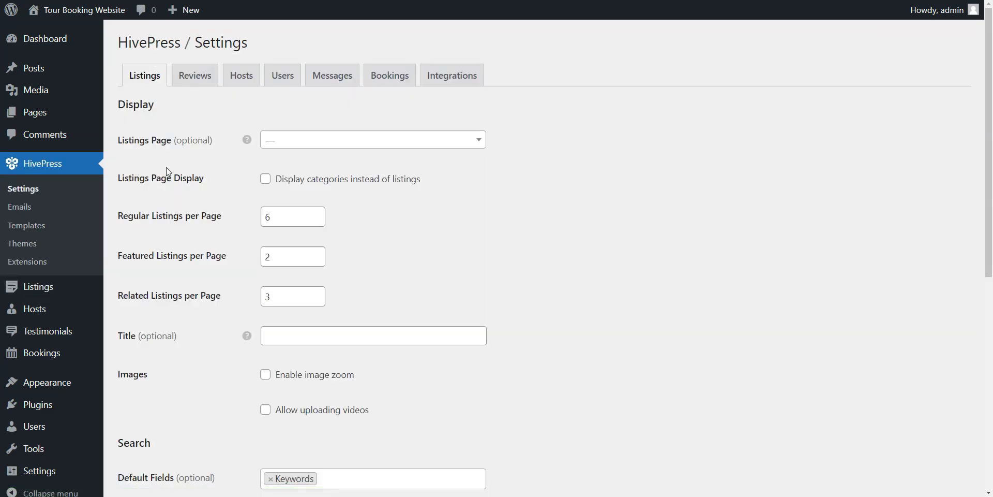
scroll(down, 3)
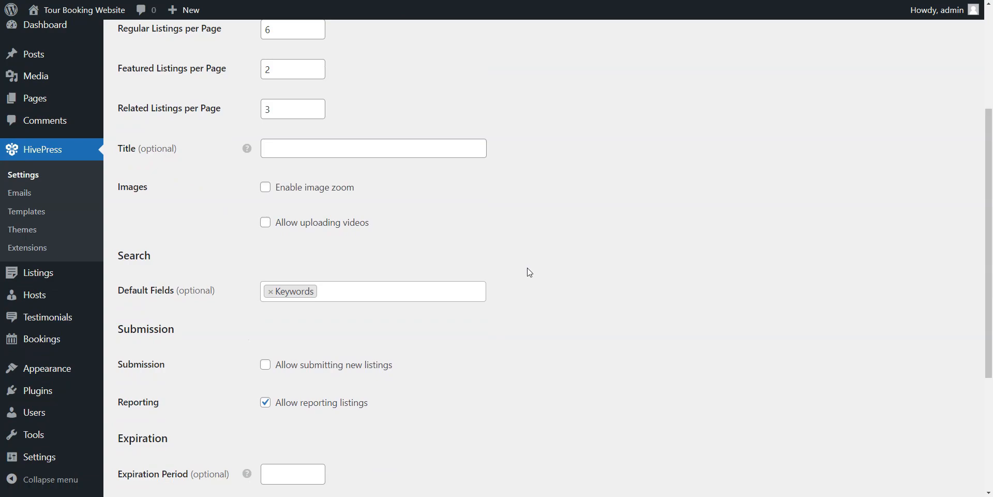
scroll(down, 3)
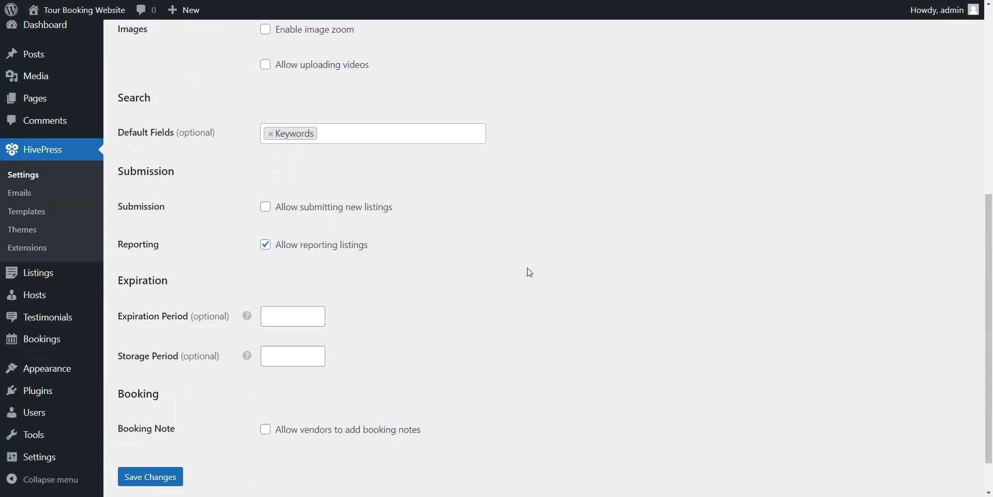
scroll(down, 3)
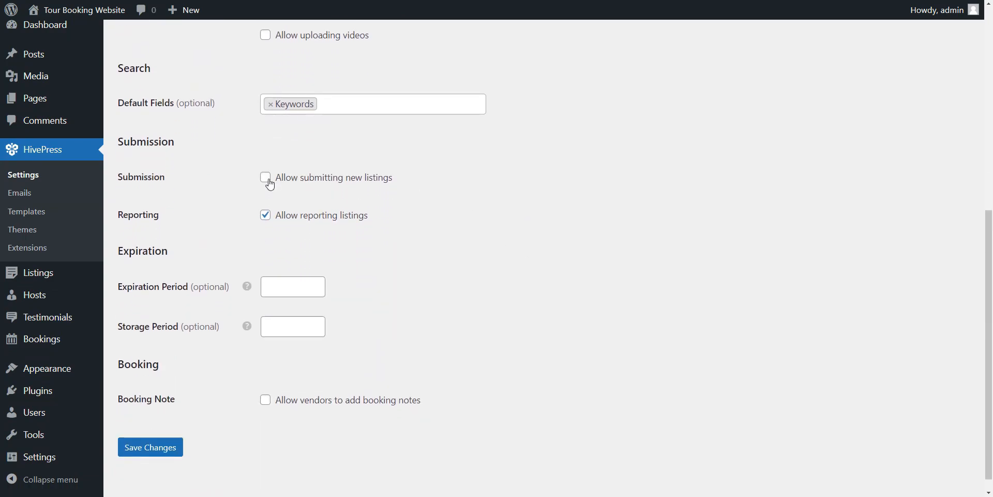
click(148, 447)
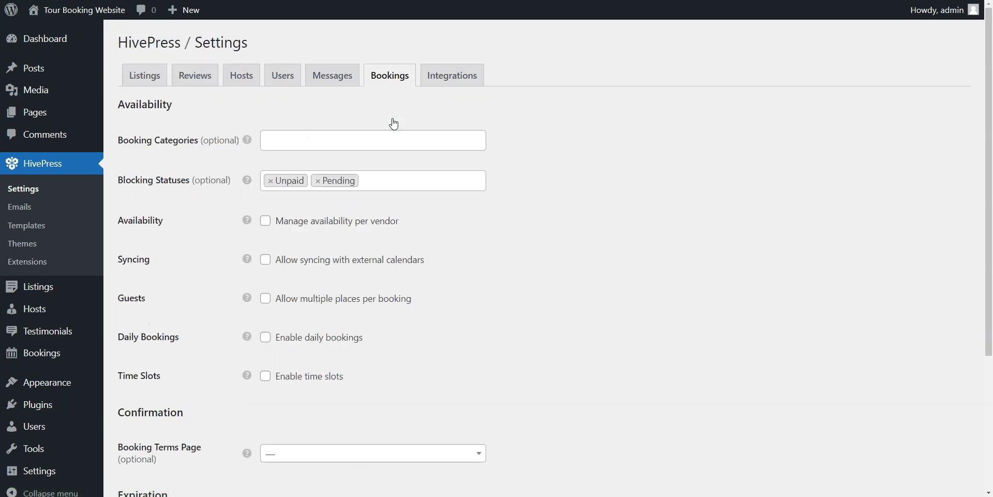
mouse_move(600, 244)
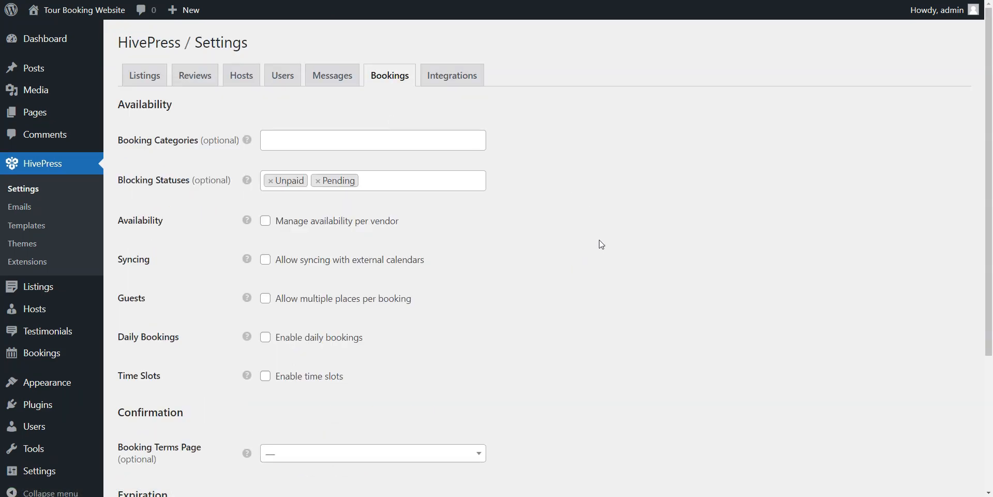
Step: Enable multiple places, multiple bookings per period, daily bookings and time slots, and save changes
scroll(down, 3)
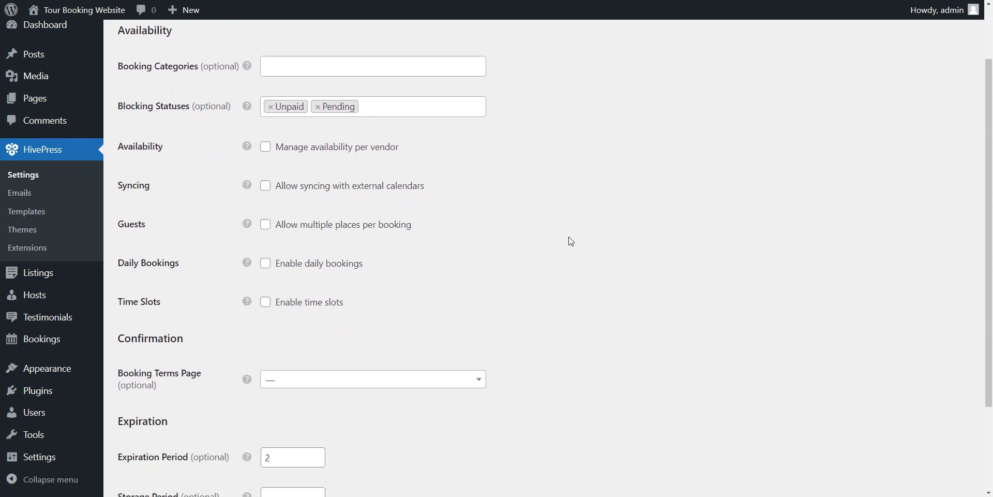
mouse_move(254, 219)
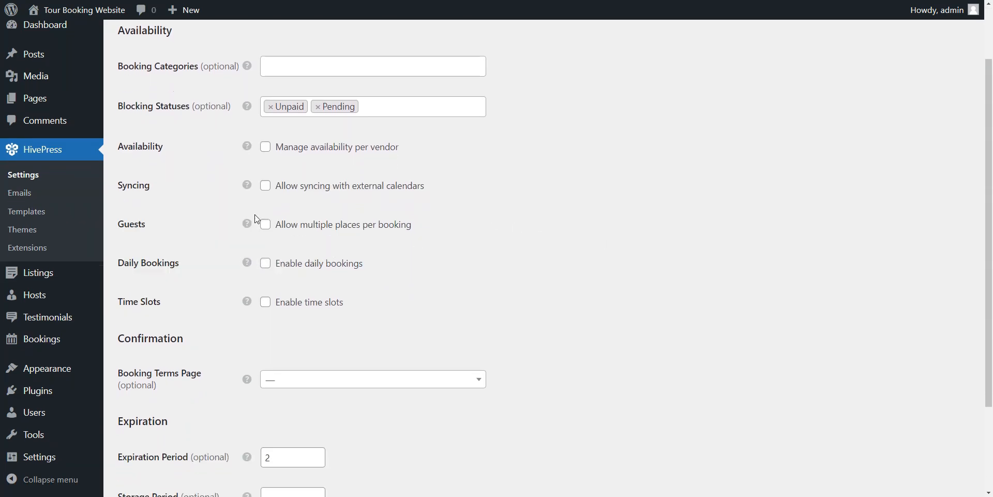
click(265, 225)
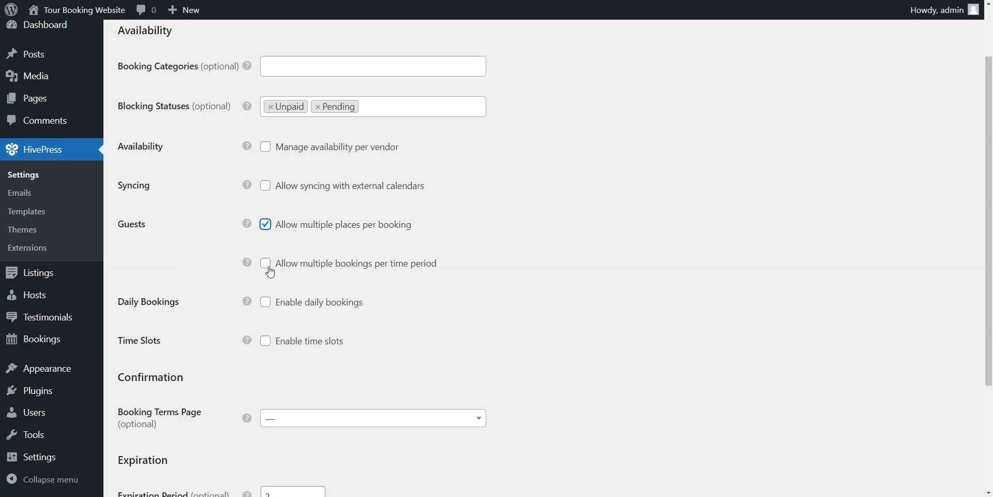
click(265, 262)
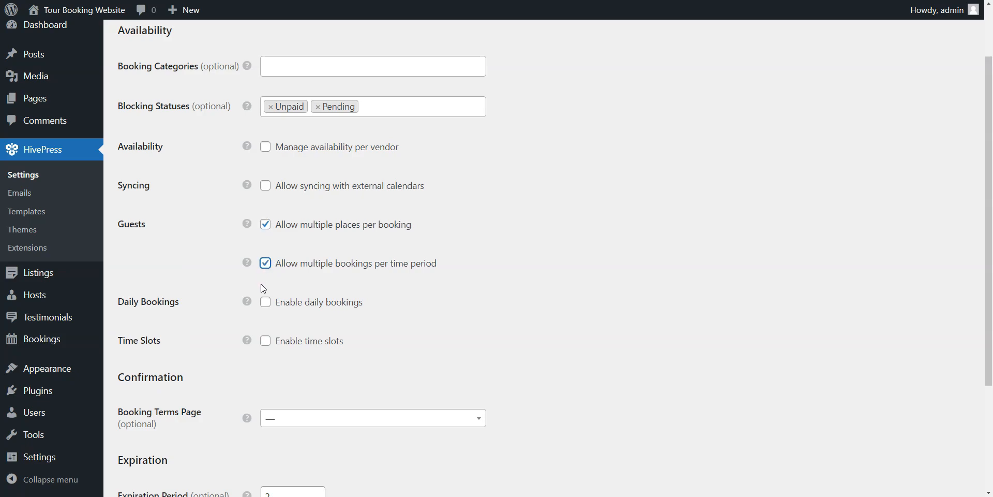
click(265, 301)
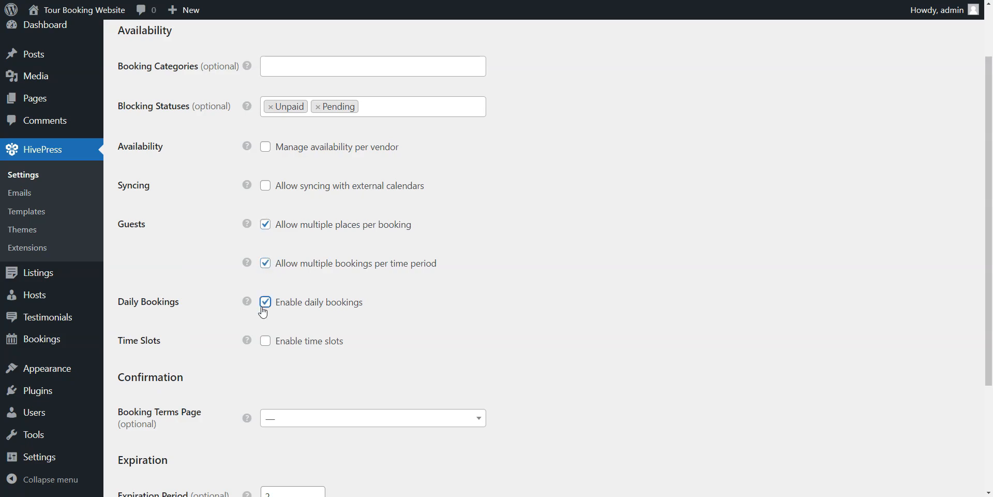
click(266, 341)
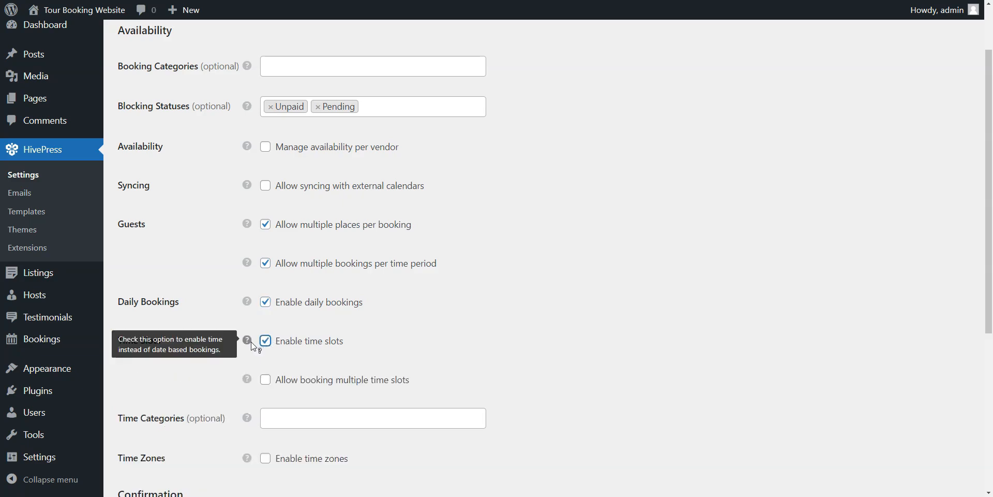
mouse_move(205, 378)
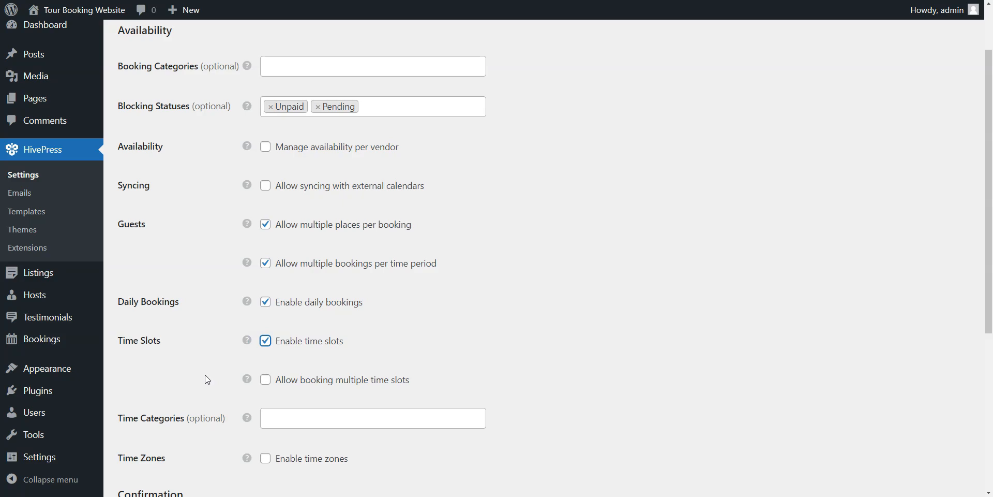
scroll(down, 3)
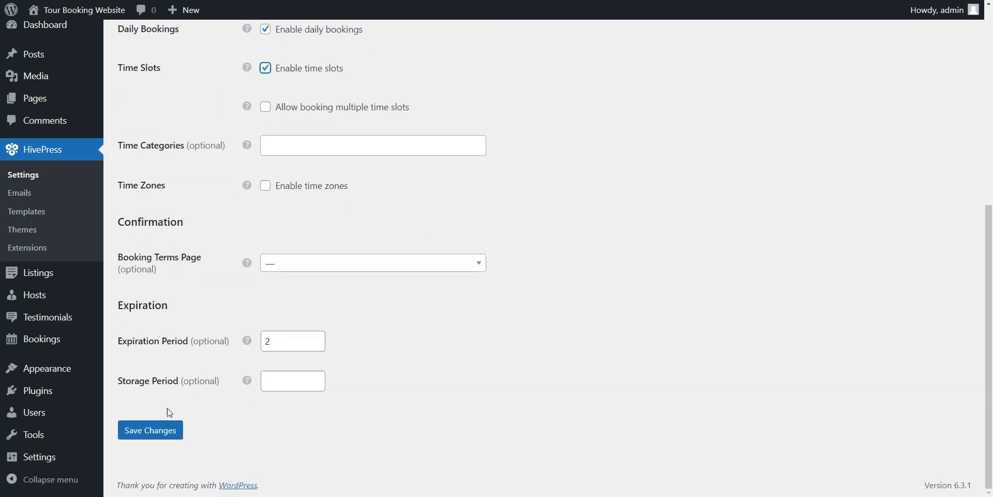
click(150, 430)
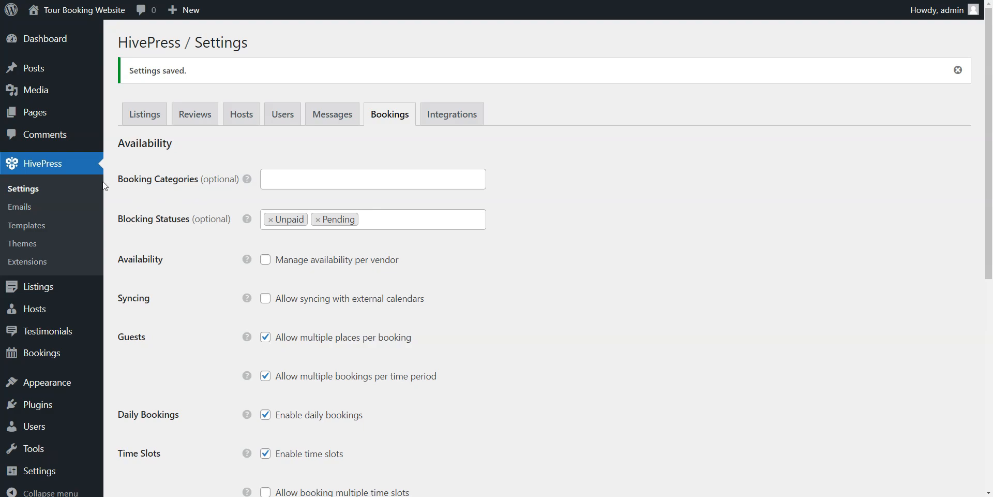
mouse_move(35, 111)
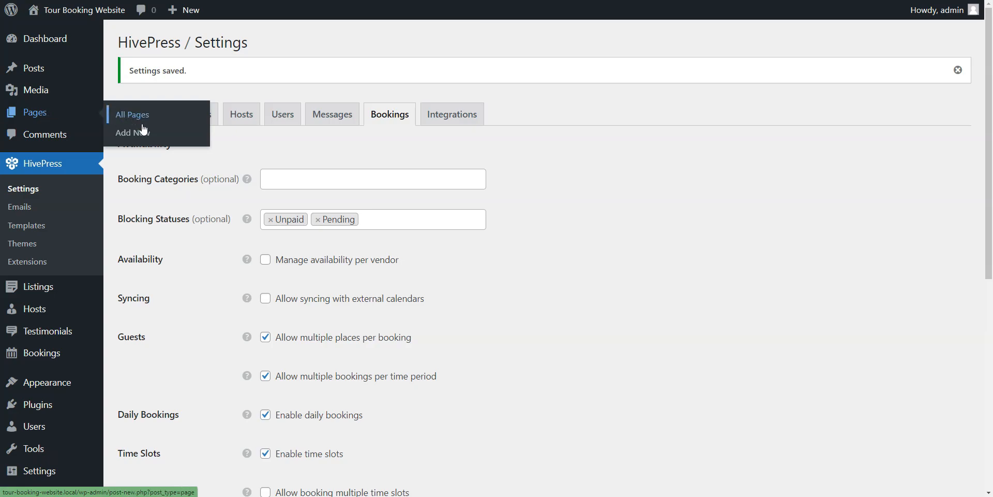
Step: Create a new page and add the heading 'Your Journey Starts Here'
click(131, 132)
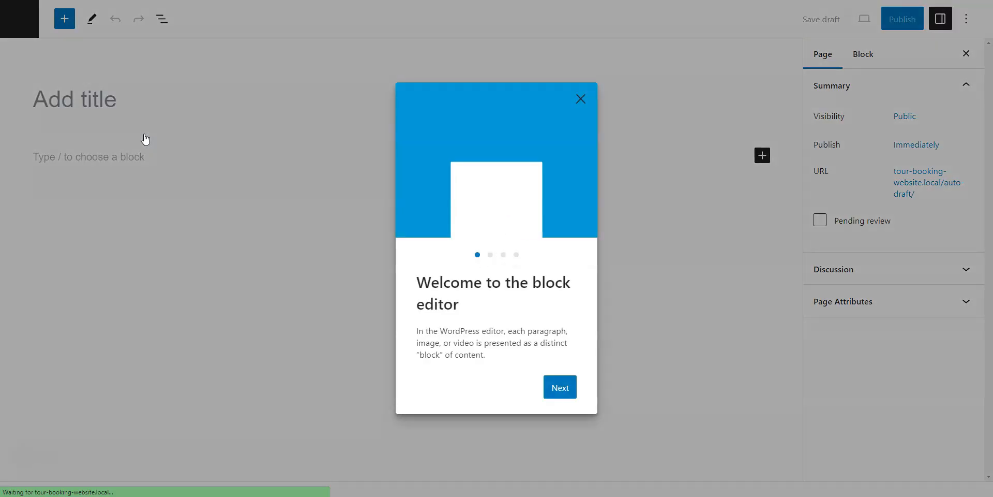
click(579, 99)
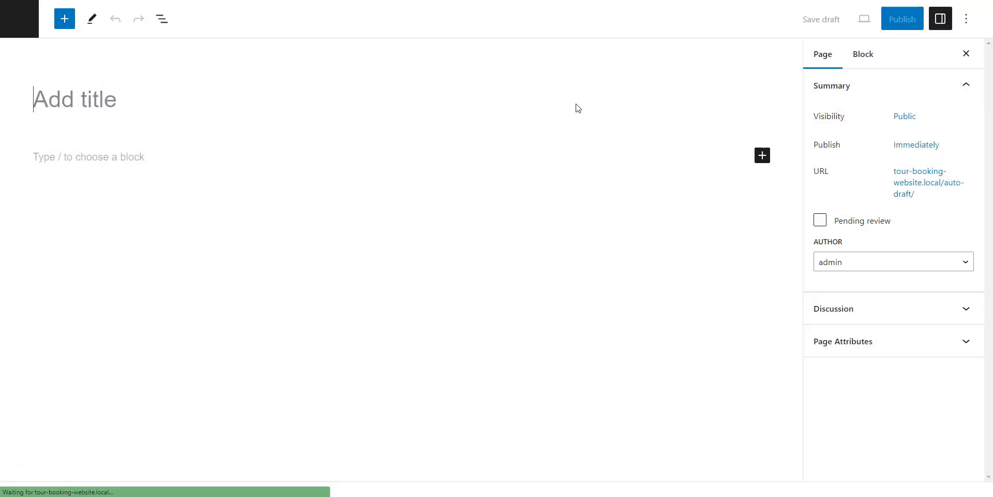
click(763, 155)
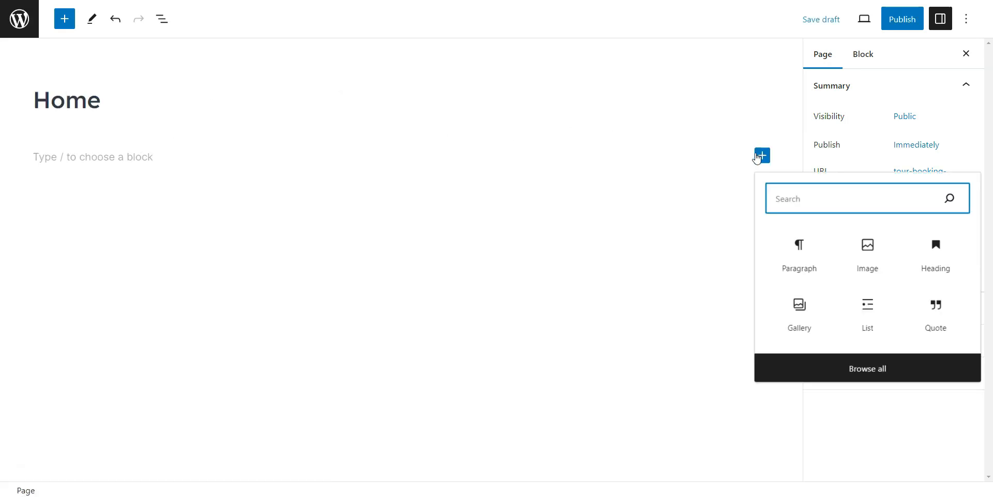
click(798, 246)
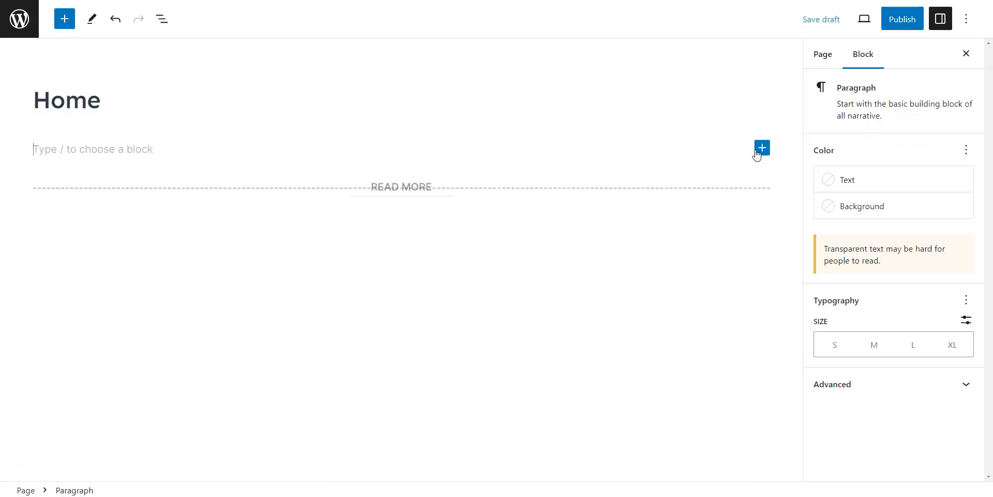
text(Y)
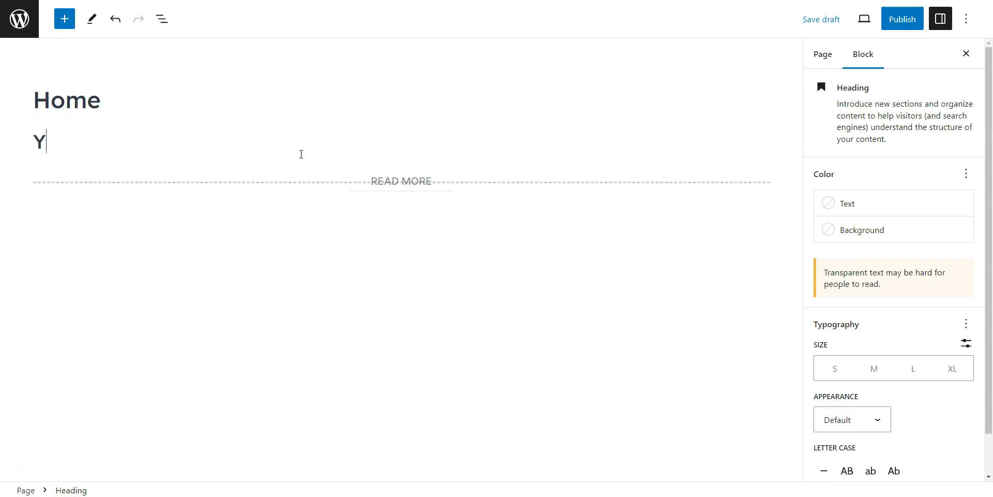
text(our Journey Starts Here)
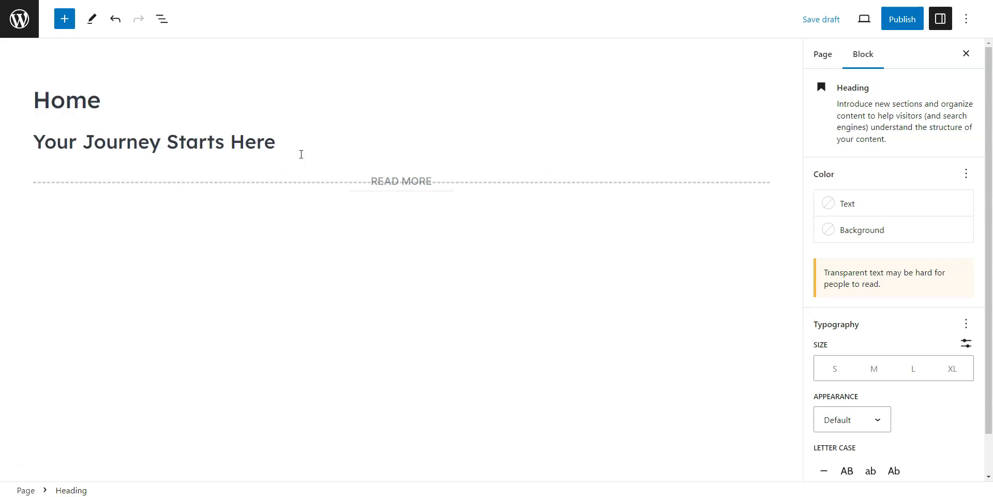
Step: Centre the heading and insert a Listing Search Form block below it
click(823, 53)
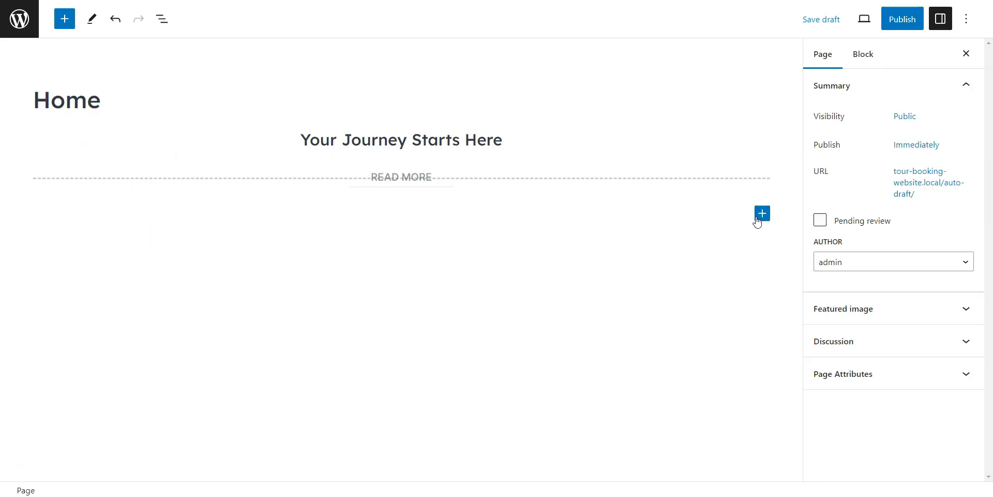
click(762, 213)
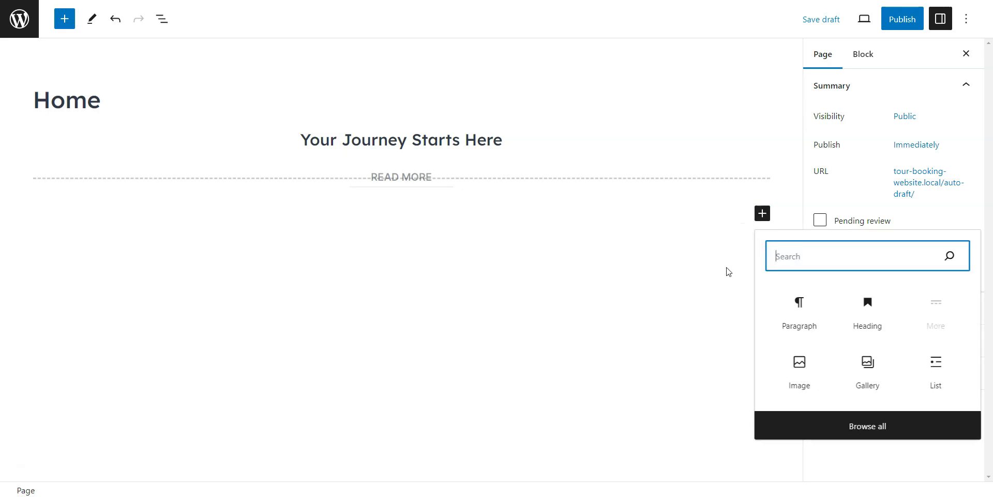
text(list)
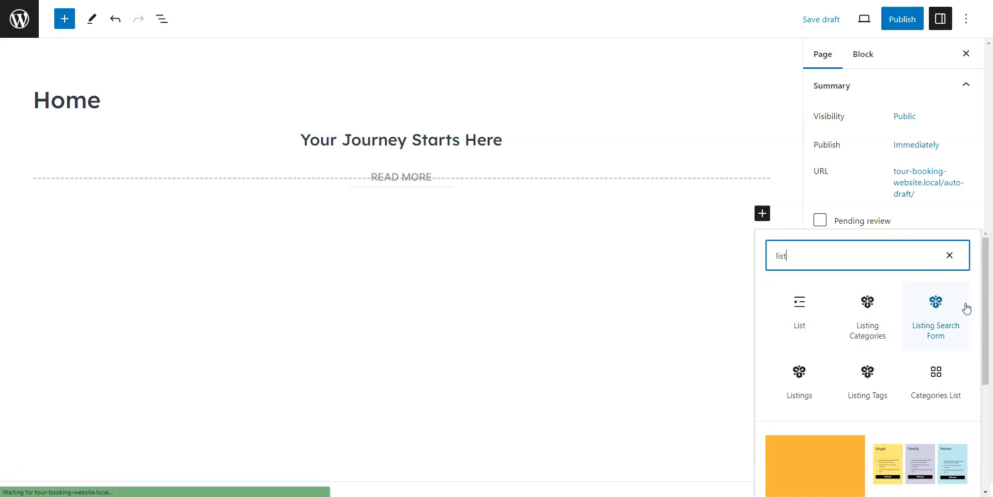
click(936, 301)
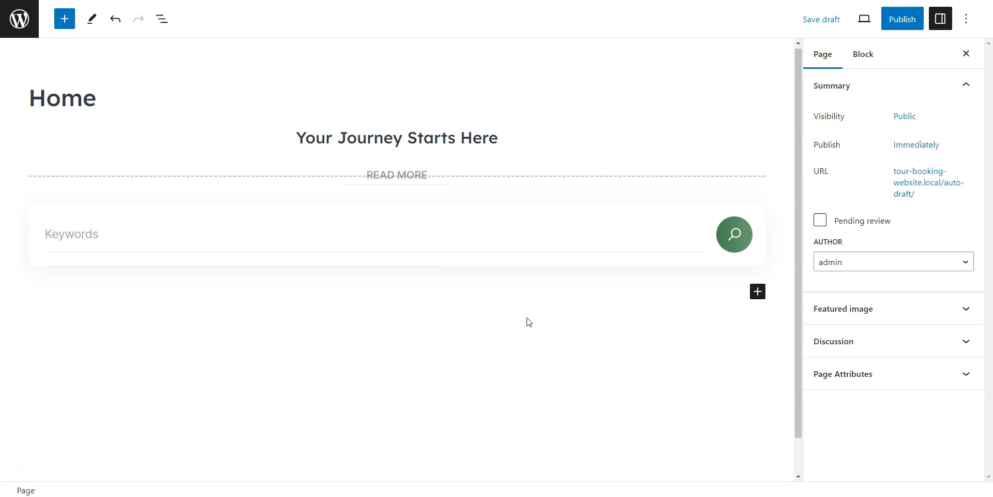
Step: Insert a Listing Categories block showing 6 tour categories
text(categ)
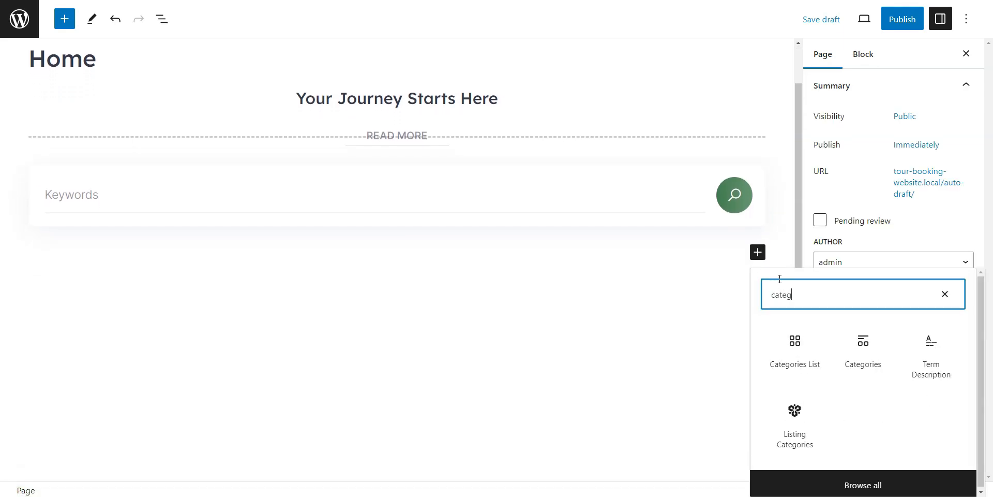
click(794, 410)
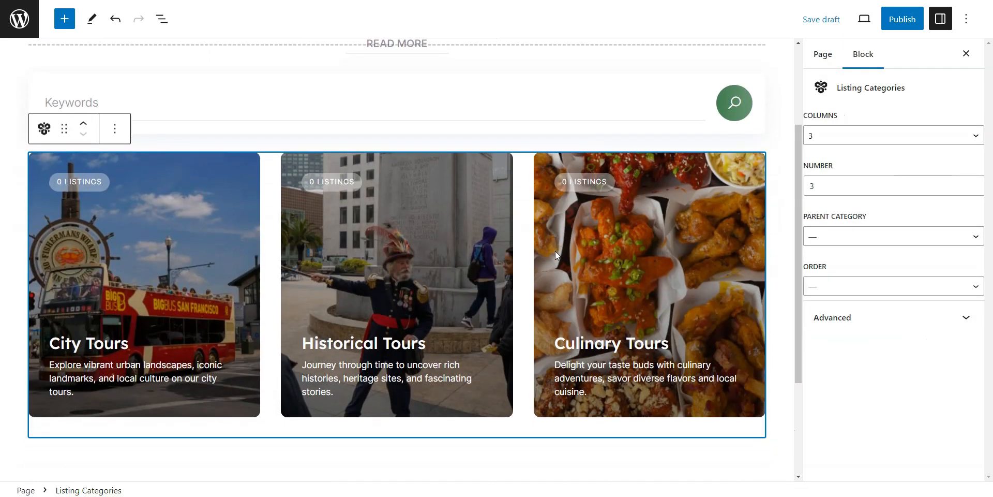
text(6)
text(hivepress)
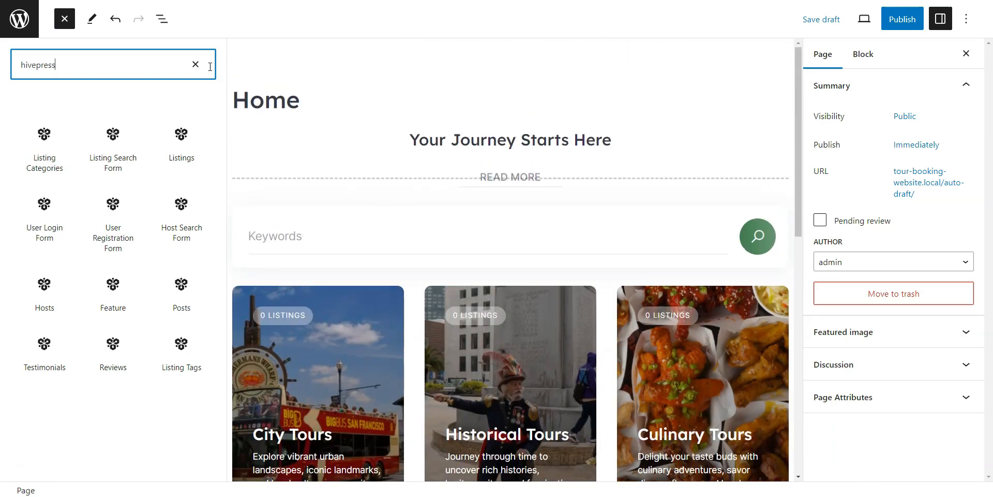
click(64, 18)
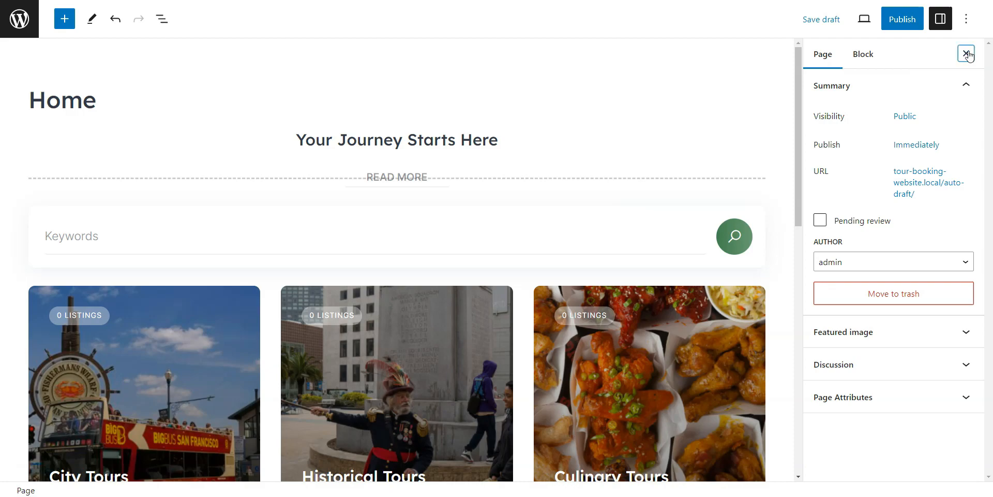
Step: Publish the Home page and dismiss the confirmation panel
click(901, 19)
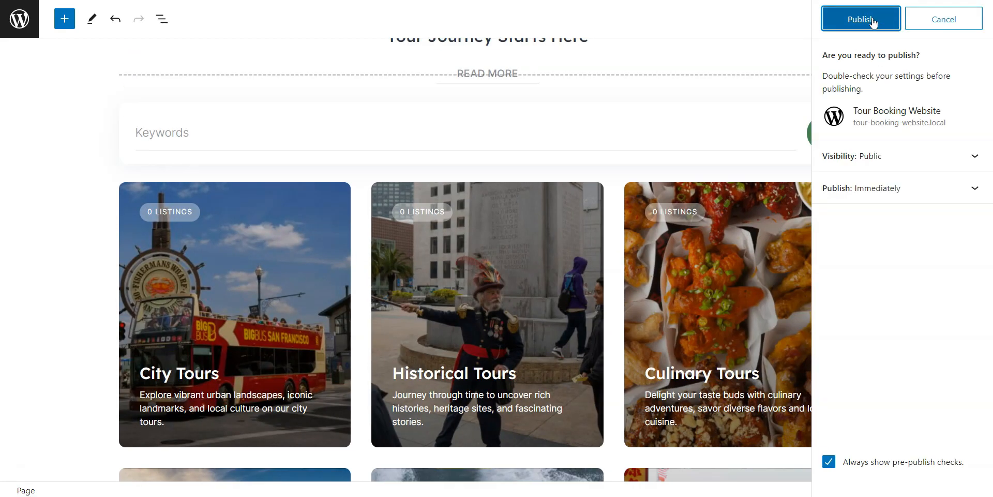
click(859, 18)
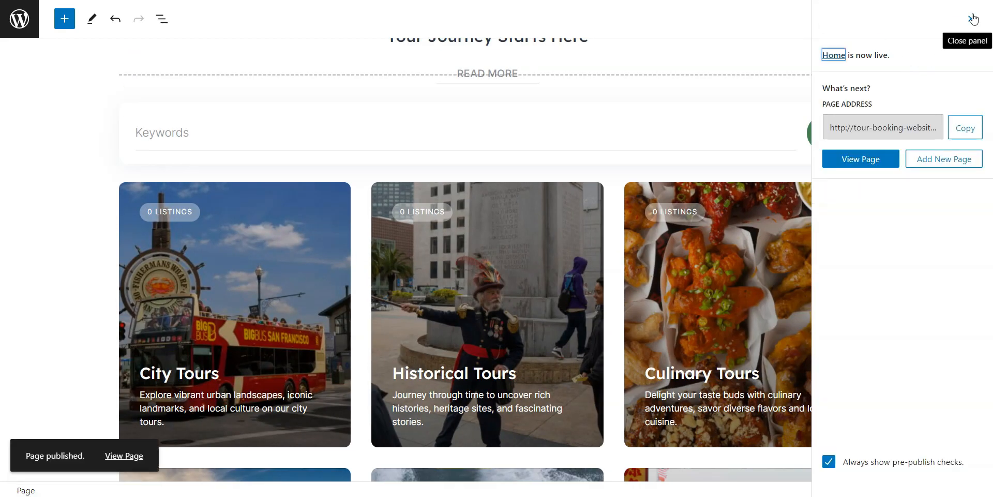
click(973, 18)
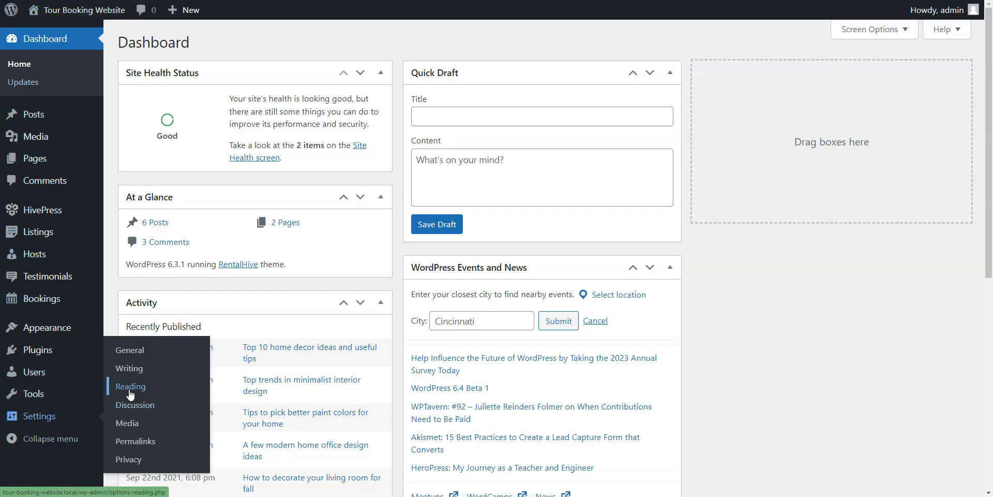
Step: In Reading settings, set the homepage to the static Home page and save
click(131, 386)
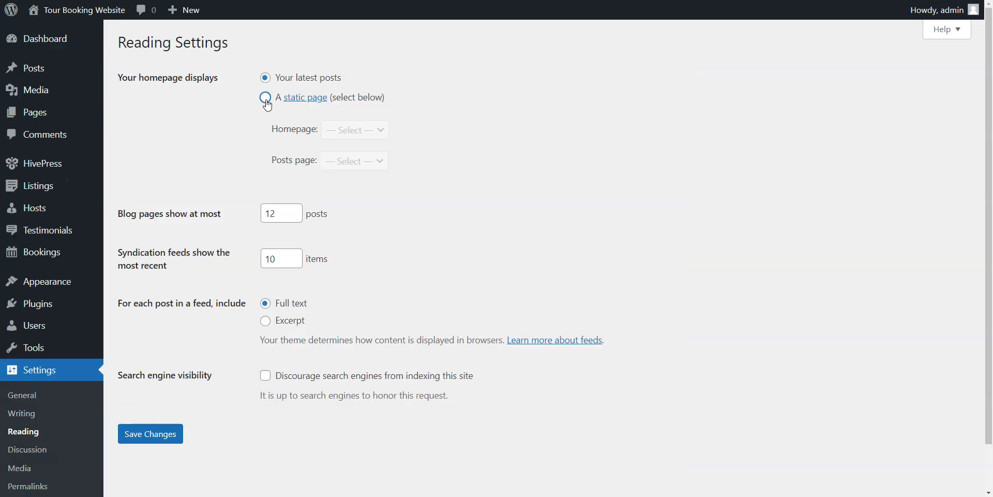
click(265, 97)
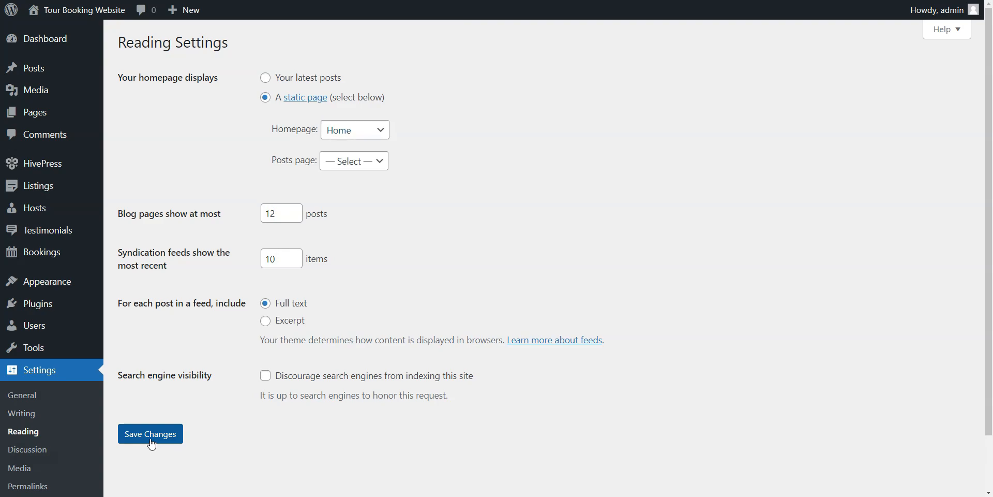
click(150, 433)
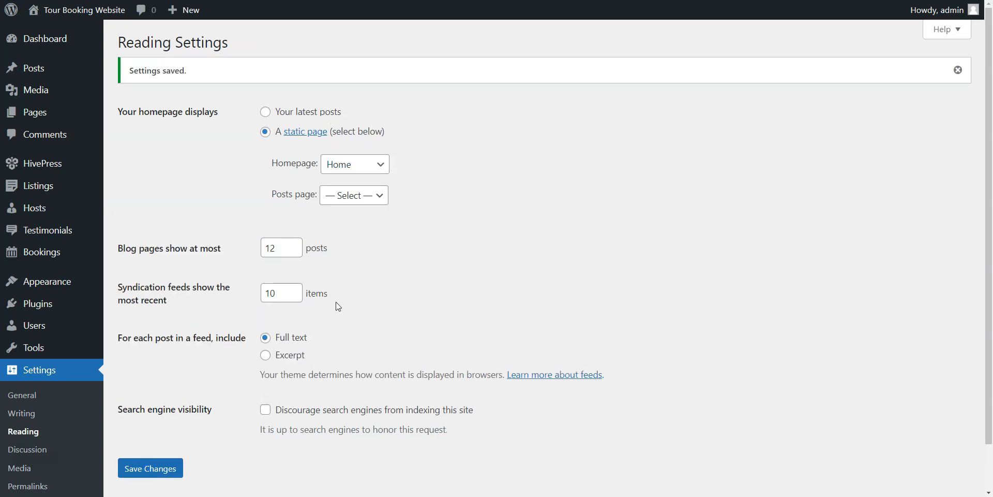
mouse_move(107, 50)
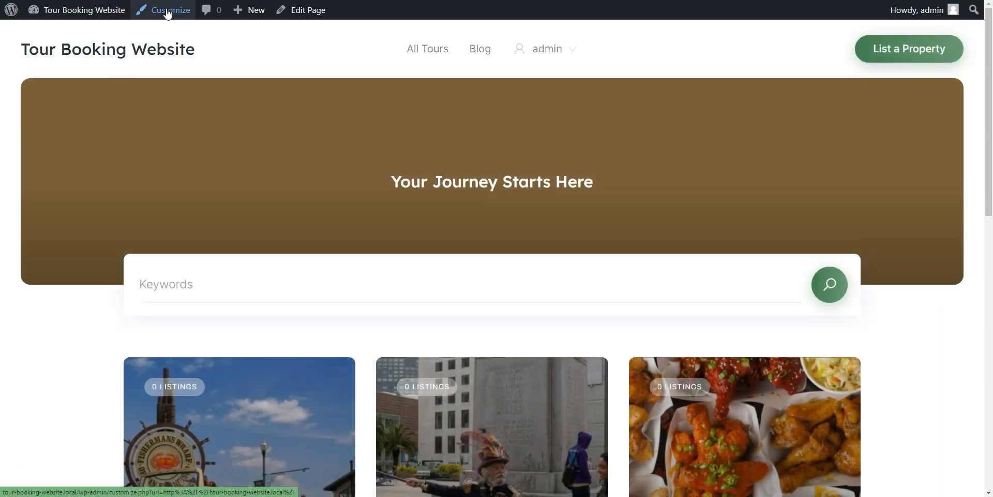
Step: Upload header.jpg as the Customizer header image, crop it and publish
click(169, 10)
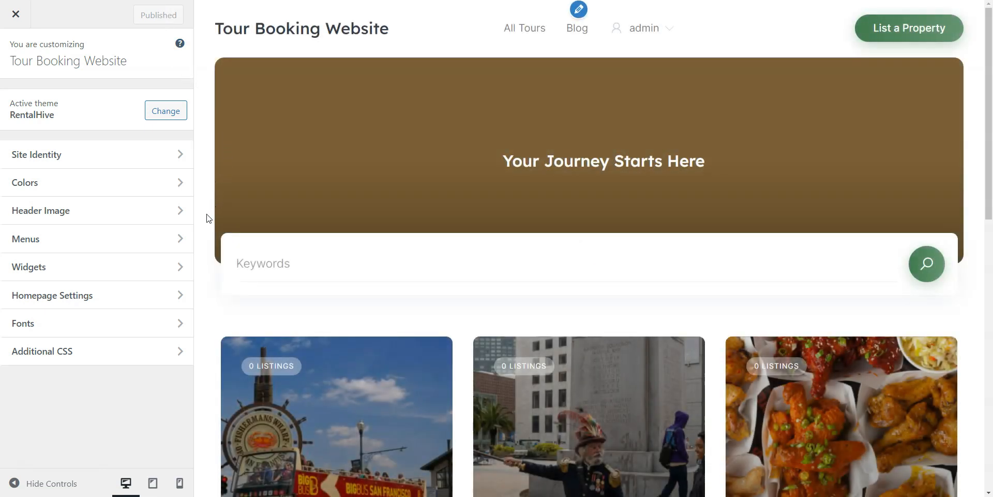
click(41, 210)
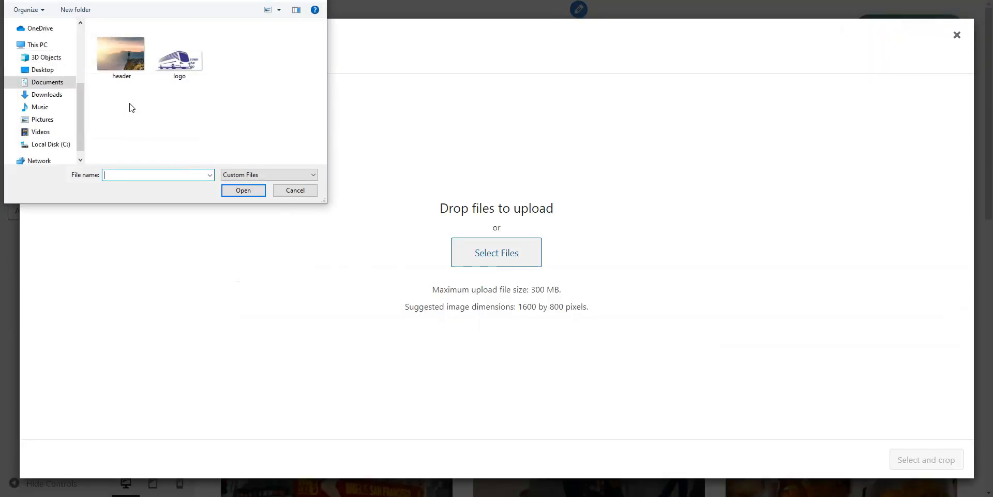
double_click(121, 54)
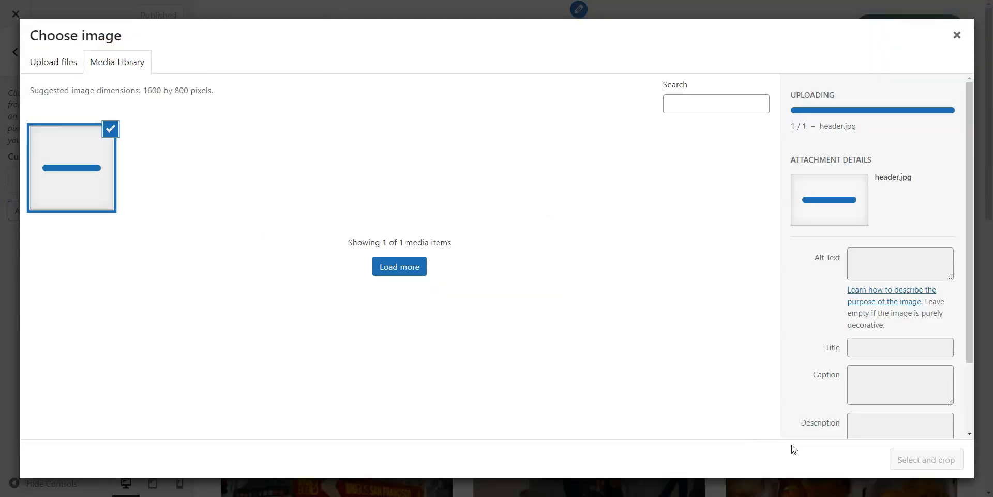
click(925, 458)
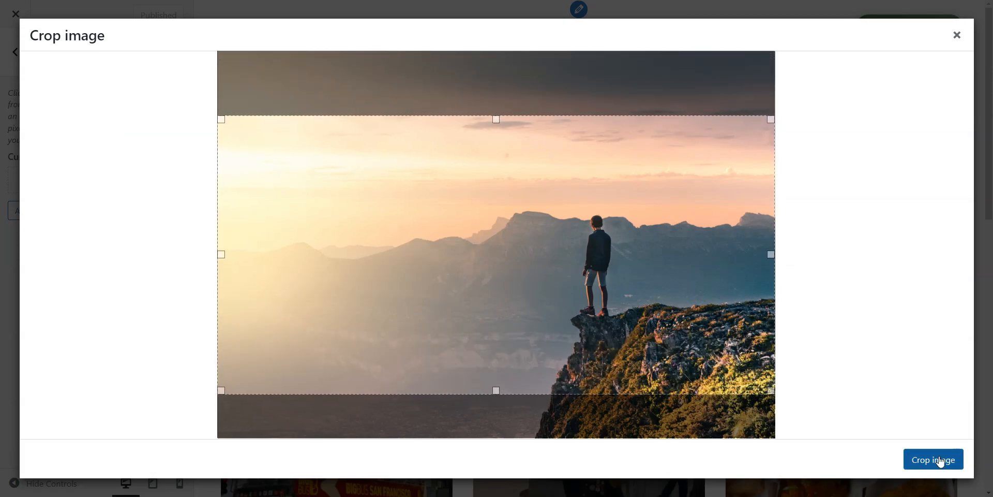
click(932, 459)
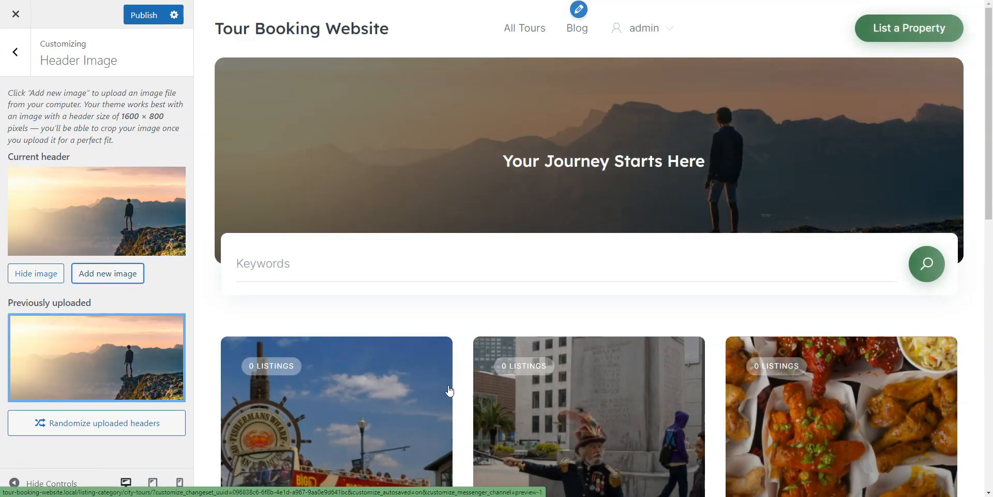
click(143, 14)
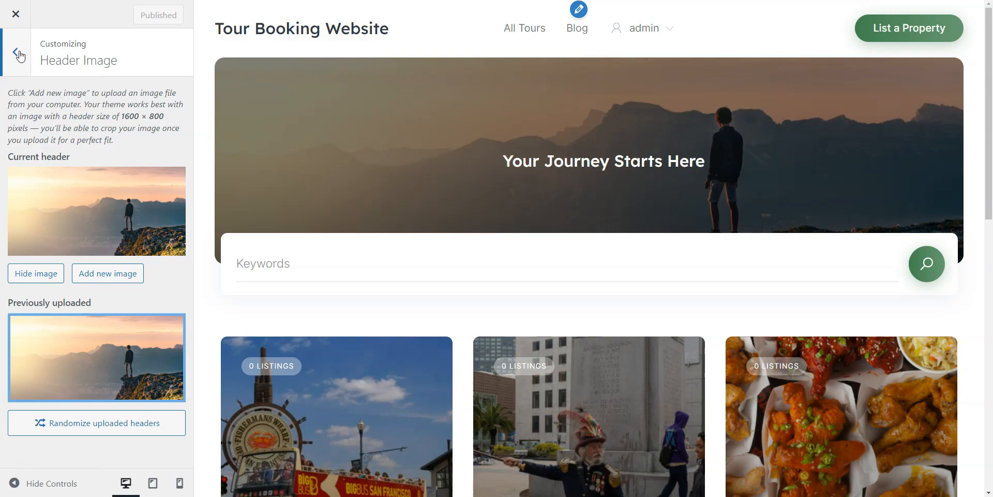
Step: In Site Identity, set the bus image from the Media Library as the site logo
click(18, 52)
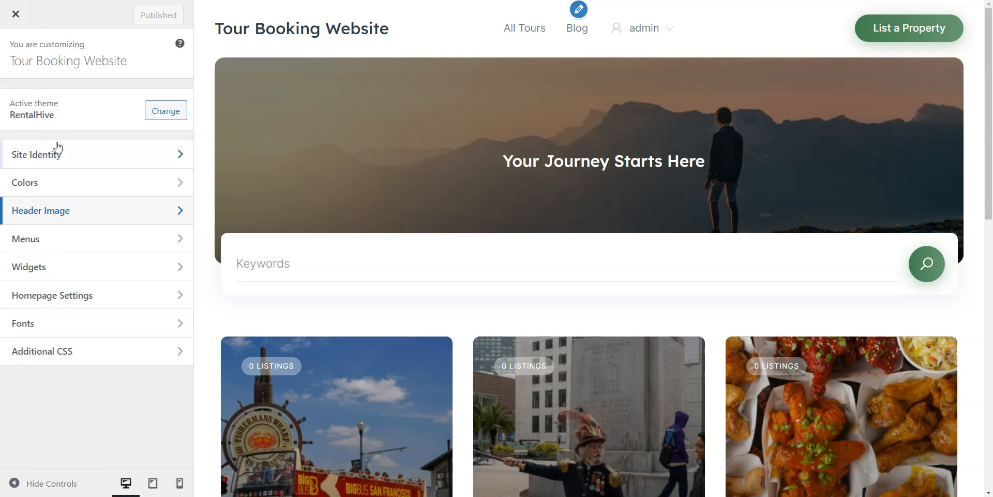
click(36, 154)
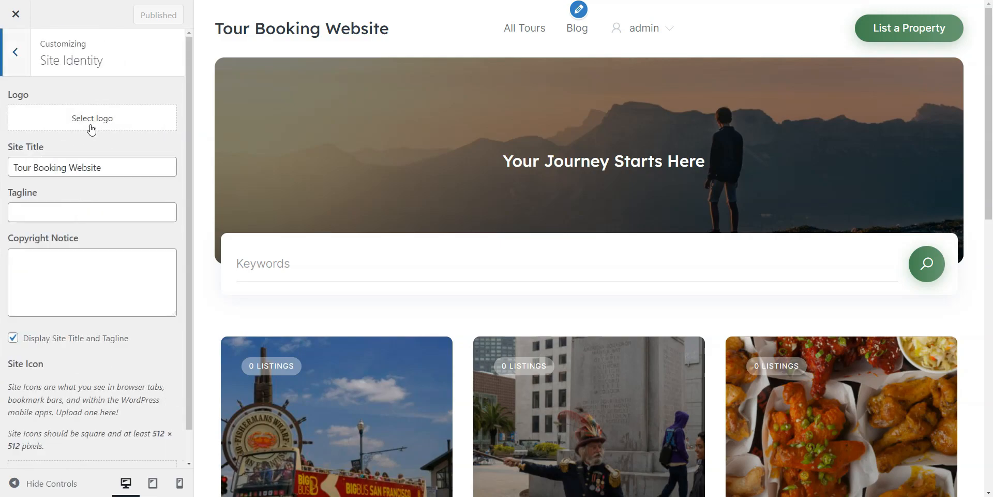
click(92, 118)
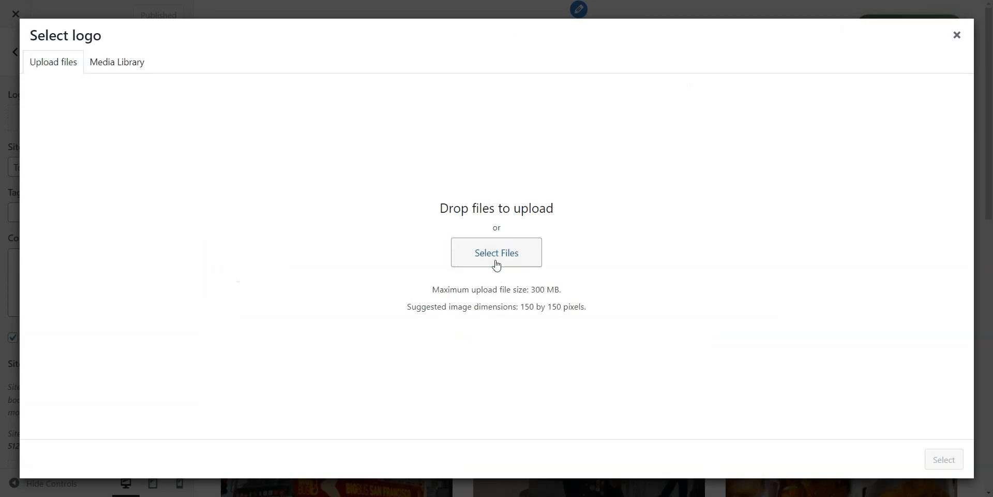
click(117, 61)
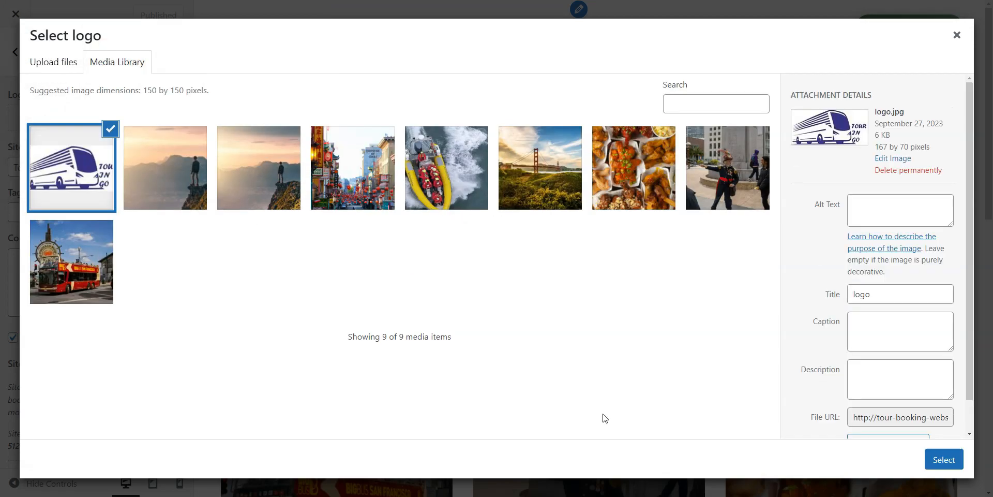
click(944, 458)
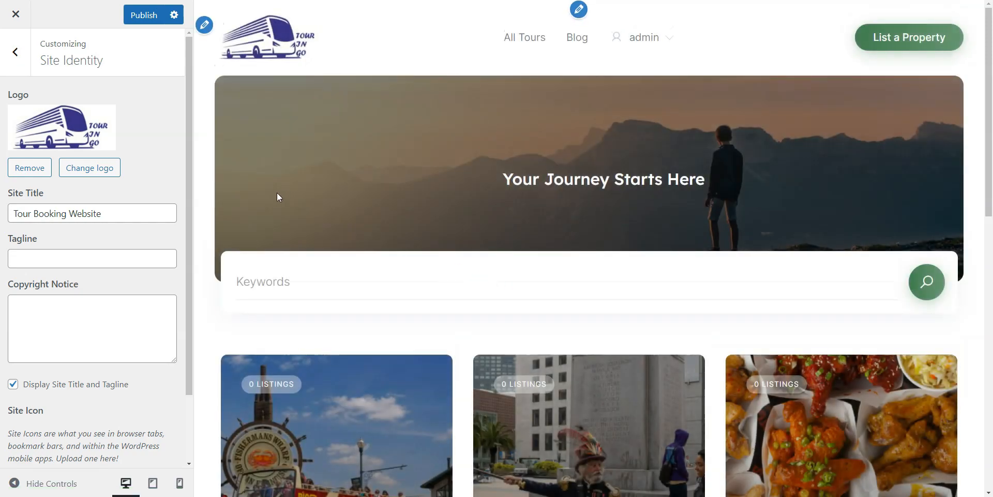
Step: Rename the site title to Touringo and publish the identity changes
double_click(92, 213)
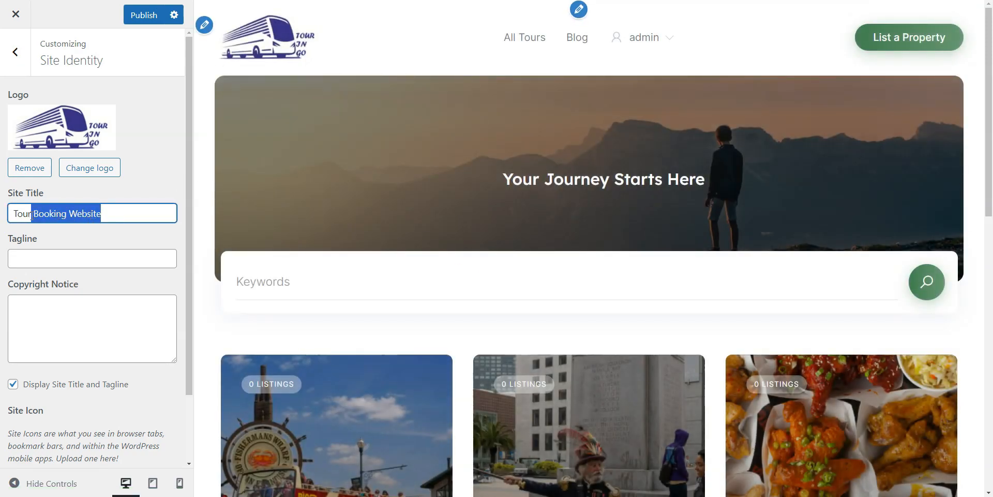
text(Touring)
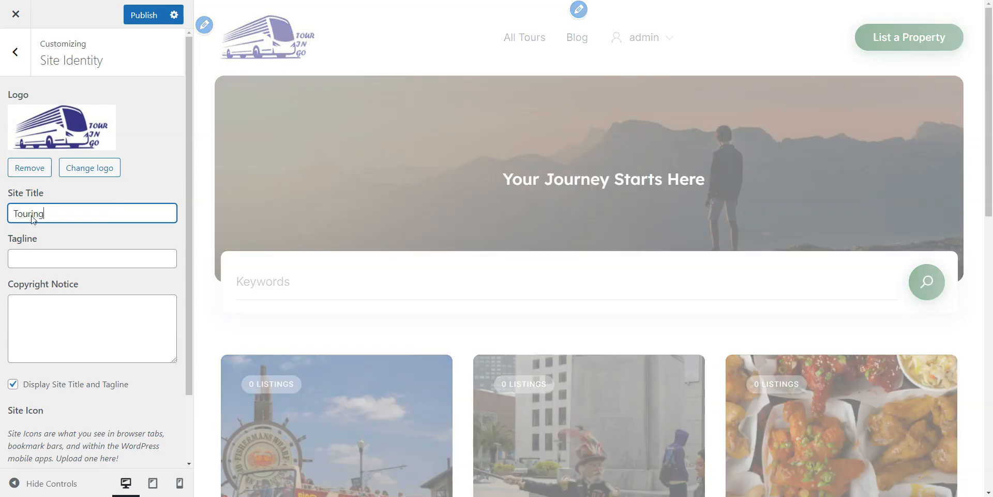
text(o)
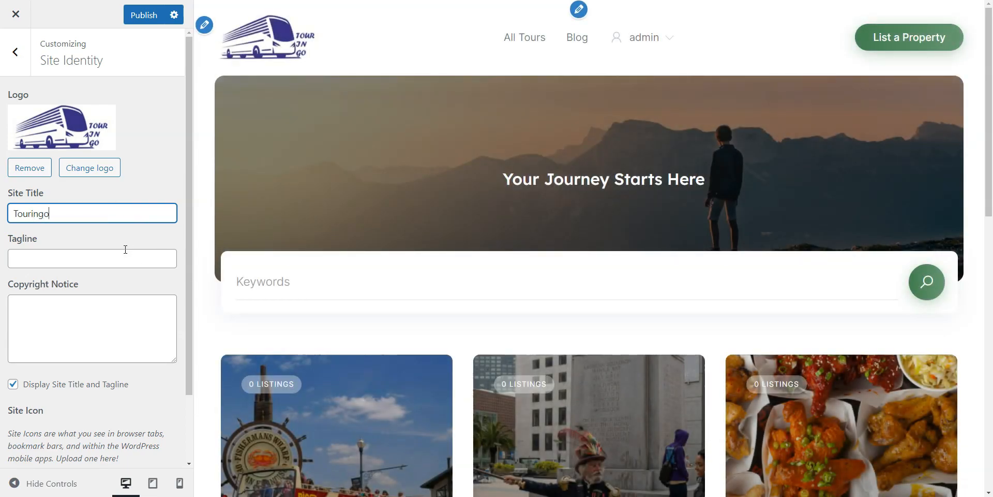
scroll(down, 3)
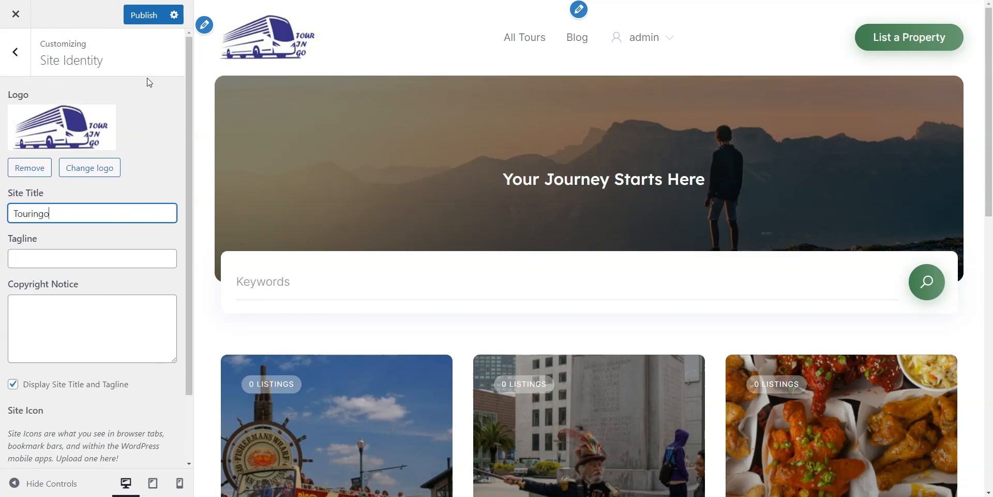
click(153, 14)
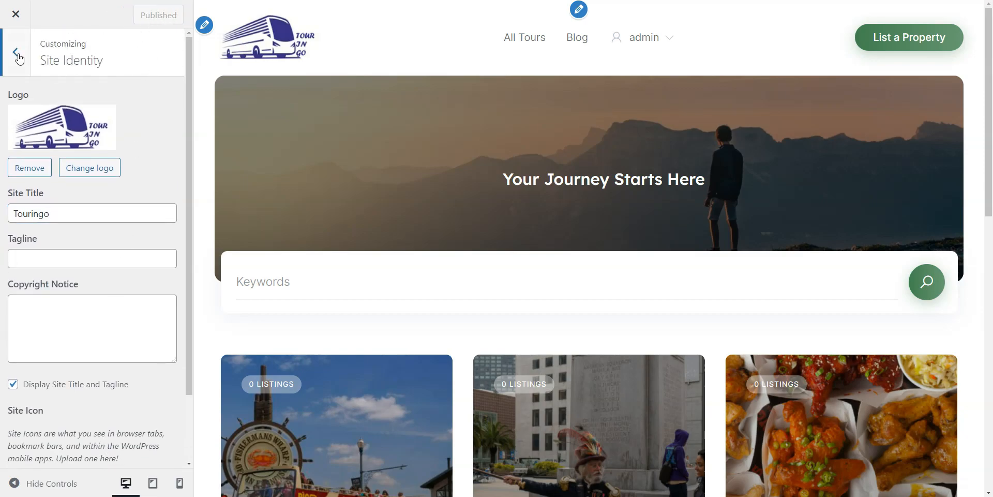
Step: In Colors, set the primary colour to blue and secondary to black, then publish
click(15, 51)
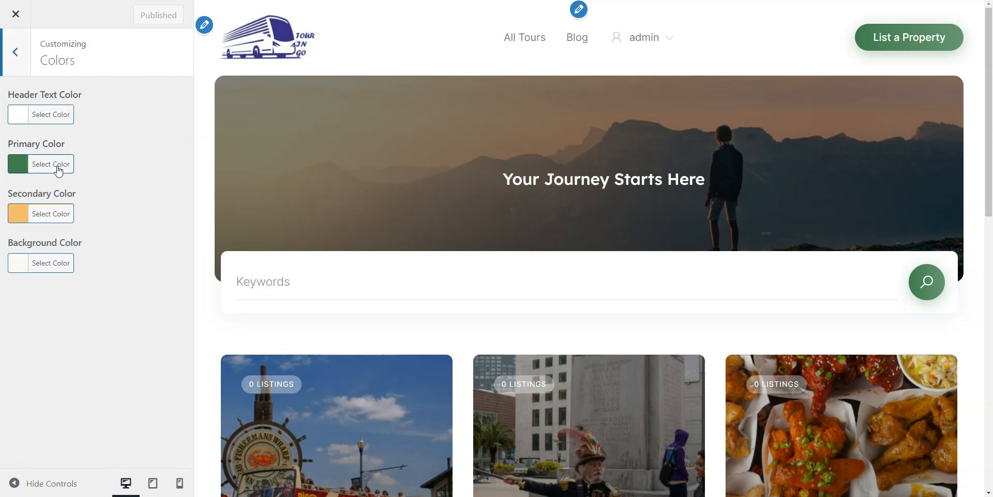
click(52, 213)
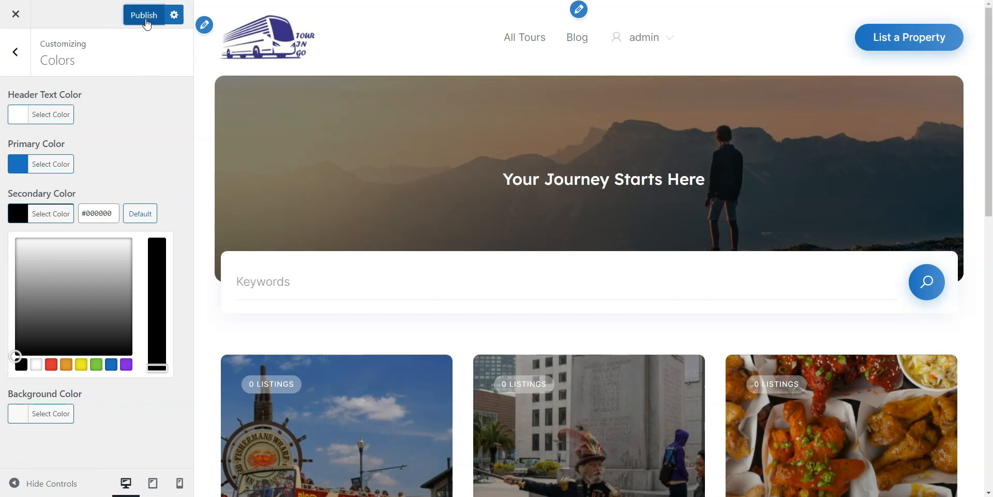
click(144, 15)
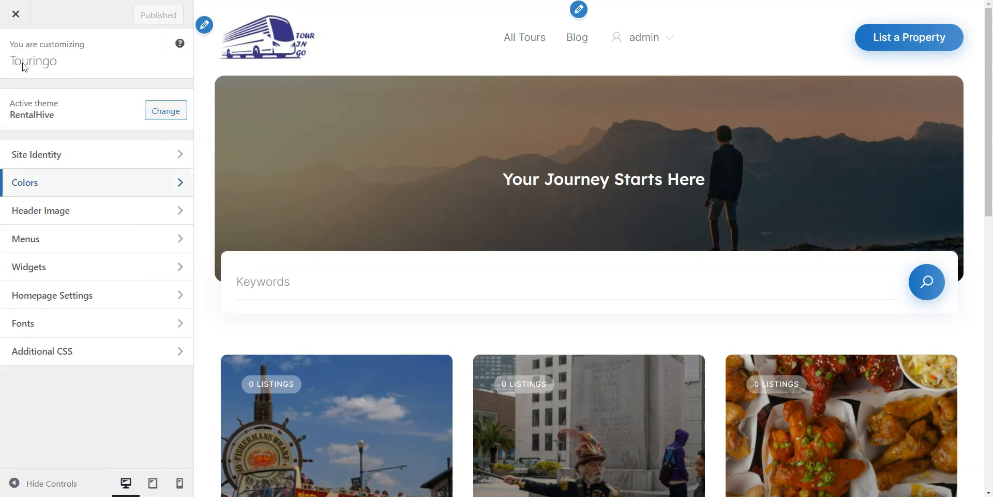
Step: Check the Menus and Widgets sections, then view Homepage Settings showing Home as static homepage
click(24, 239)
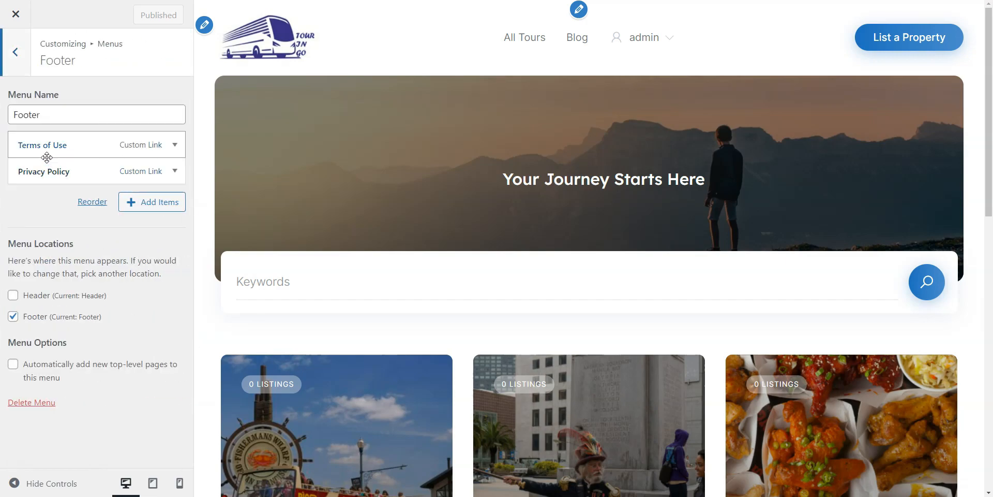
click(15, 51)
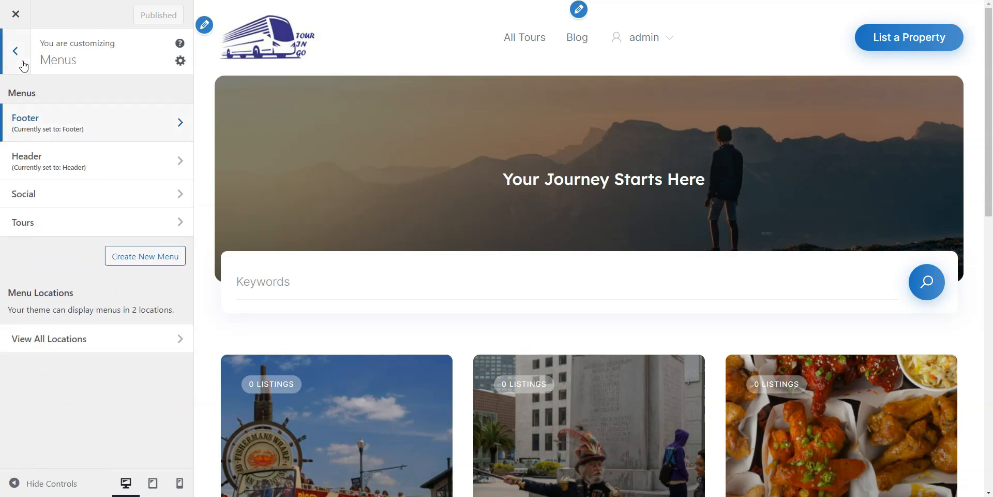
click(14, 51)
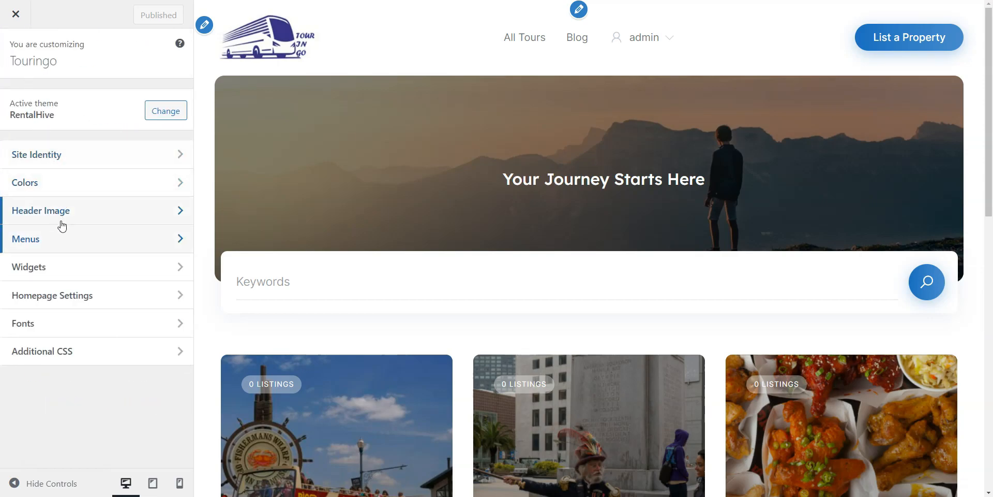
click(29, 267)
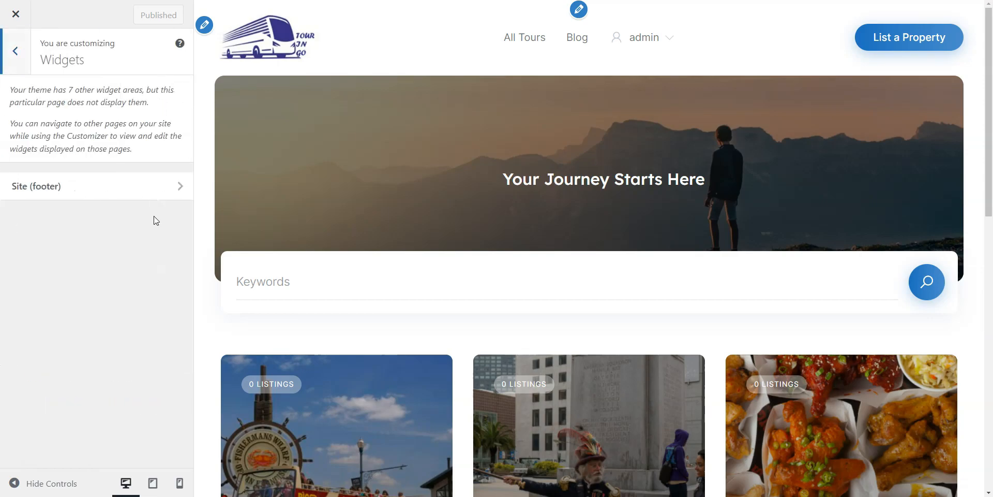
mouse_move(89, 215)
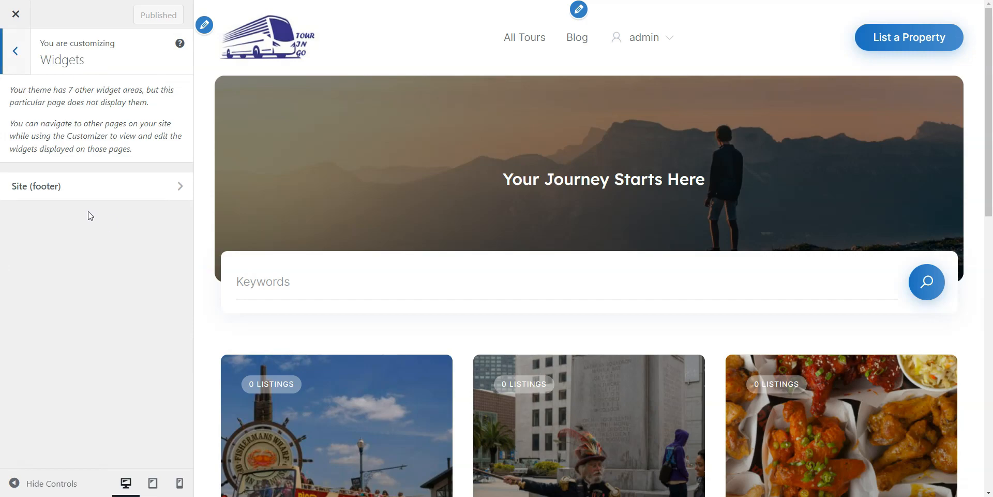
click(15, 51)
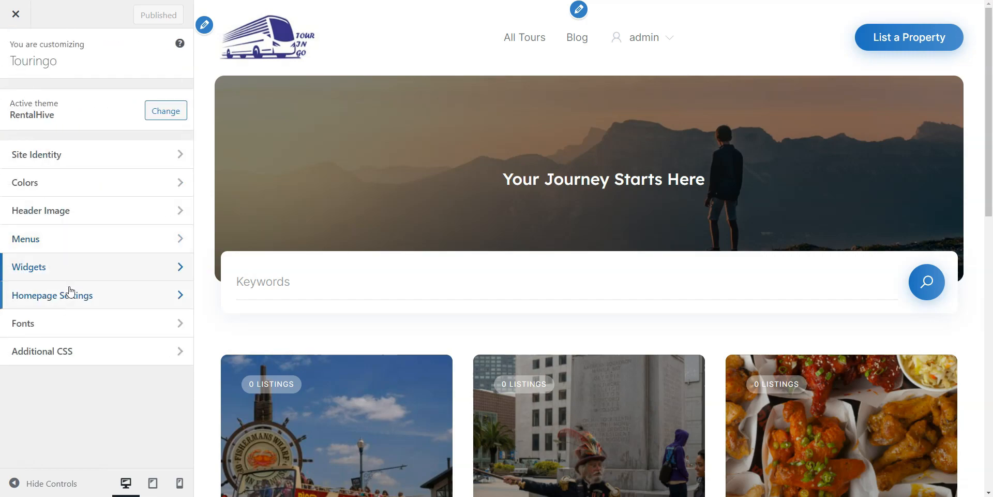
click(51, 294)
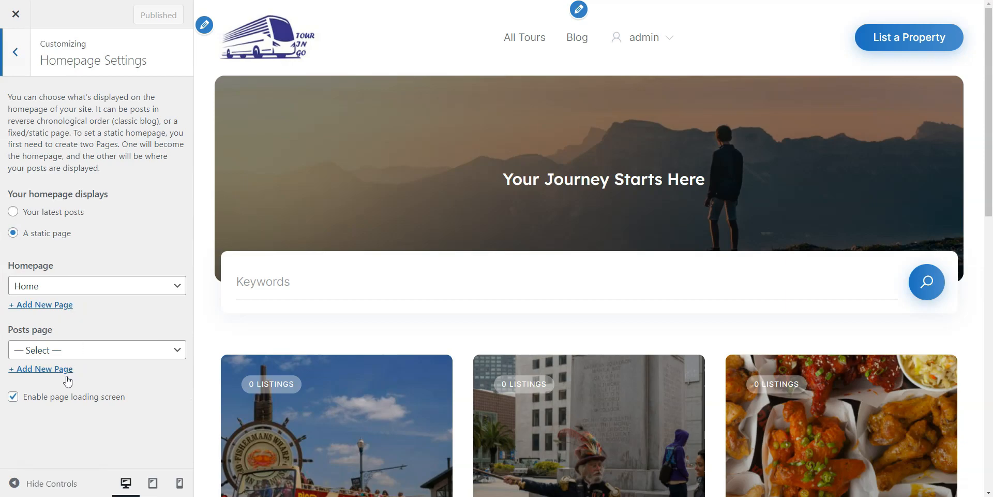
mouse_move(29, 79)
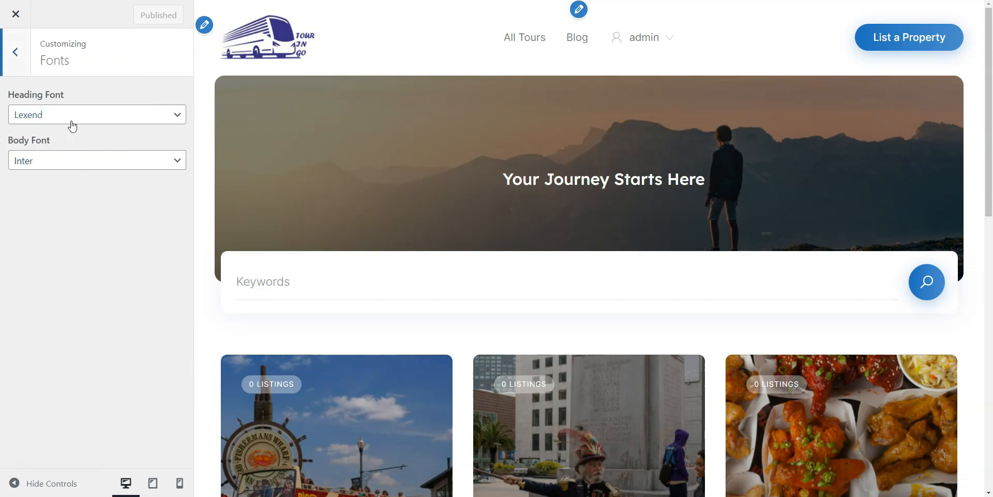
Step: Set the heading font to Ledger and body font to Judson, and publish
click(97, 160)
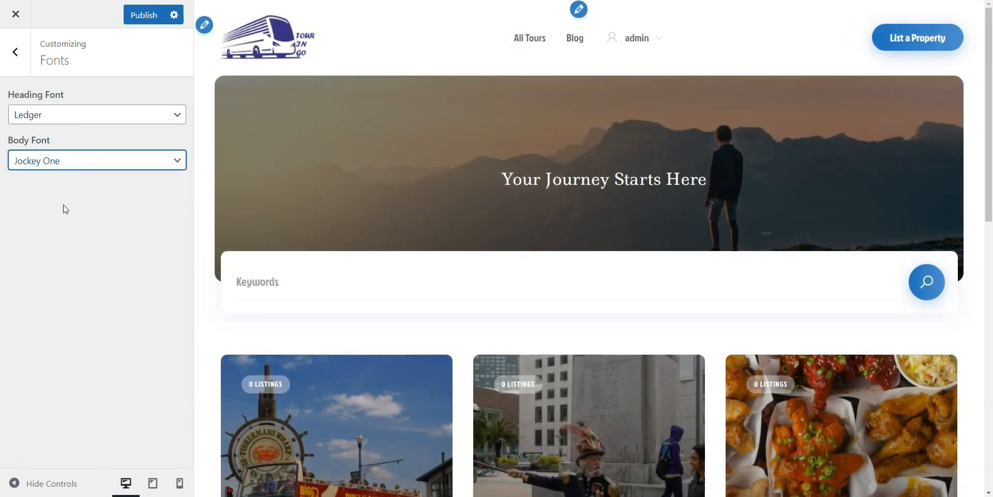
click(96, 160)
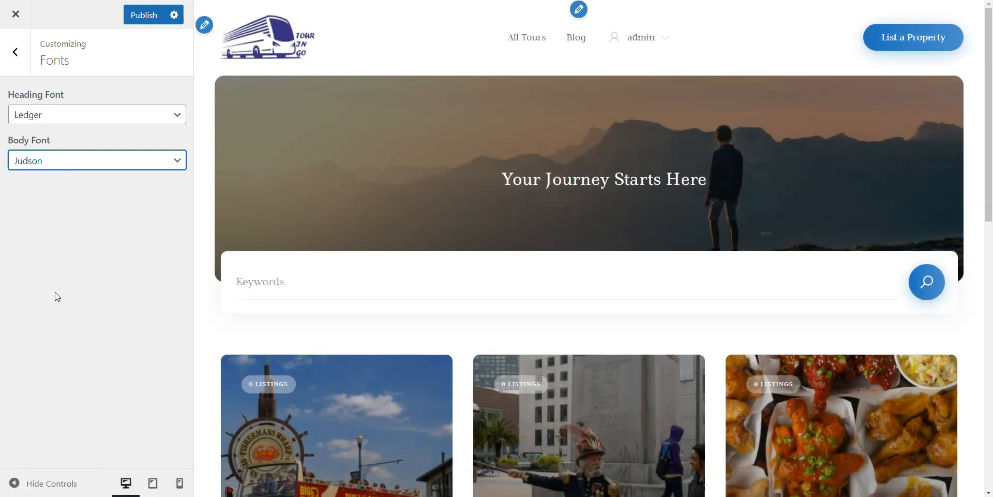
click(15, 52)
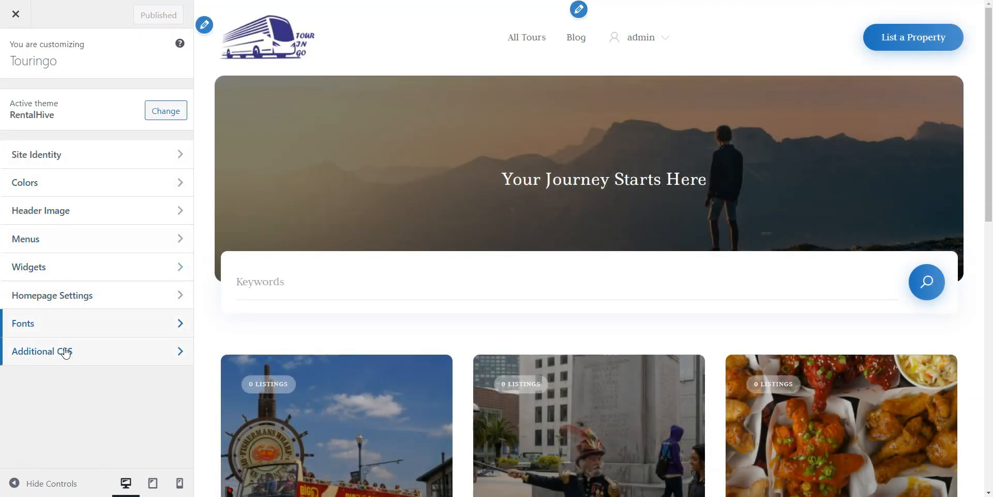
Step: View the empty Additional CSS editor in the Customizer
click(40, 350)
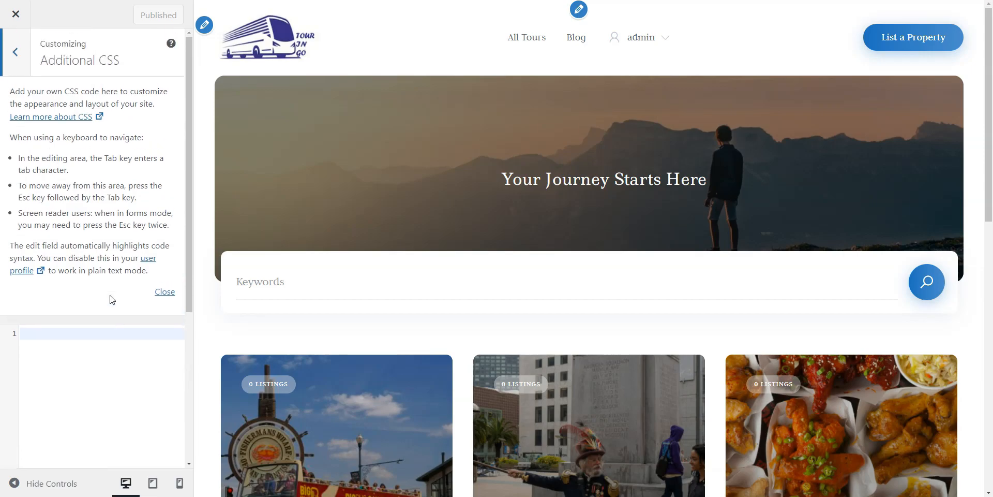
mouse_move(95, 241)
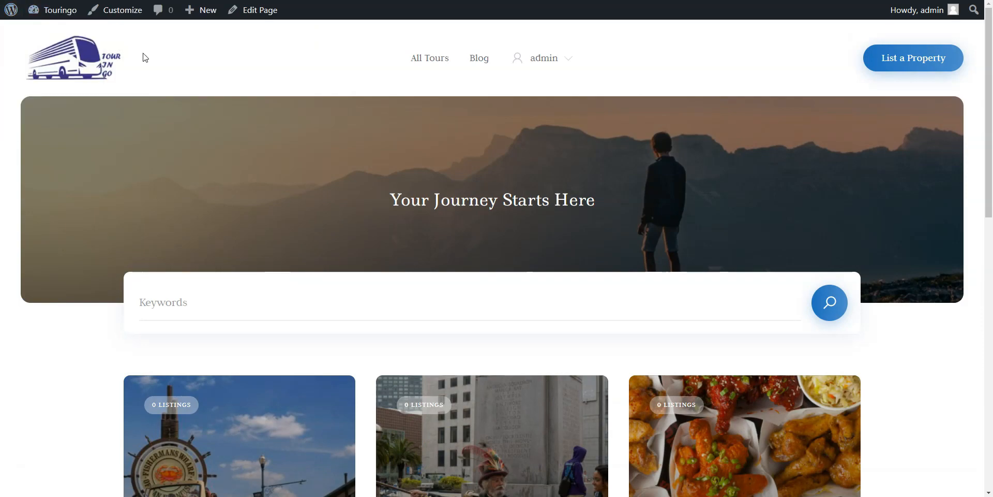
mouse_move(589, 113)
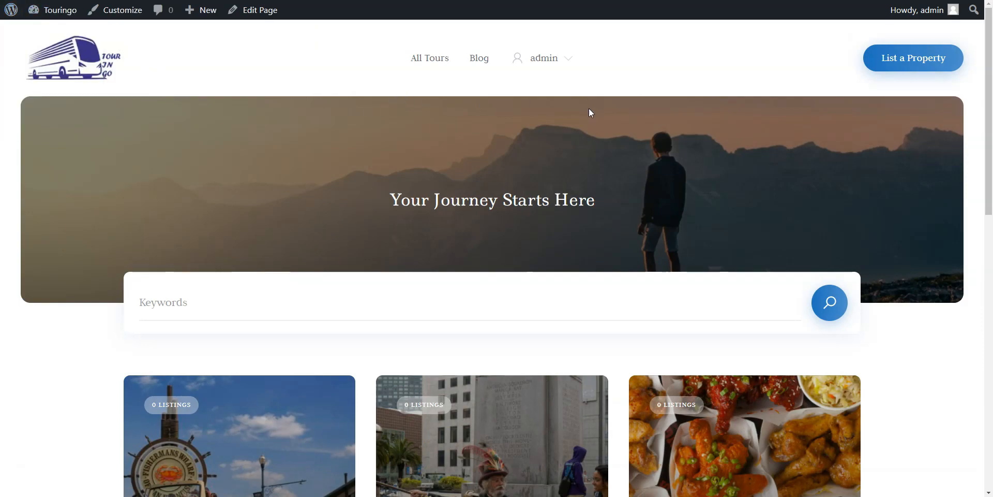
mouse_move(904, 72)
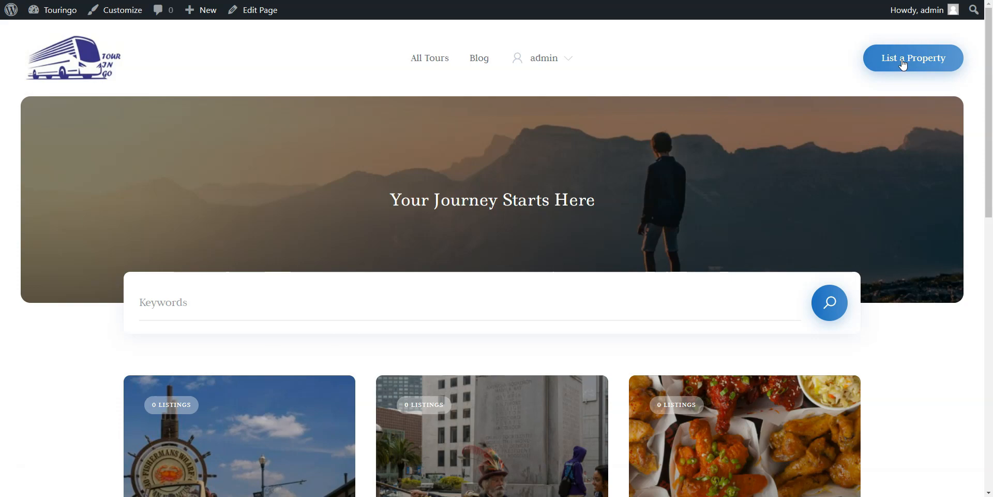
Step: Start a new listing titled San Francisco City Tour with photos, description and booking hours
click(912, 57)
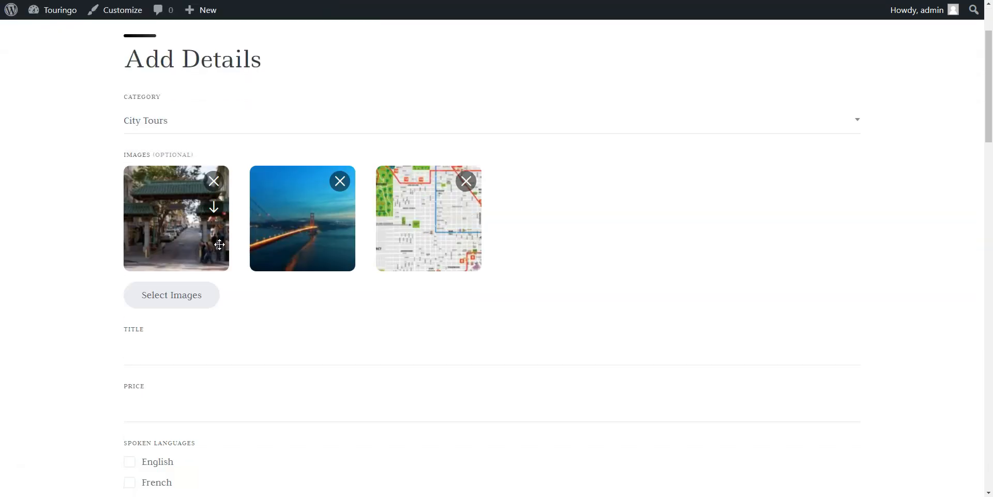
text(San Francisco City Tour today and let the magic of this iconic destination unfold before)
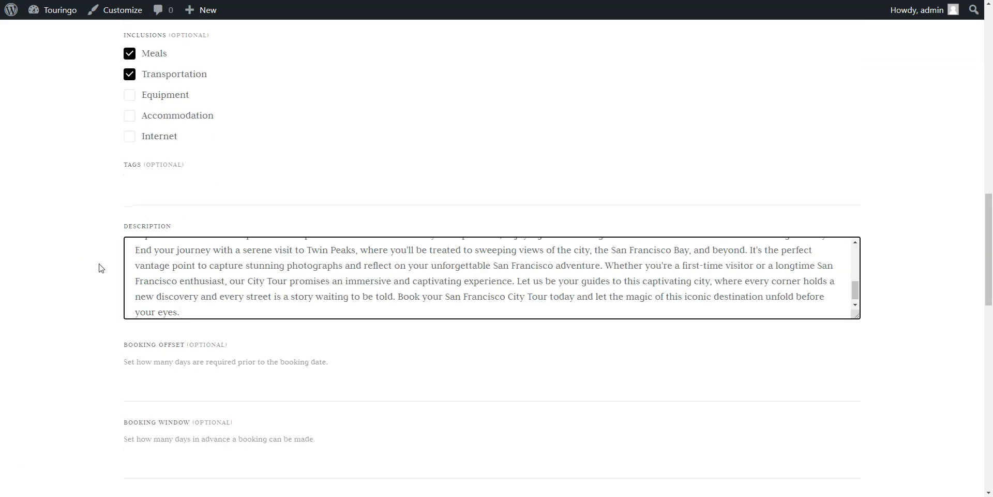
scroll(down, 3)
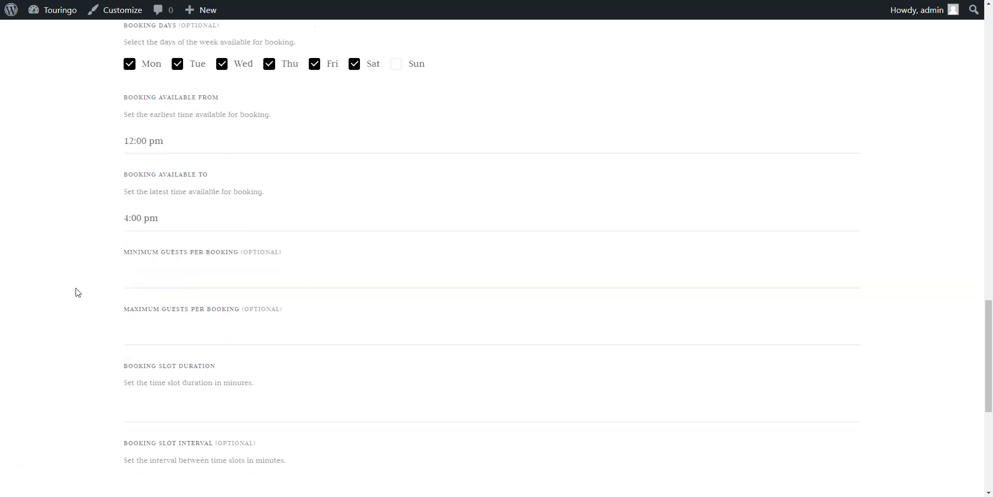
scroll(down, 3)
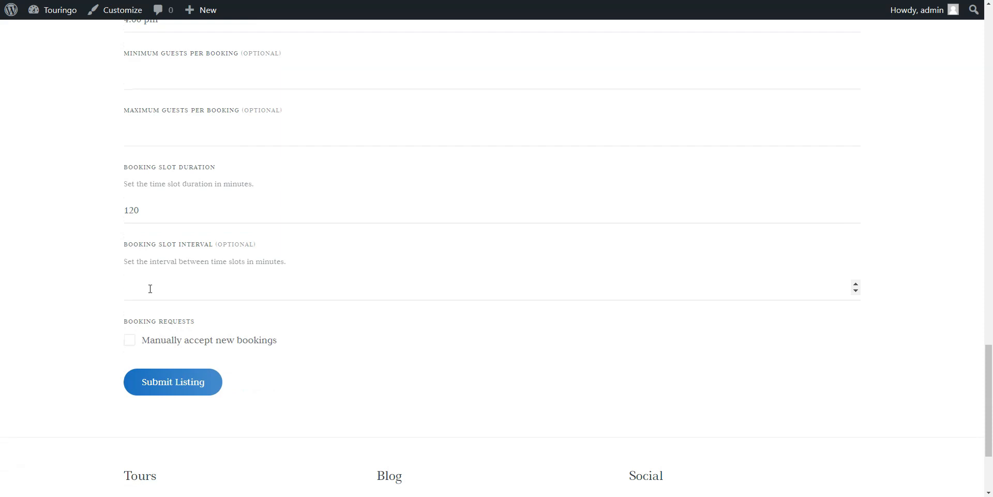
Step: Set a 60-minute slot interval, require manual booking approval and submit the listing
text(60)
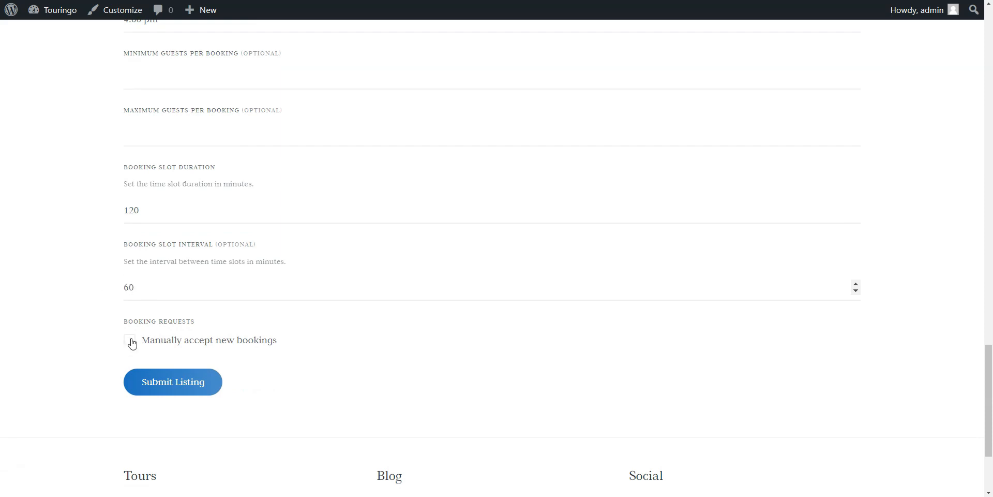
click(129, 340)
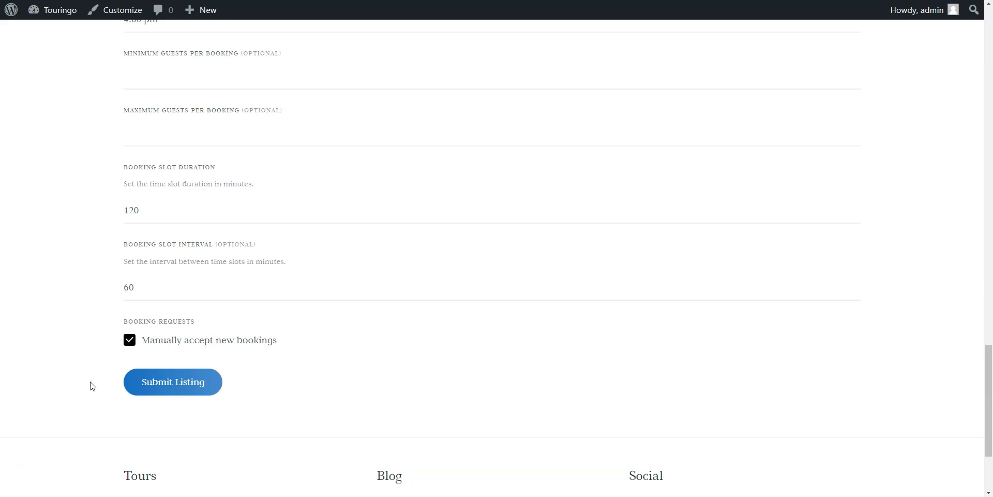
mouse_move(169, 417)
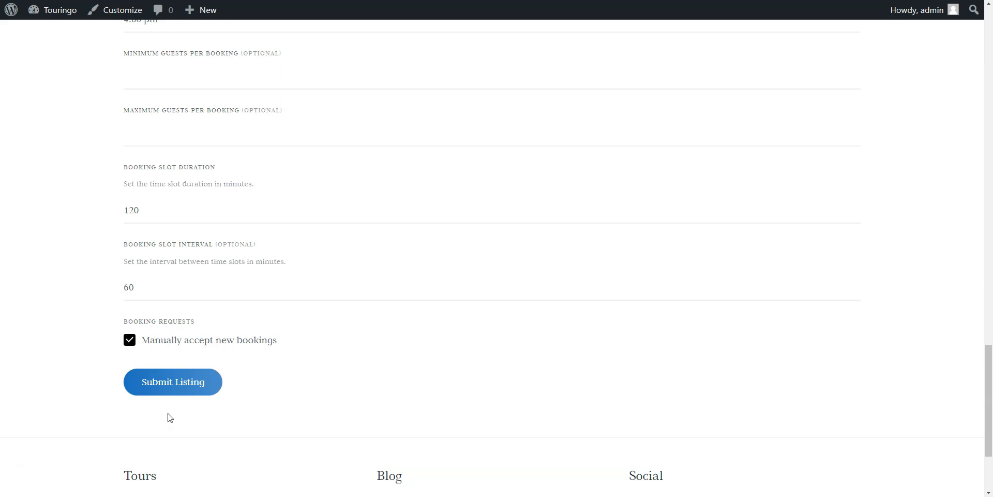
click(173, 382)
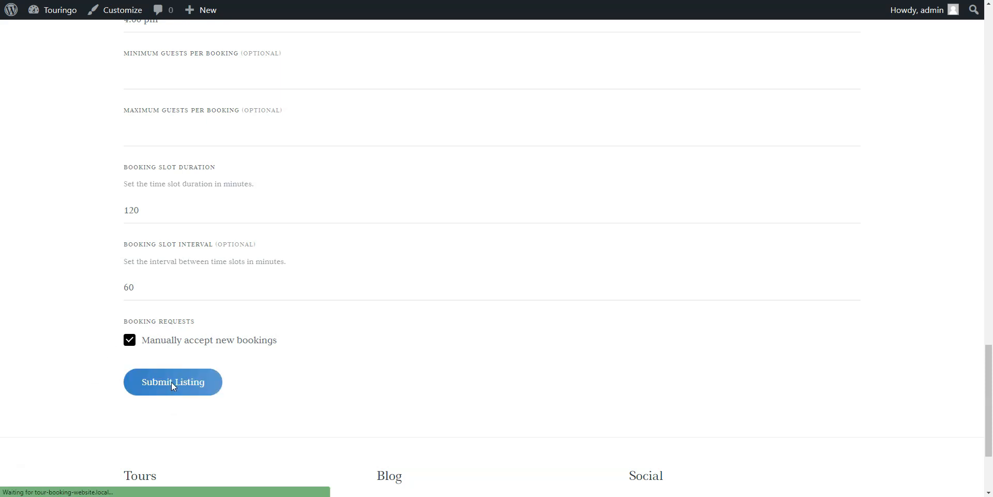
click(173, 381)
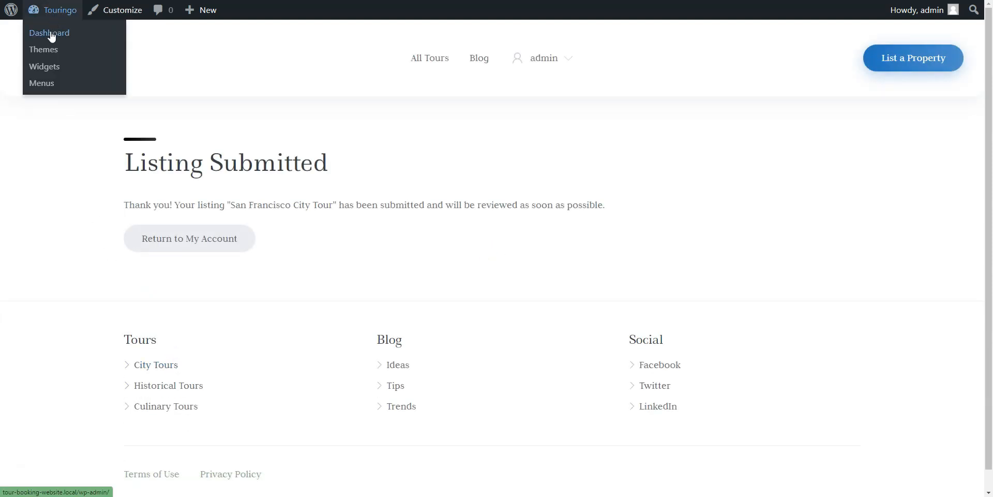
Step: From the dashboard Listings, publish the pending San Francisco City Tour listing
click(49, 33)
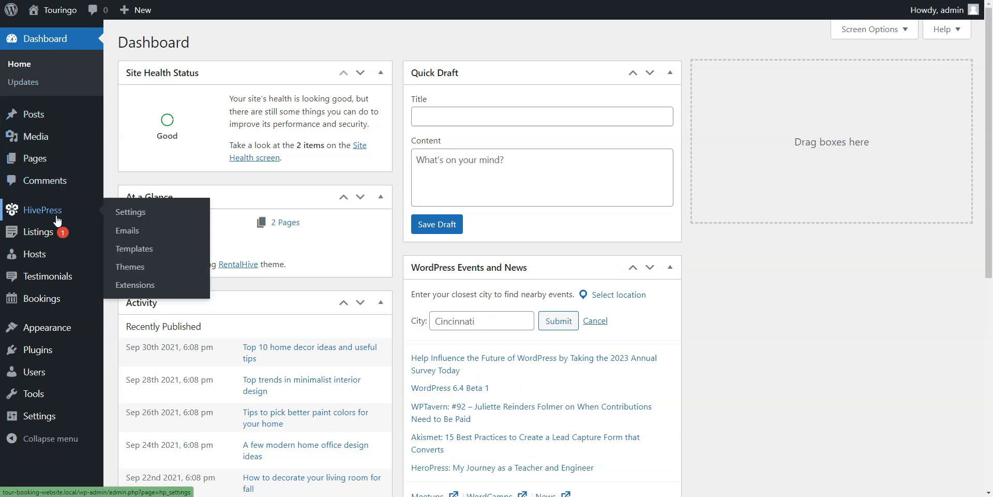
click(38, 232)
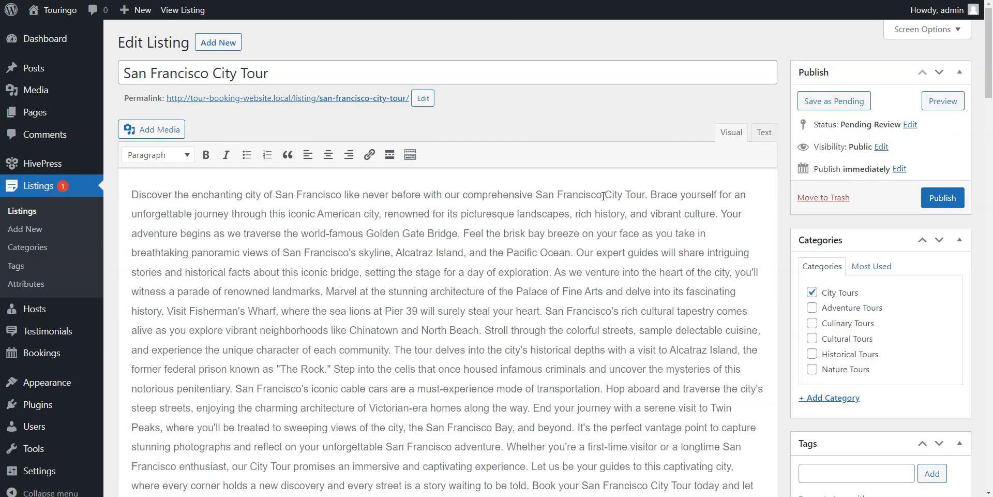
click(941, 198)
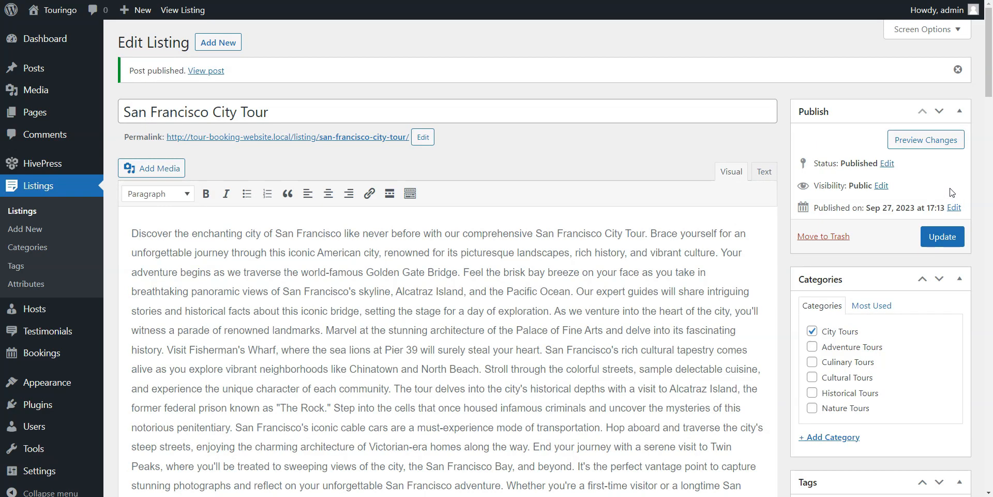
scroll(down, 3)
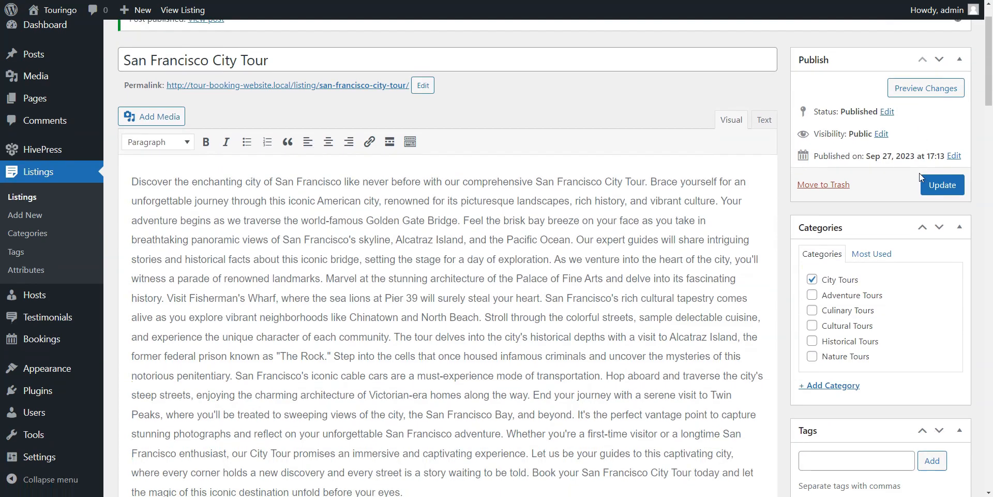
mouse_move(274, 89)
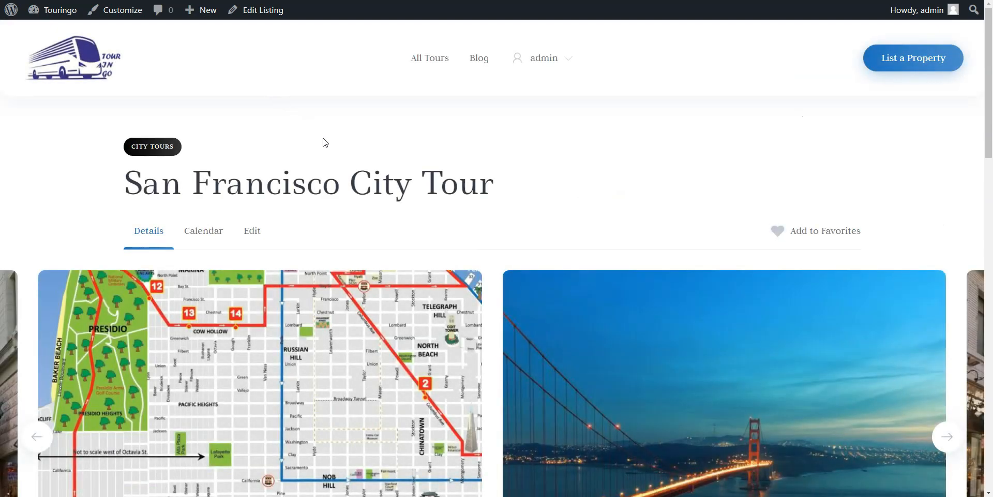
mouse_move(670, 177)
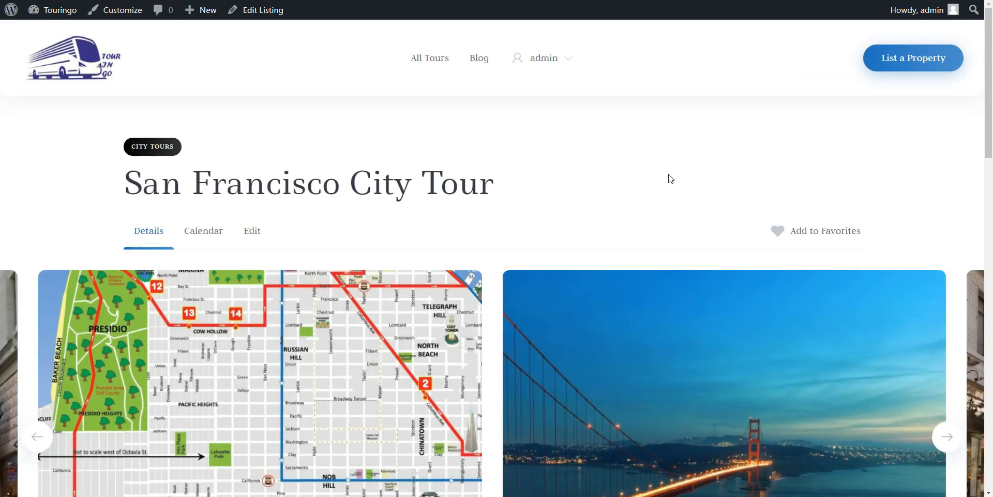
scroll(down, 3)
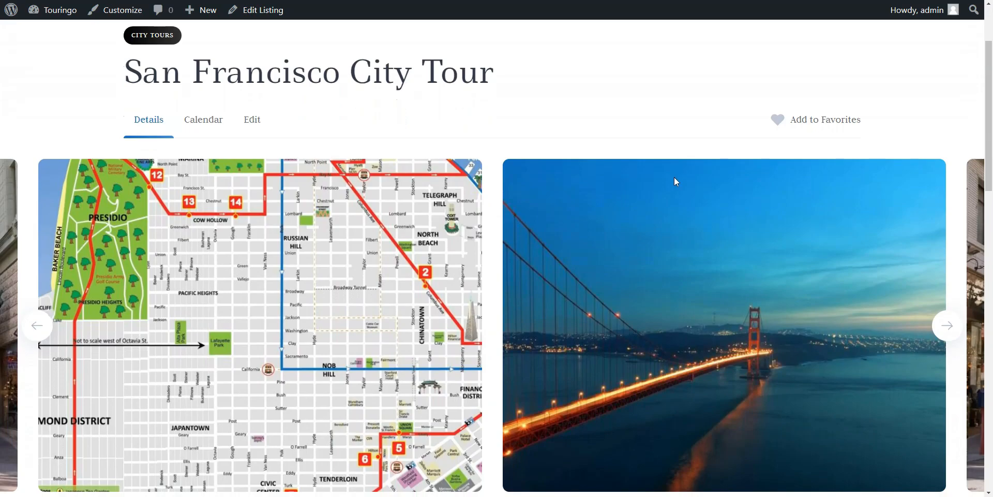
click(946, 325)
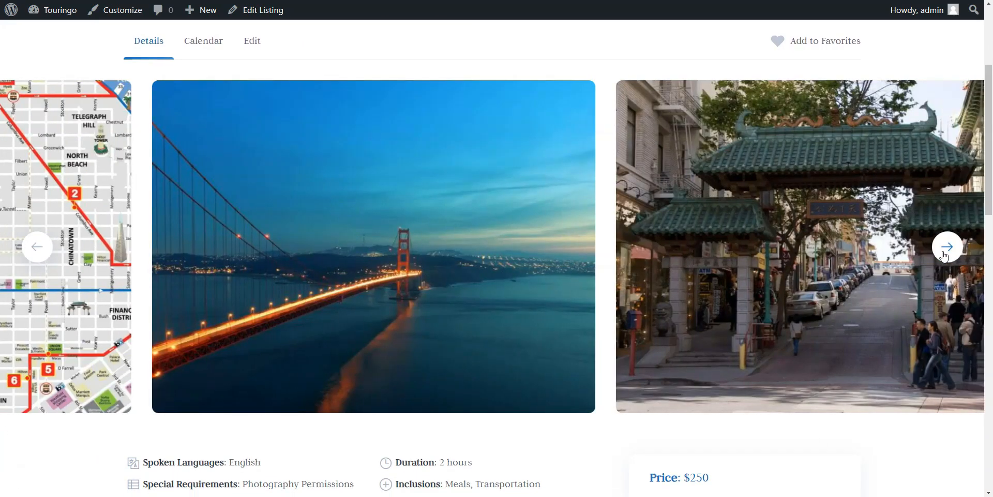
click(946, 247)
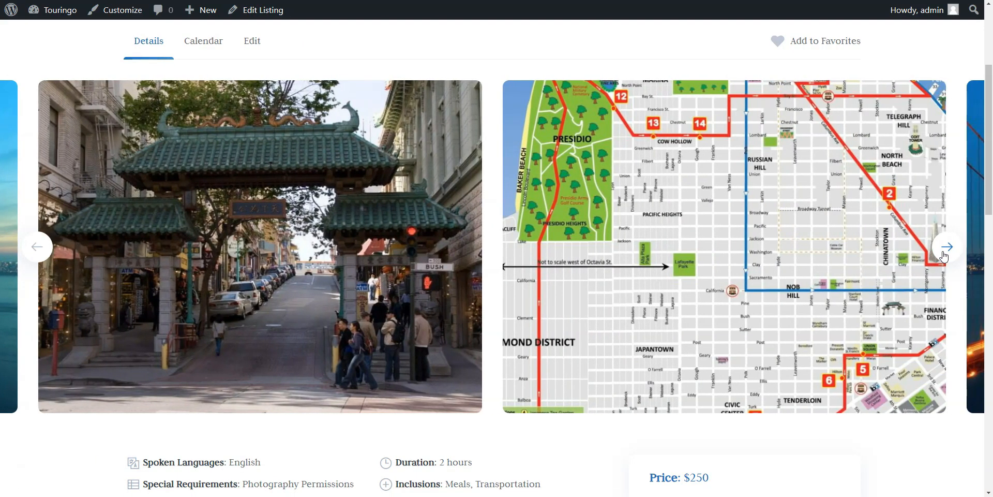
scroll(down, 3)
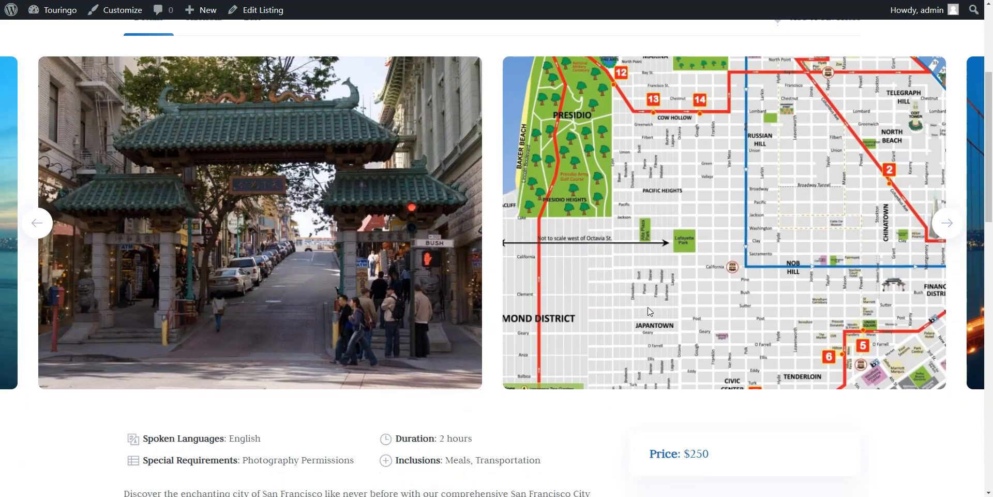
scroll(down, 3)
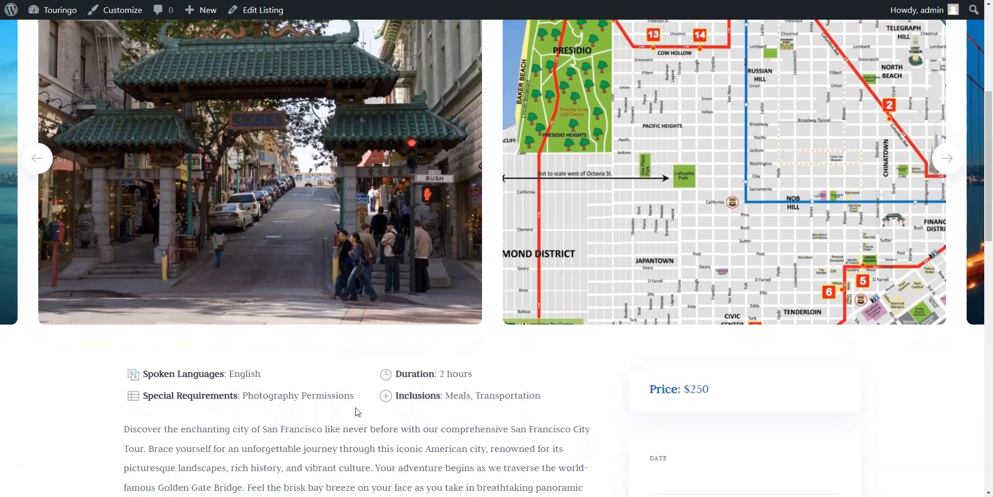
scroll(down, 3)
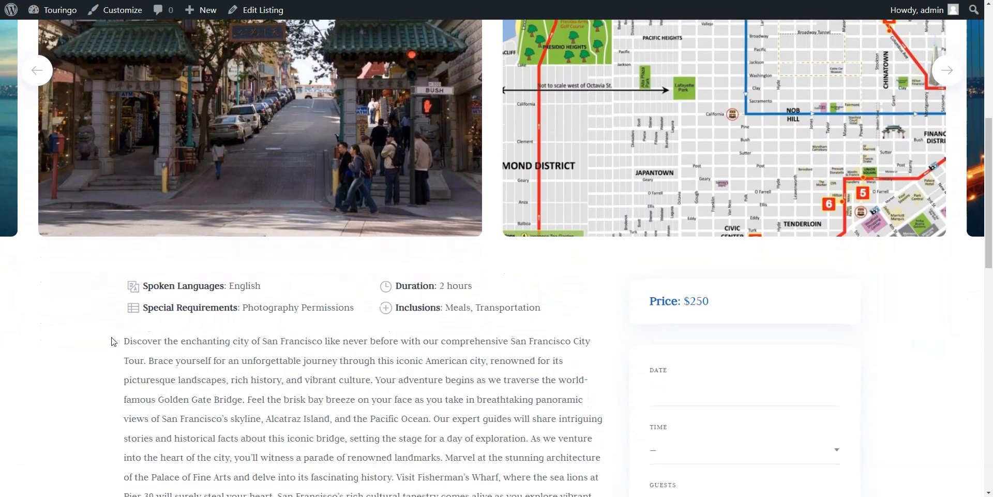
scroll(down, 3)
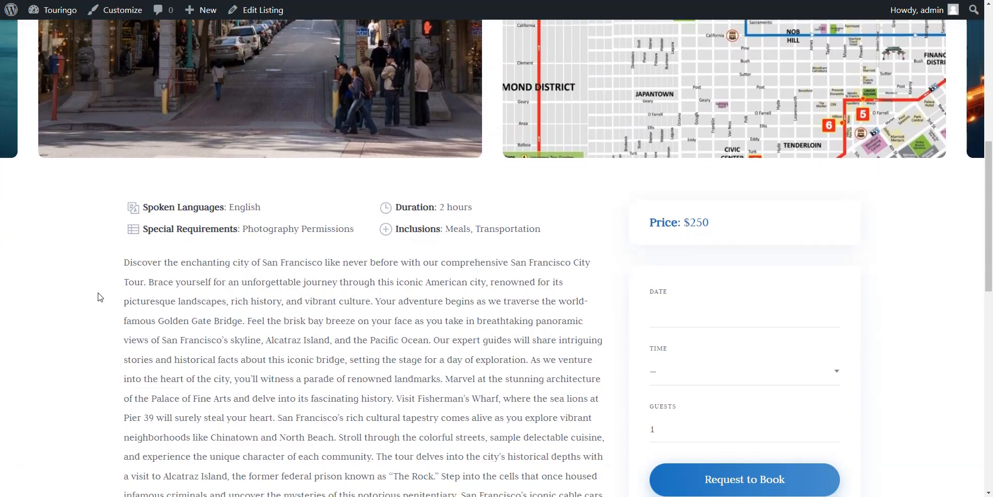
scroll(down, 3)
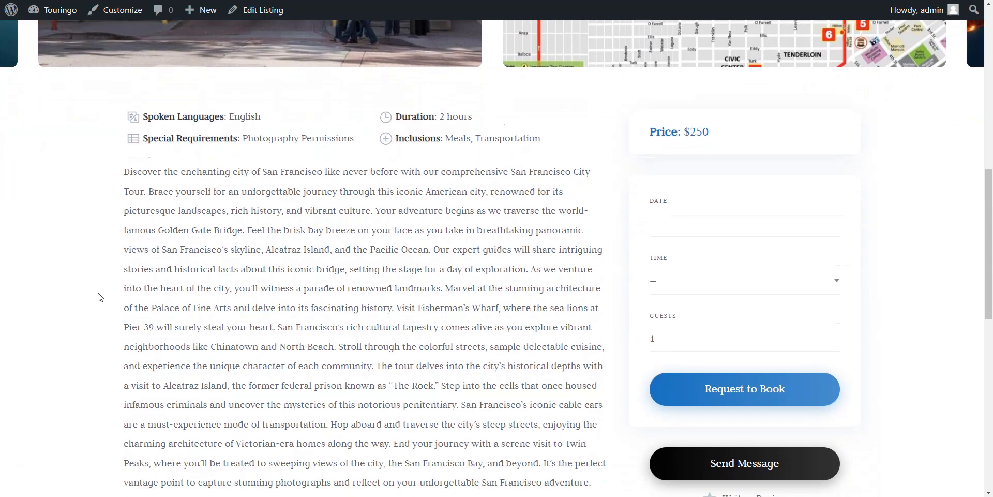
scroll(down, 3)
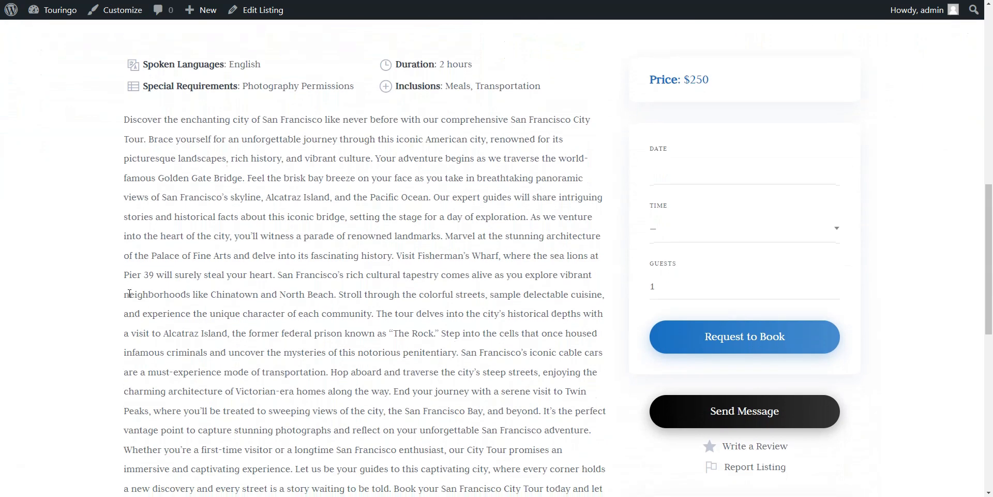
scroll(down, 3)
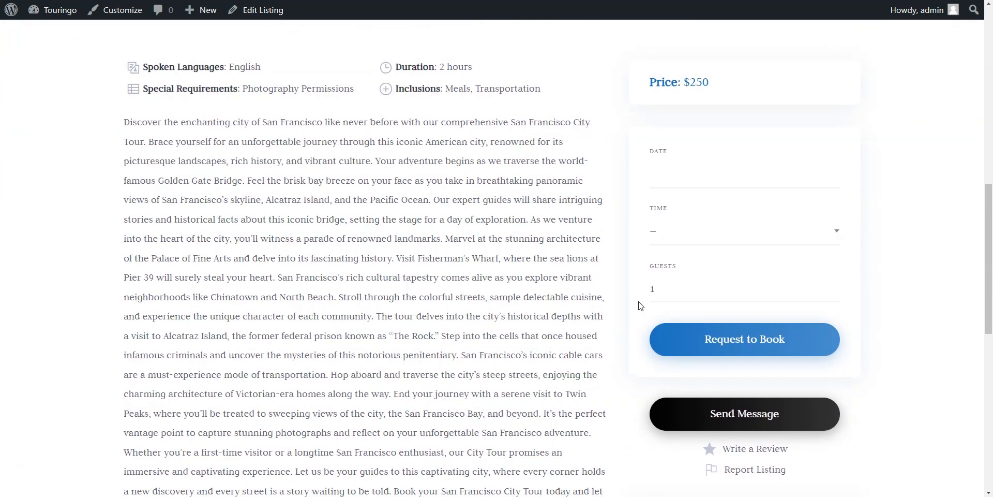
Step: Choose October 3, the 3:00–5:00 pm slot for one guest, and send the booking request
click(744, 171)
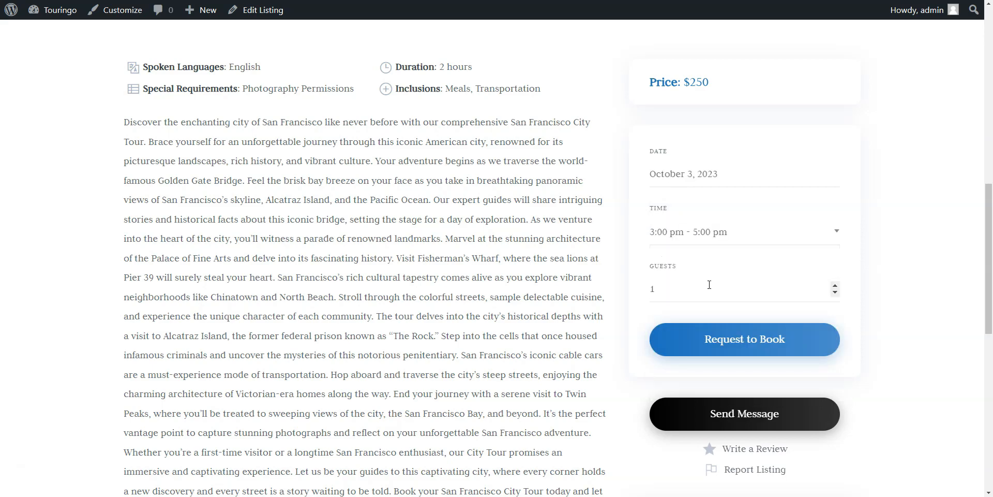
click(744, 339)
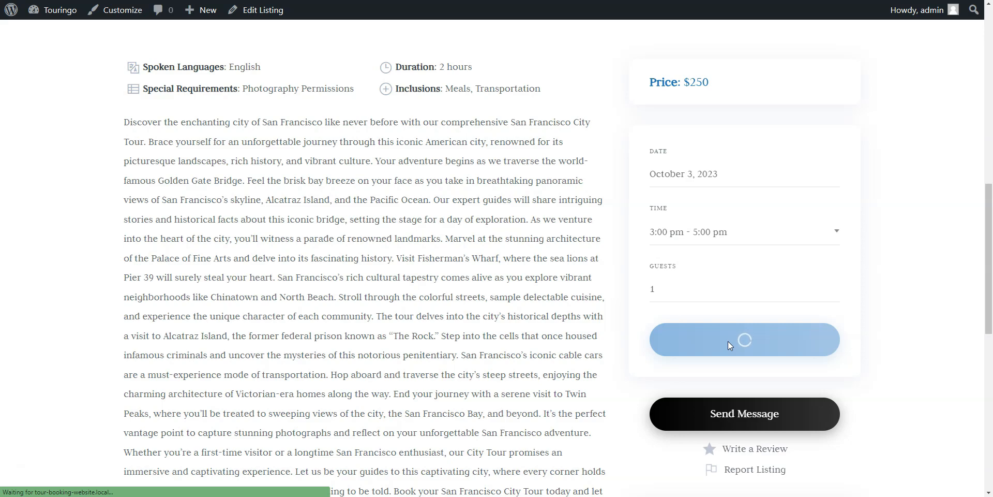
click(744, 339)
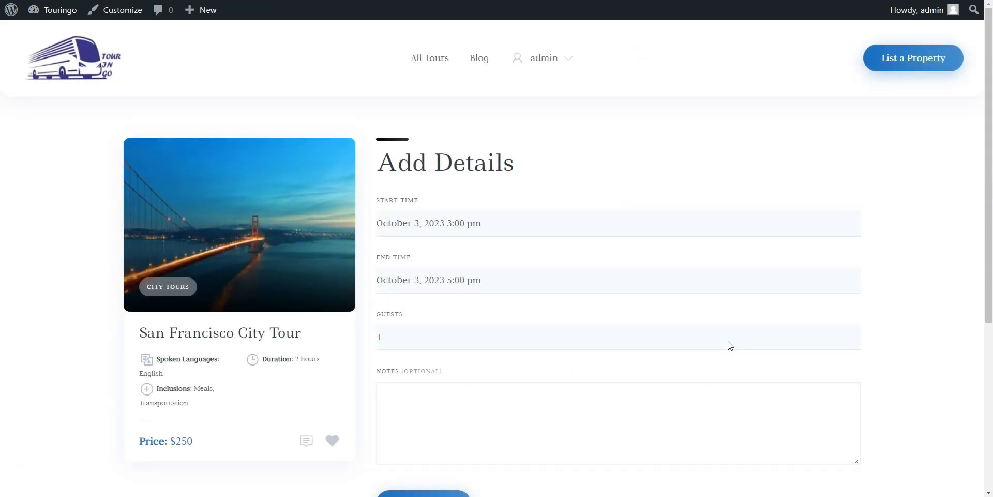
scroll(down, 3)
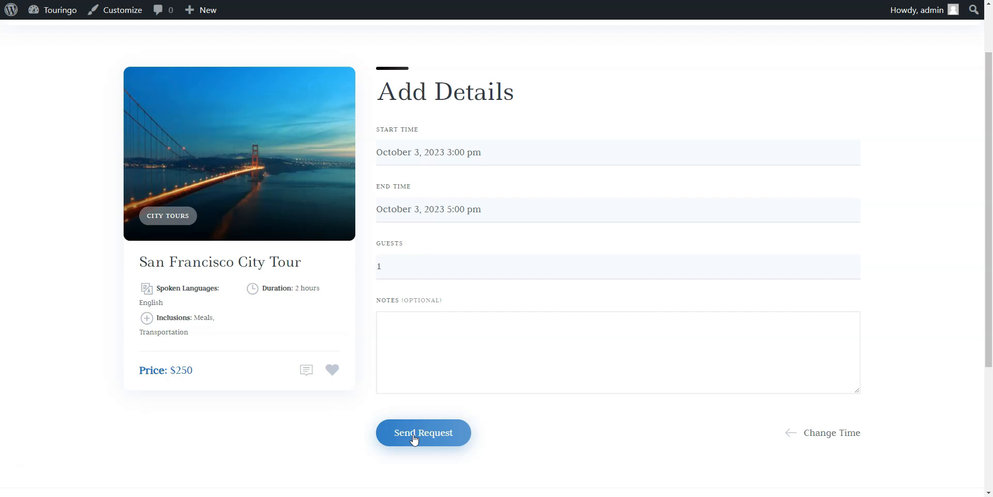
click(423, 433)
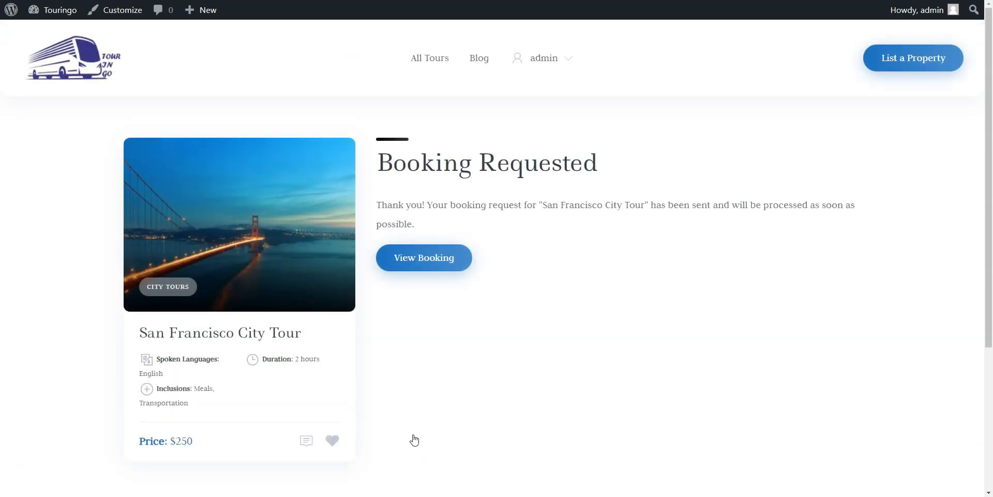
Step: From the account's Listings > Bookings page, accept Booking #391 and confirm it
click(543, 58)
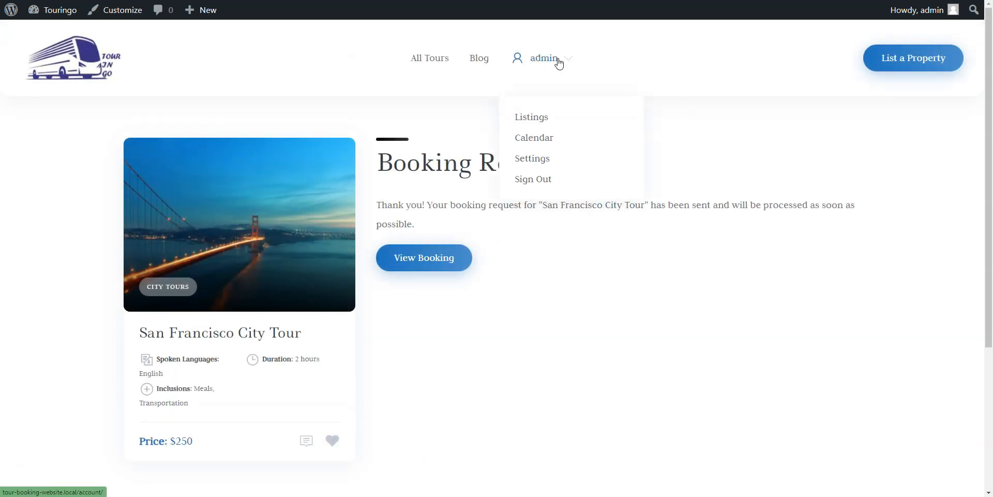
click(530, 116)
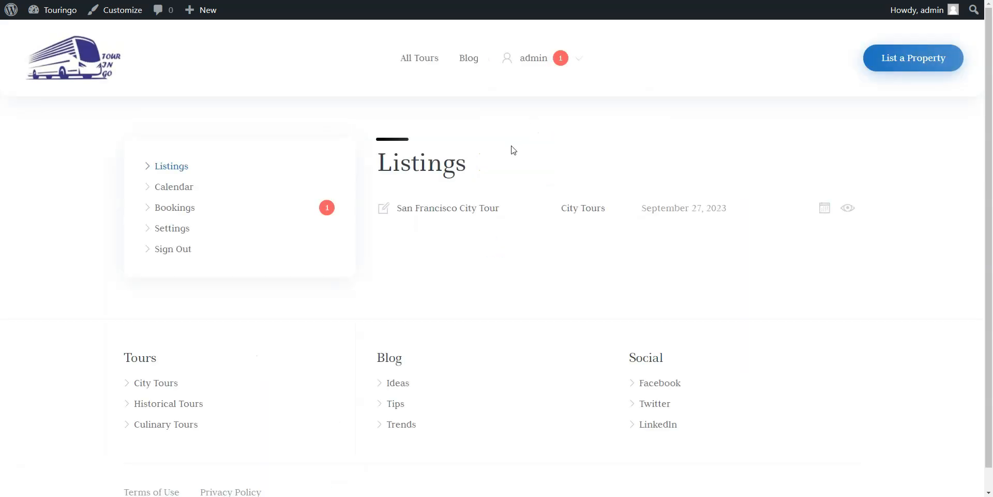
click(173, 208)
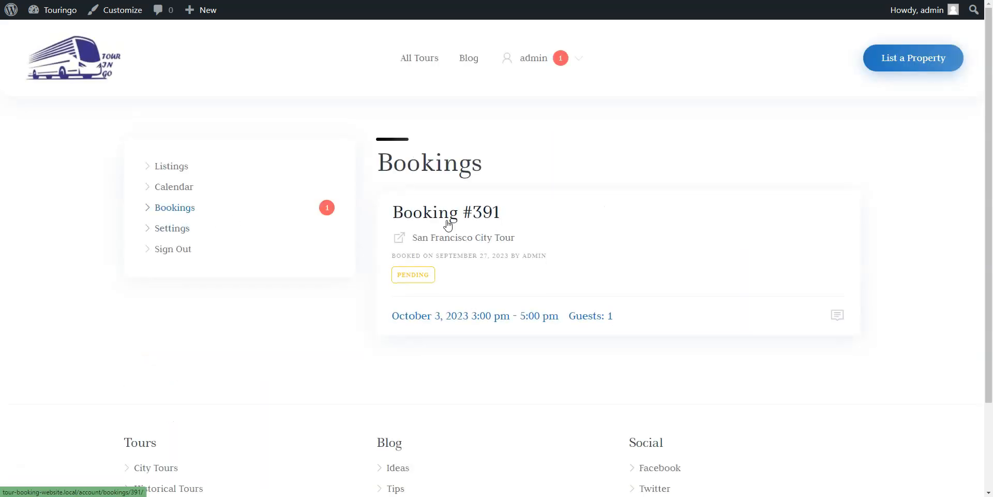
click(446, 212)
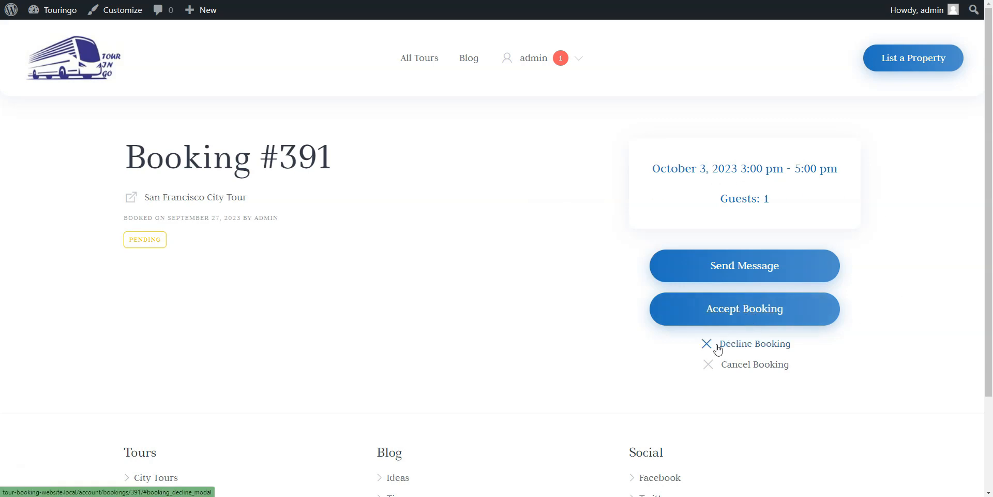
click(744, 308)
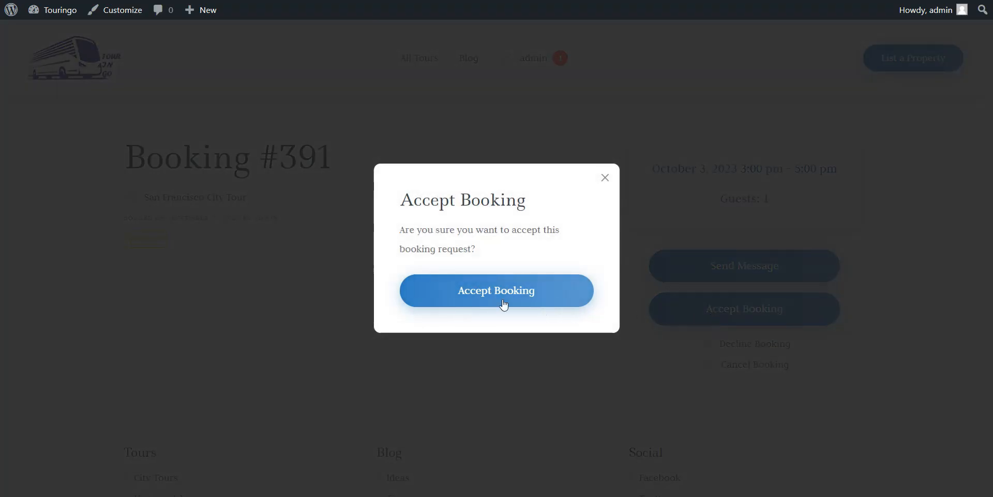
click(496, 290)
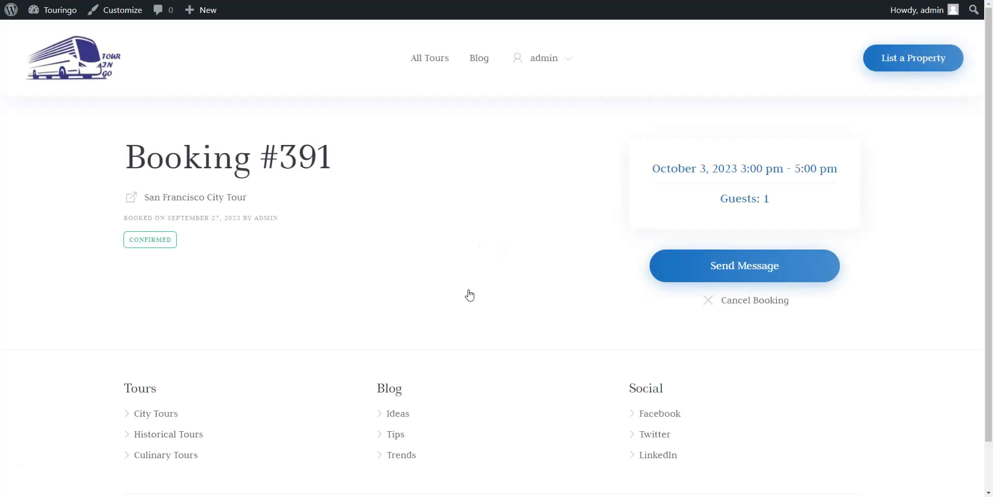
mouse_move(161, 201)
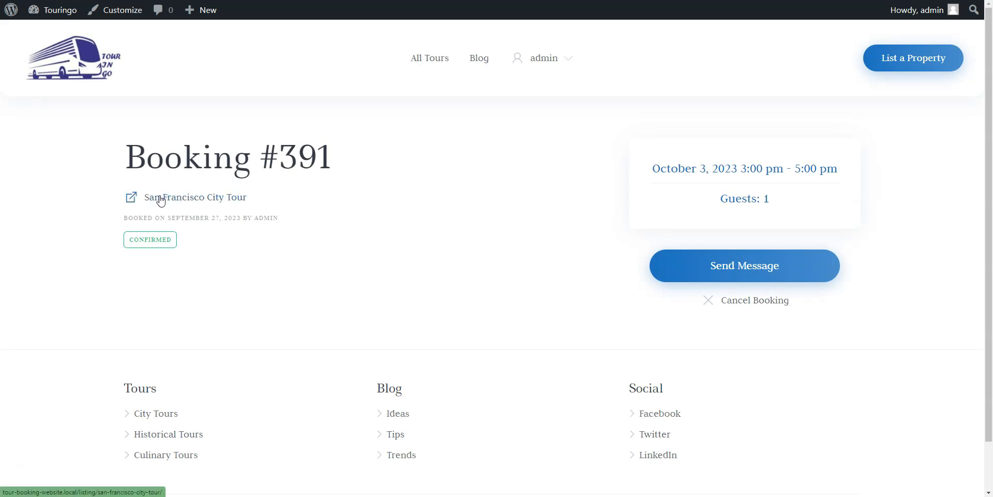
Step: On the tour's calendar week of Oct 1–7, mark Thursday Oct 5 and Friday Oct 6 unavailable
click(195, 197)
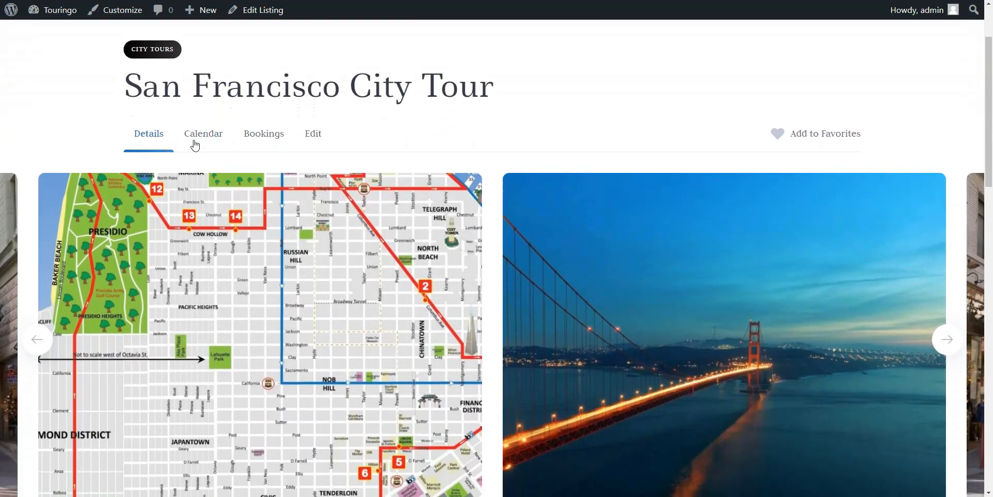
click(204, 133)
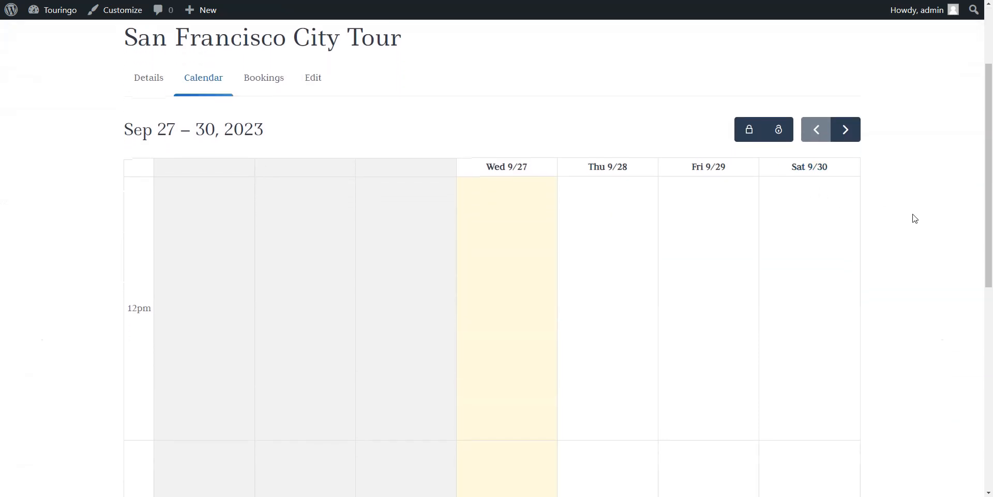
click(846, 130)
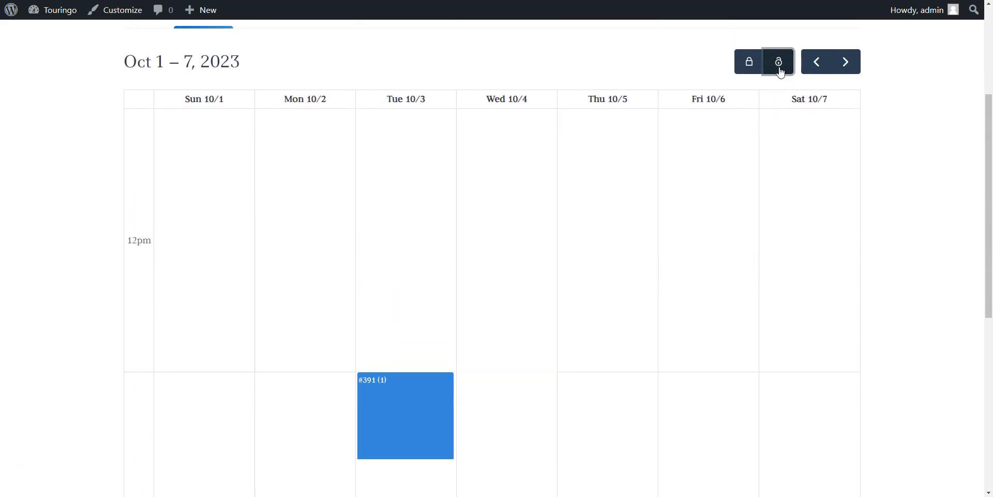
click(748, 61)
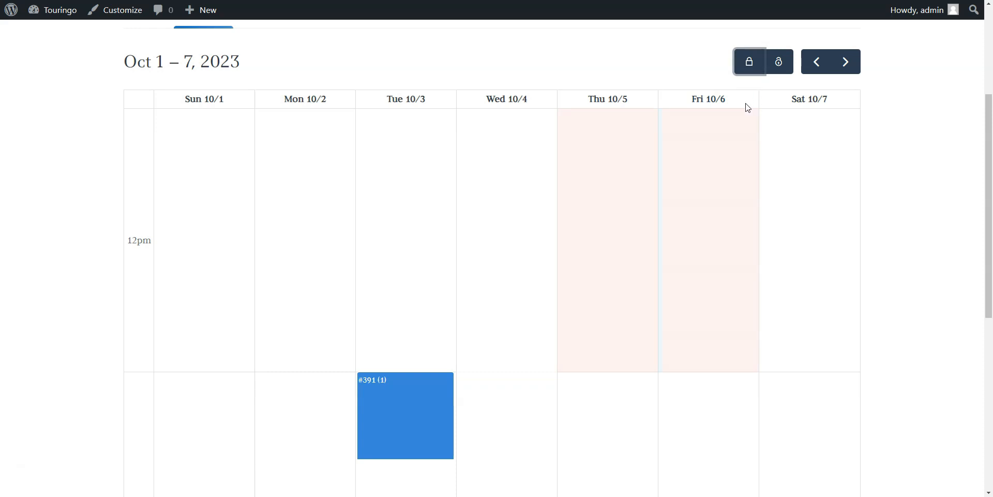
click(777, 62)
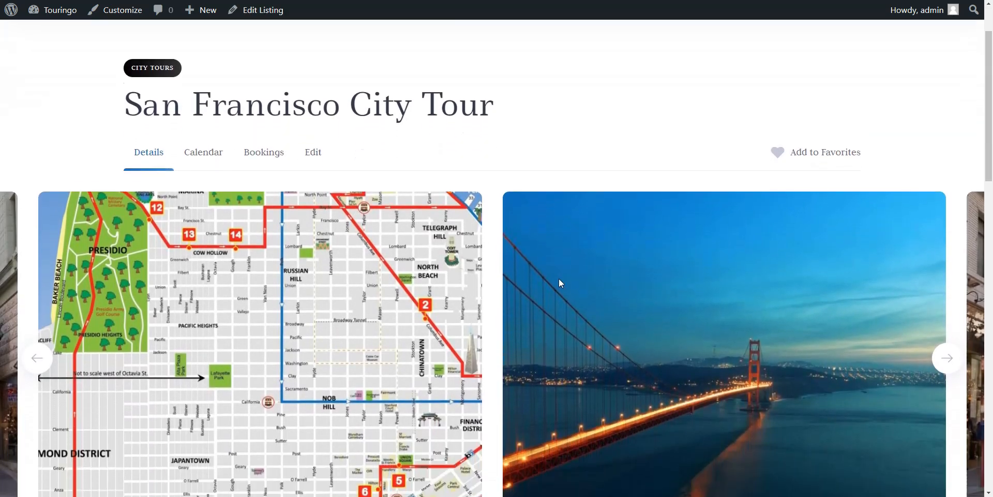
scroll(down, 3)
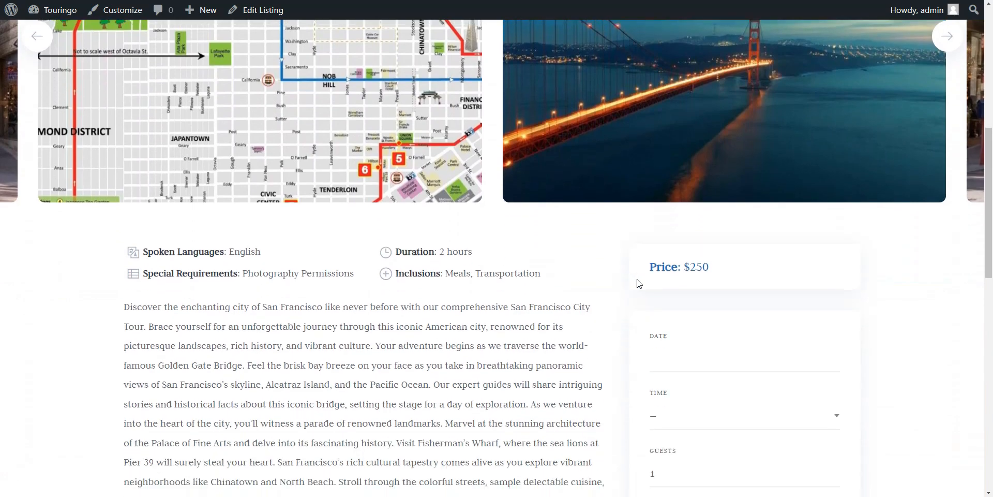
scroll(down, 3)
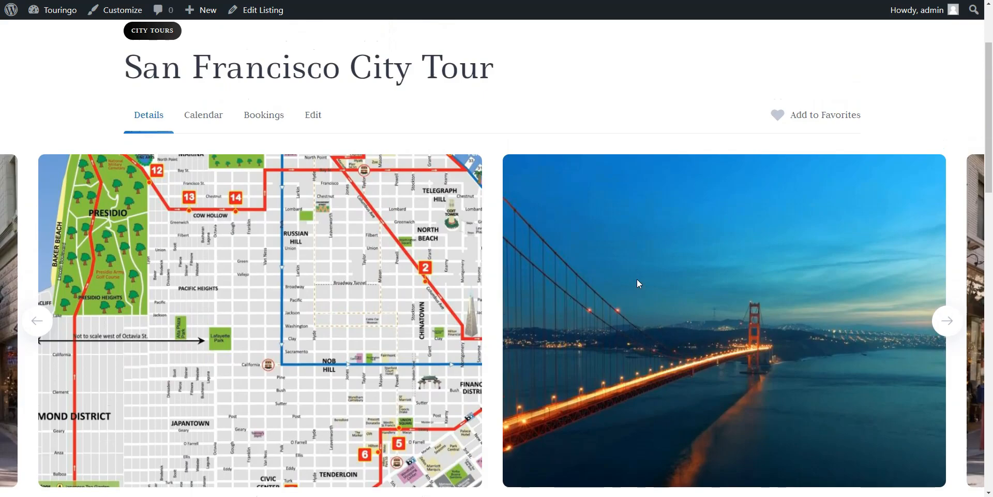
scroll(down, 3)
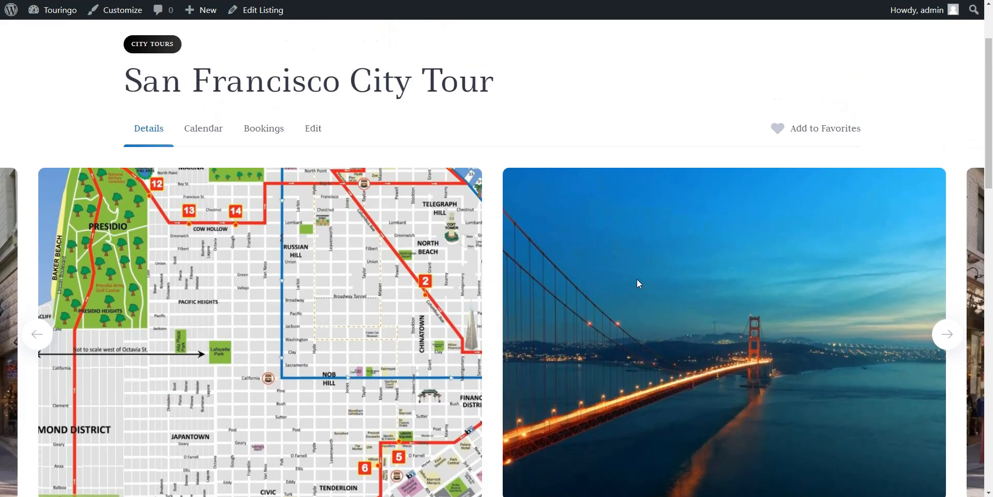